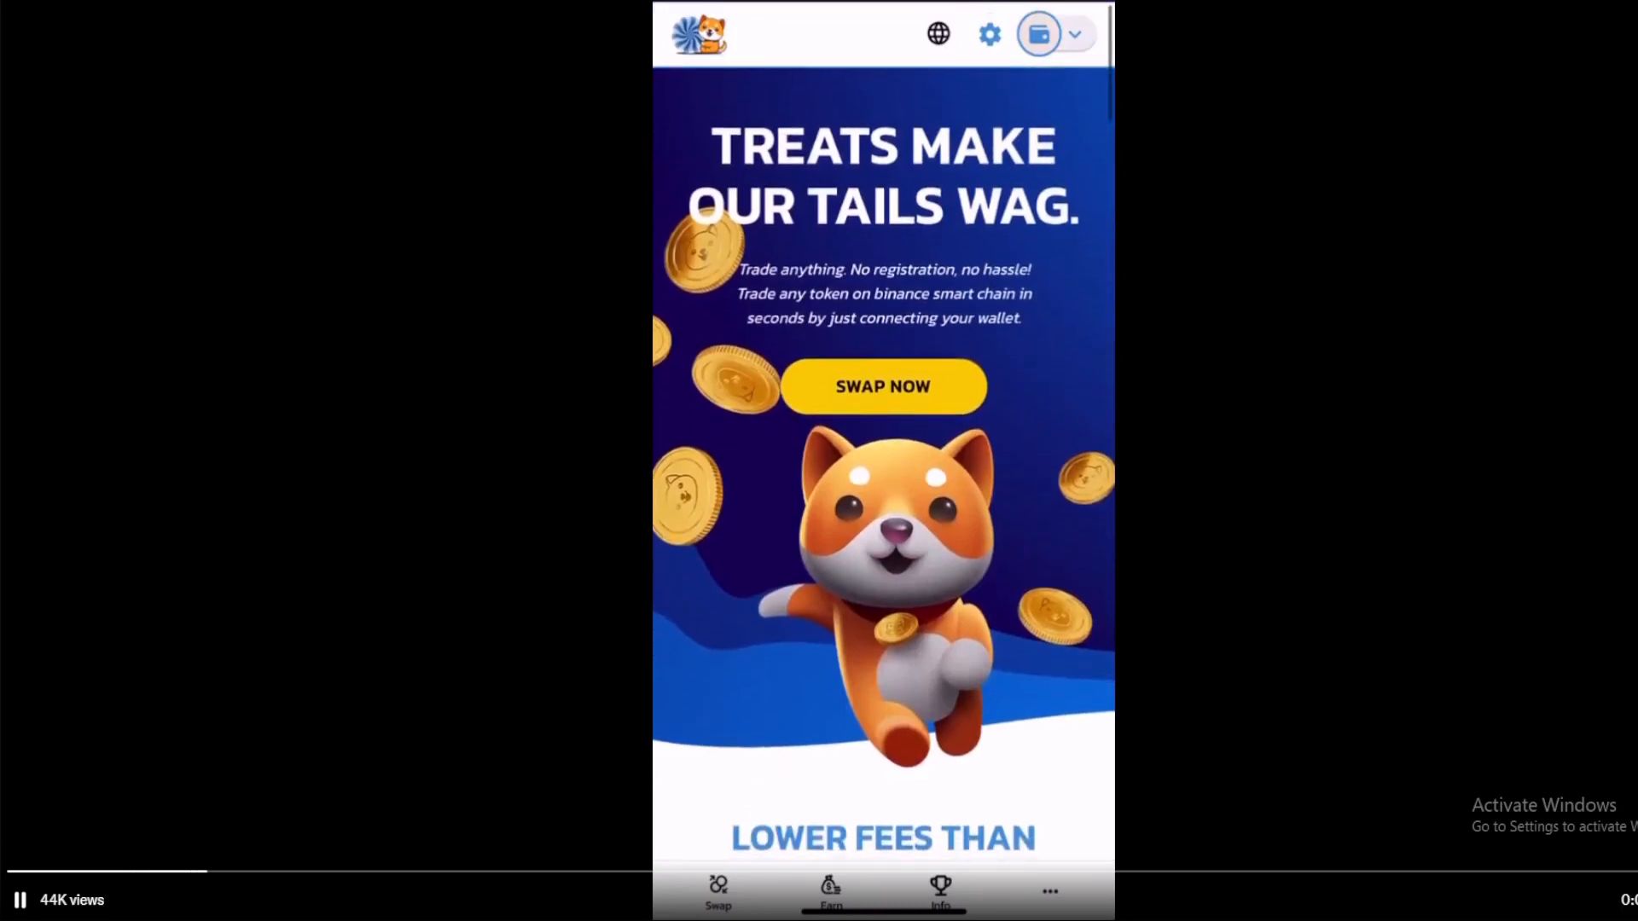
# - Scroll the BabyDoge Swap homepage down to the 'Lower fees than PancakeSwap' discount tiers
pyautogui.click(988, 34)
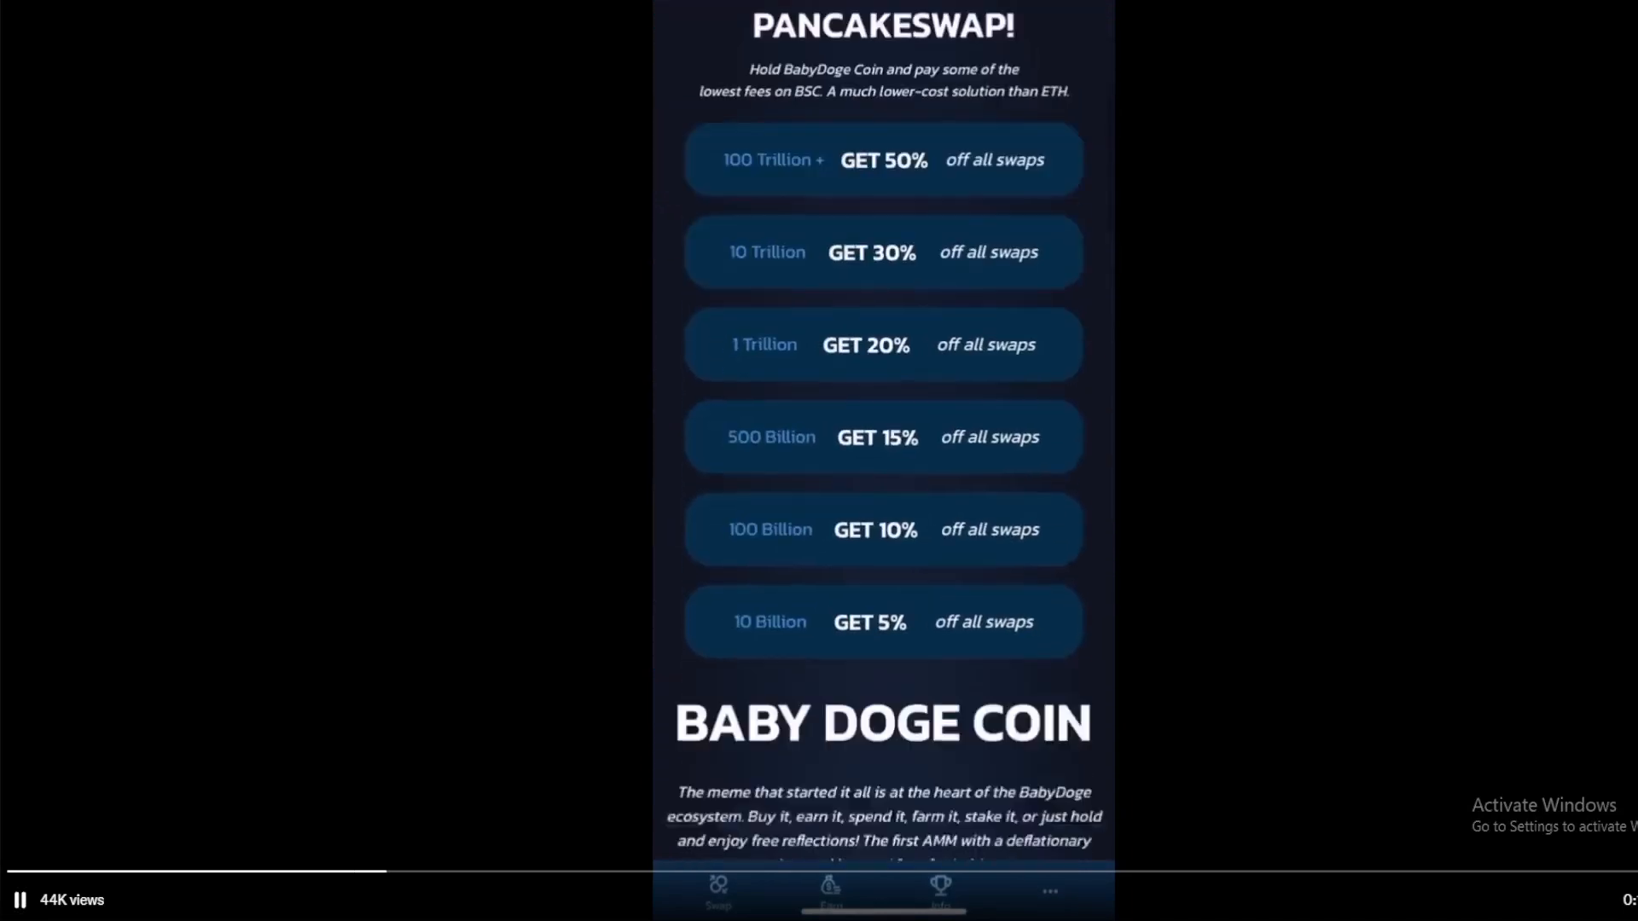
pyautogui.scroll(-3)
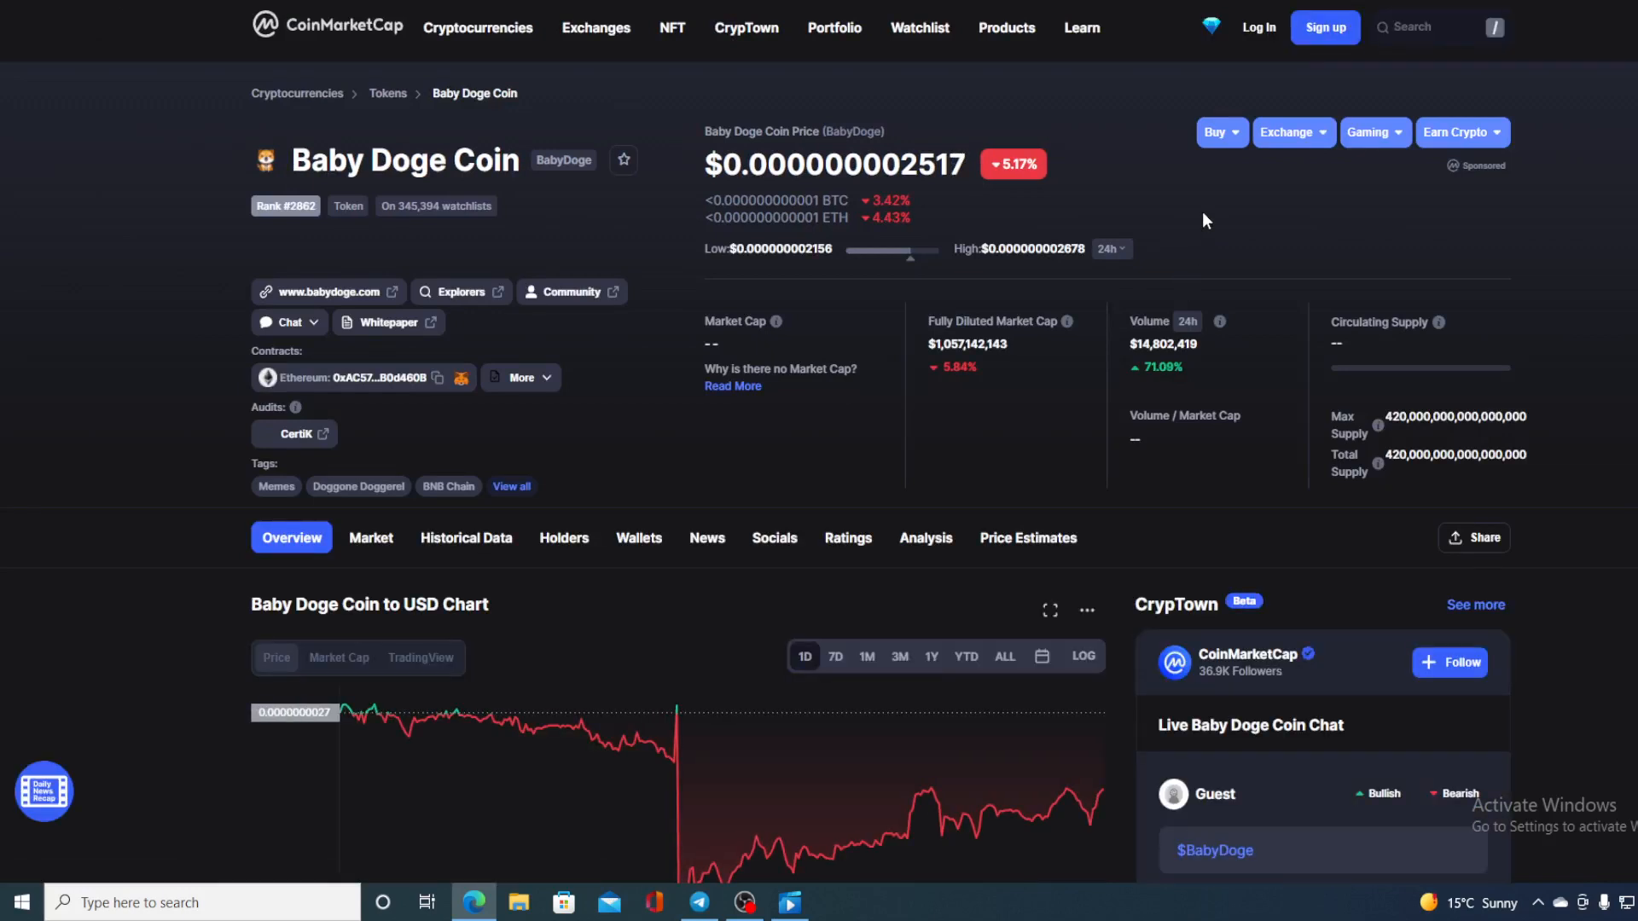
pyautogui.scroll(-3)
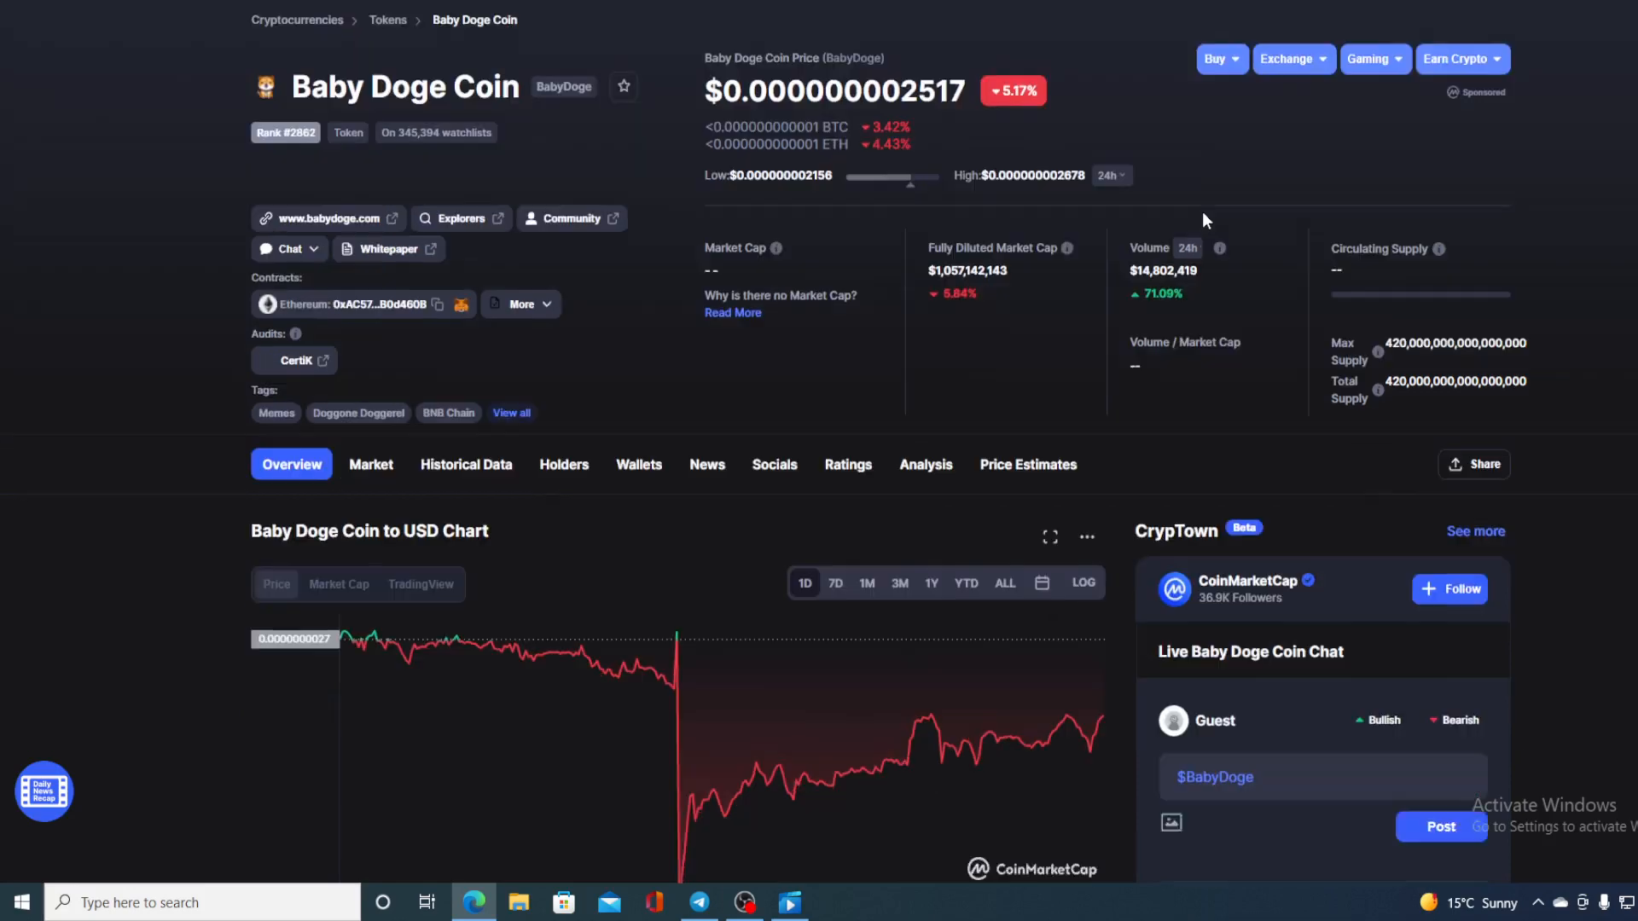
pyautogui.scroll(-3)
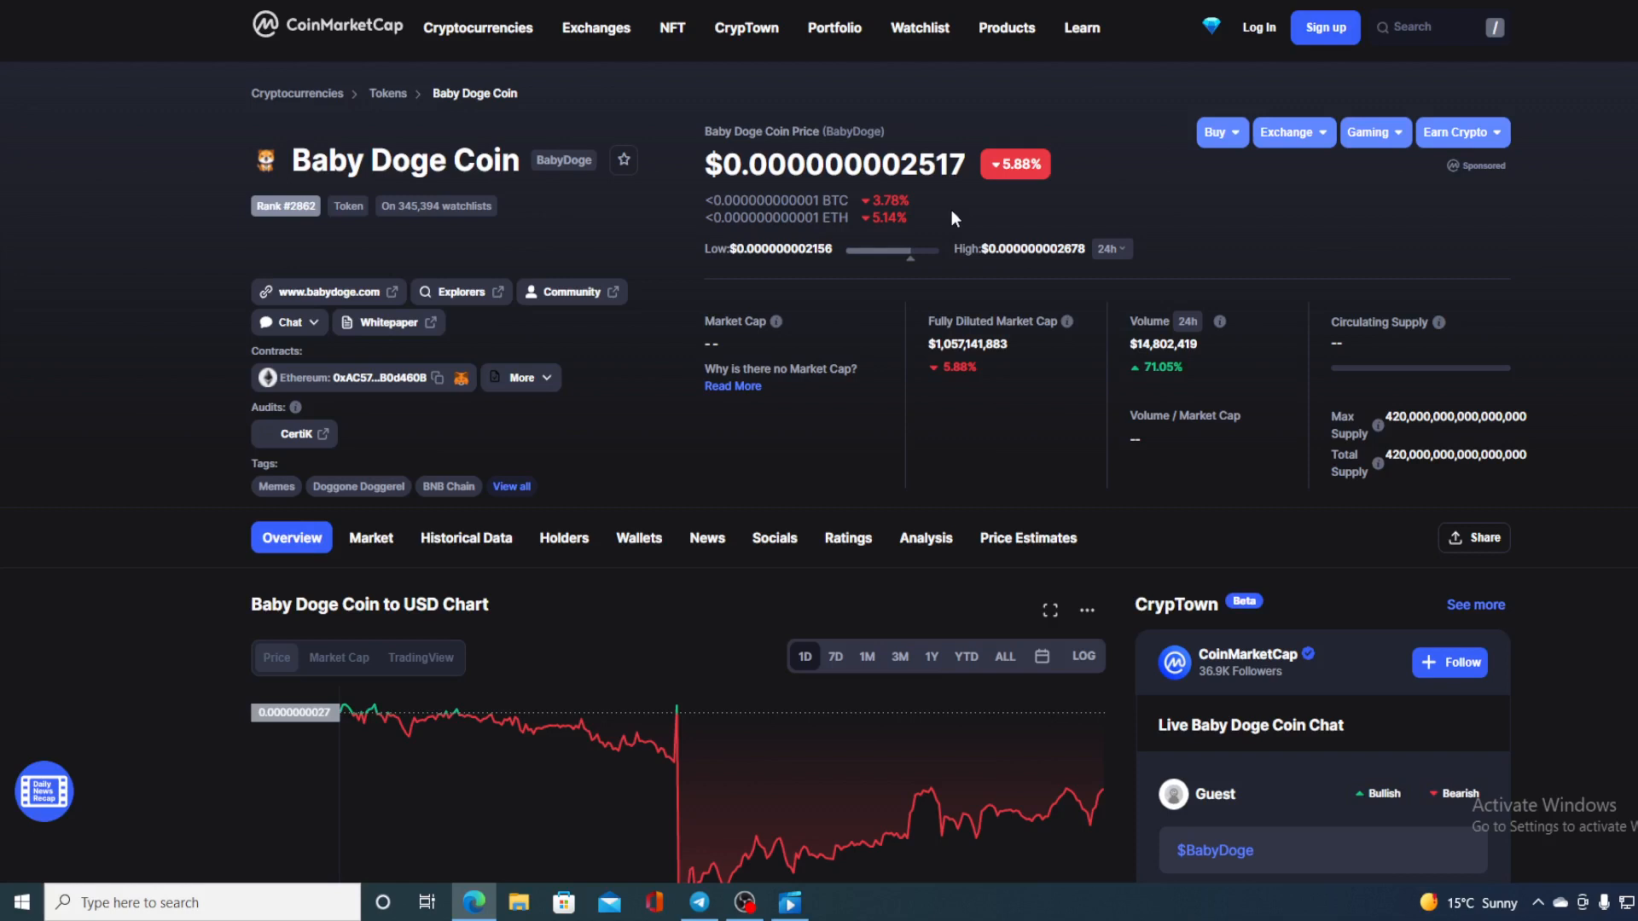
pyautogui.moveTo(1225, 377)
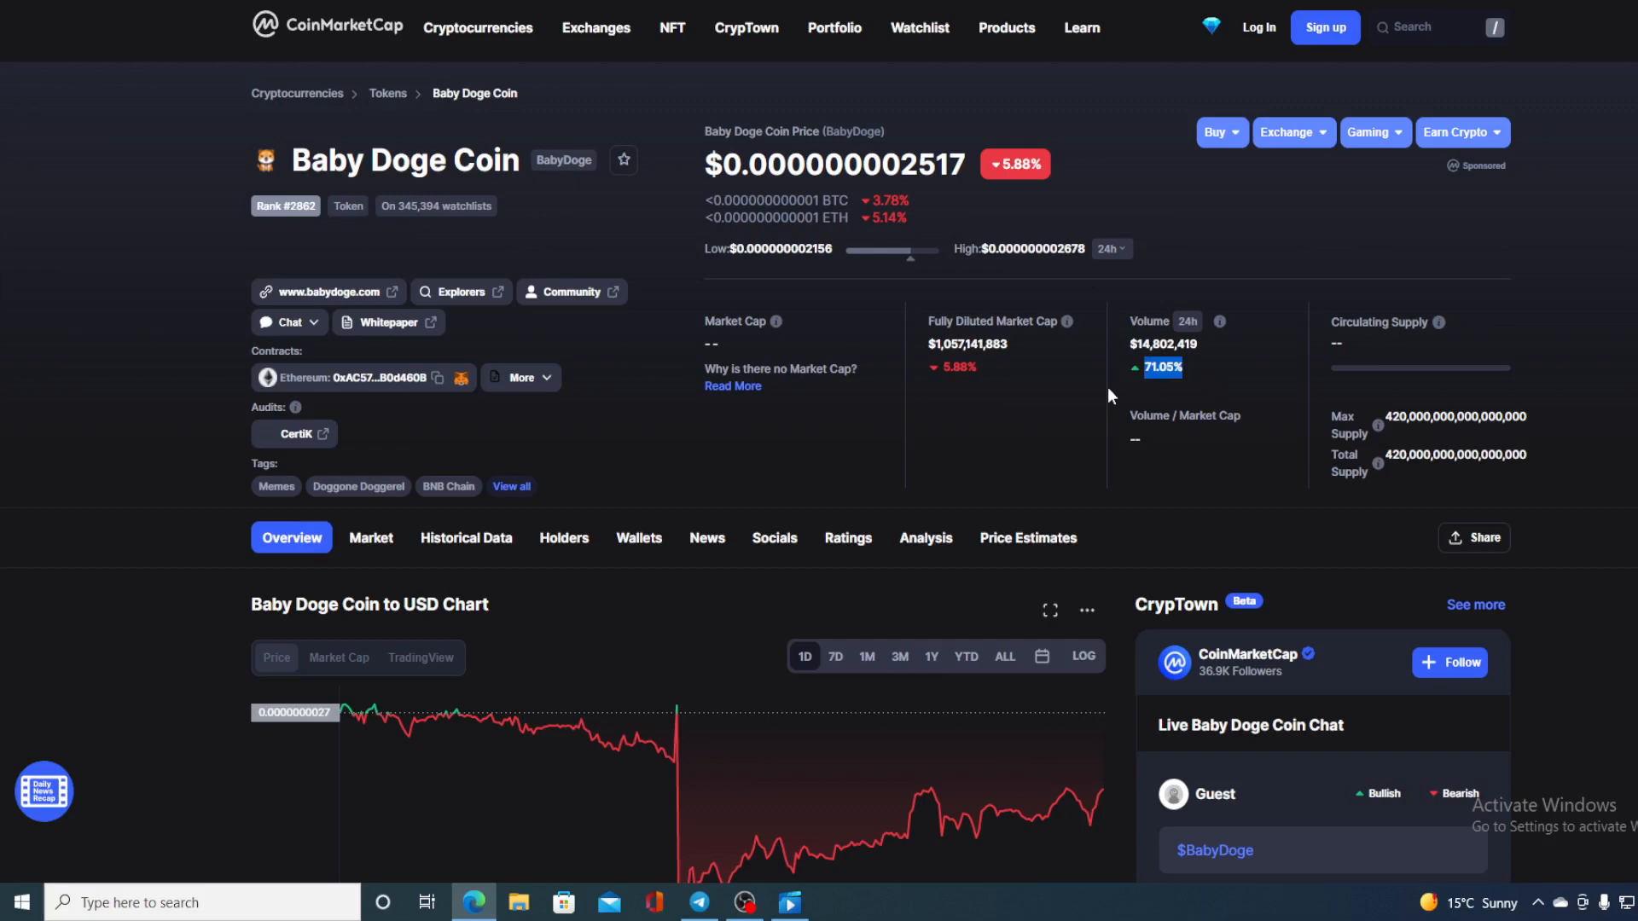
pyautogui.moveTo(620, 463)
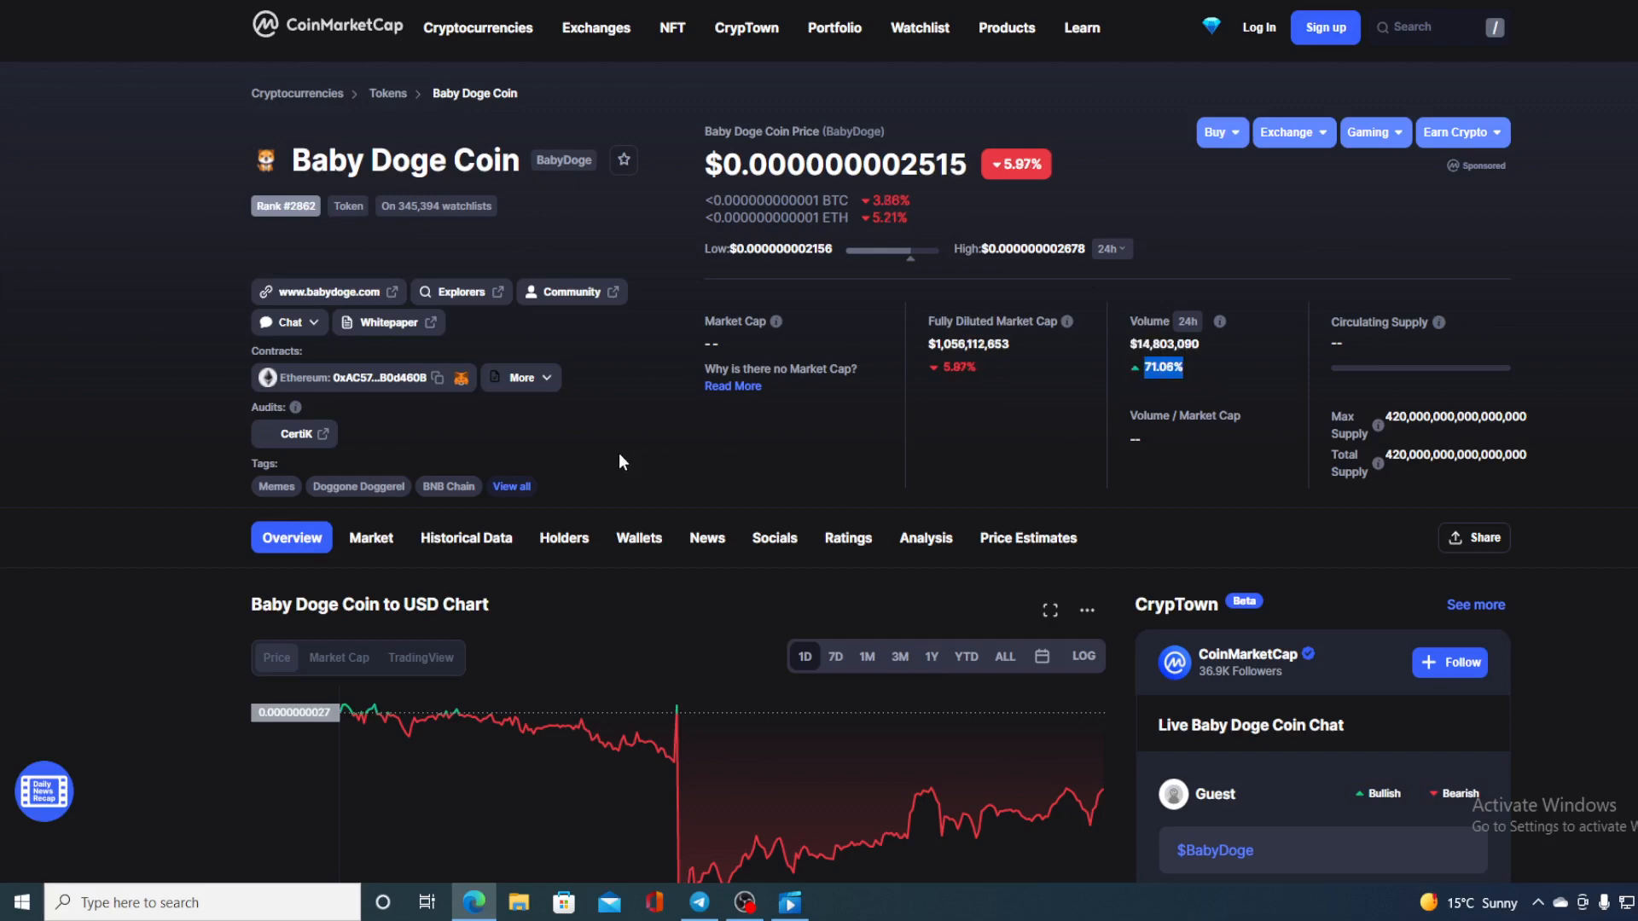
# - Scroll down to the Baby Doge Coin to USD one-day price chart
pyautogui.scroll(-3)
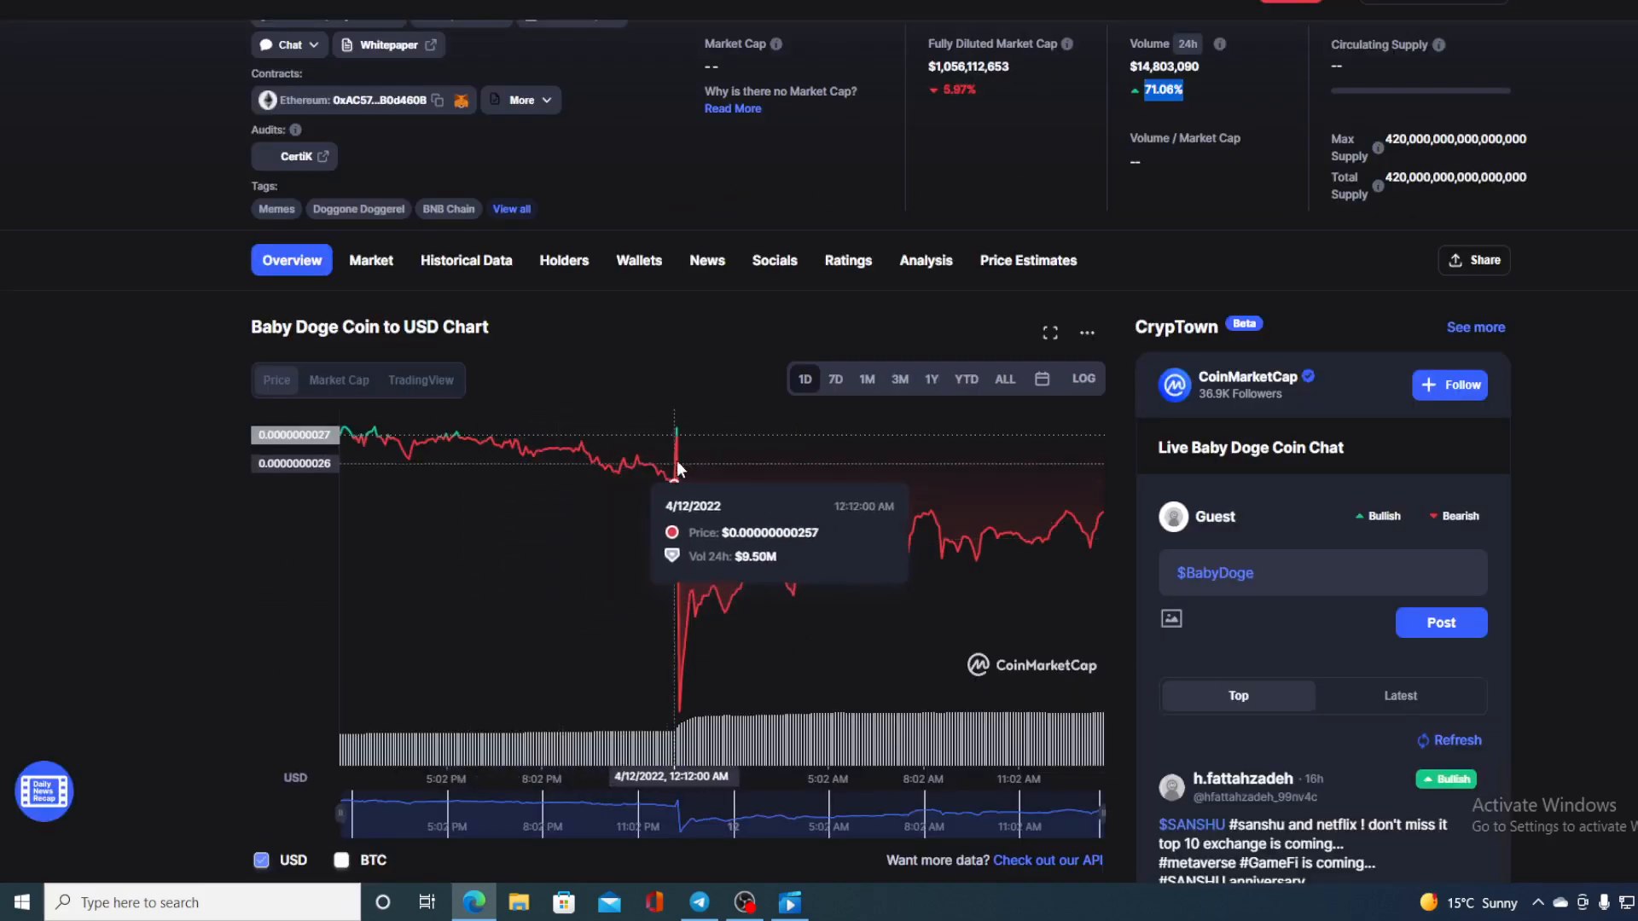
pyautogui.moveTo(678, 444)
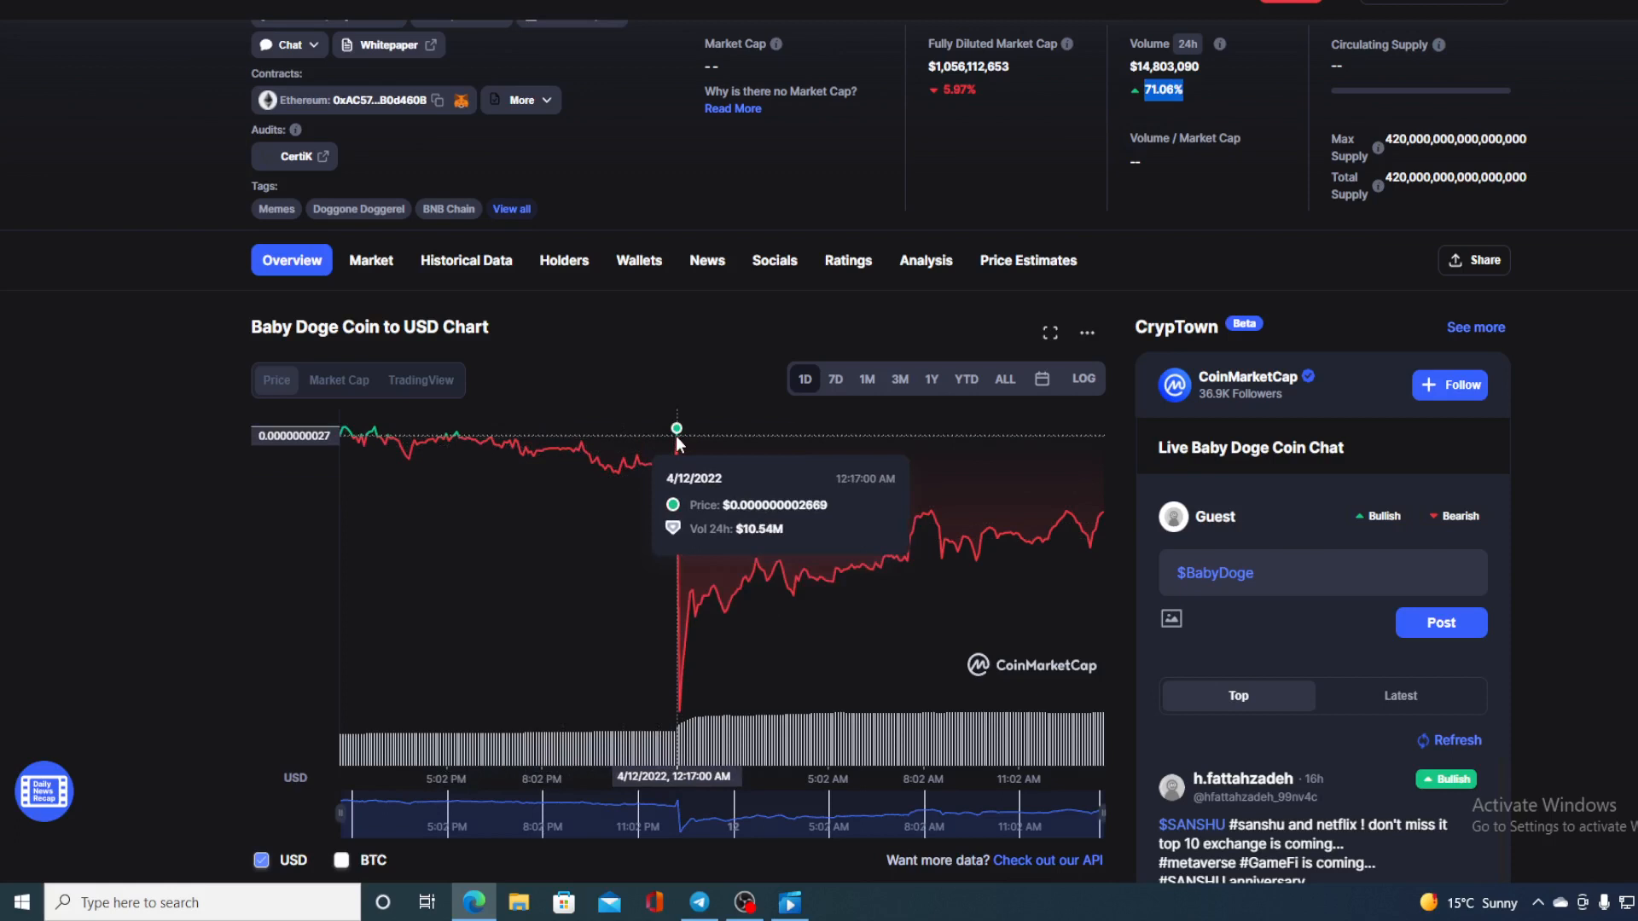
pyautogui.moveTo(681, 718)
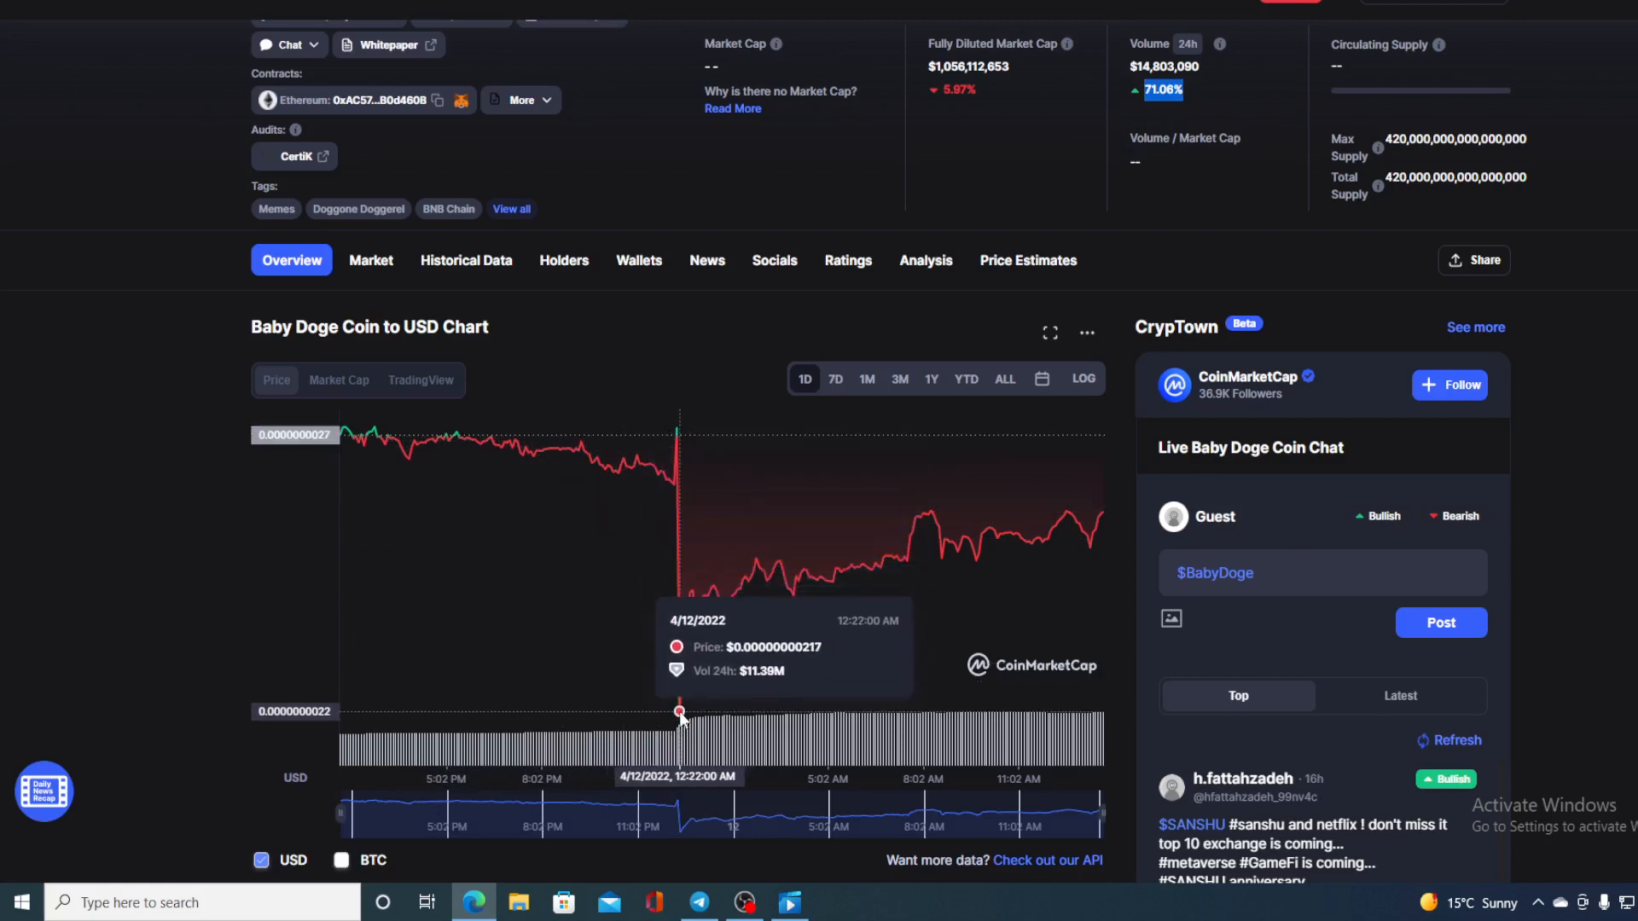
pyautogui.moveTo(681, 669)
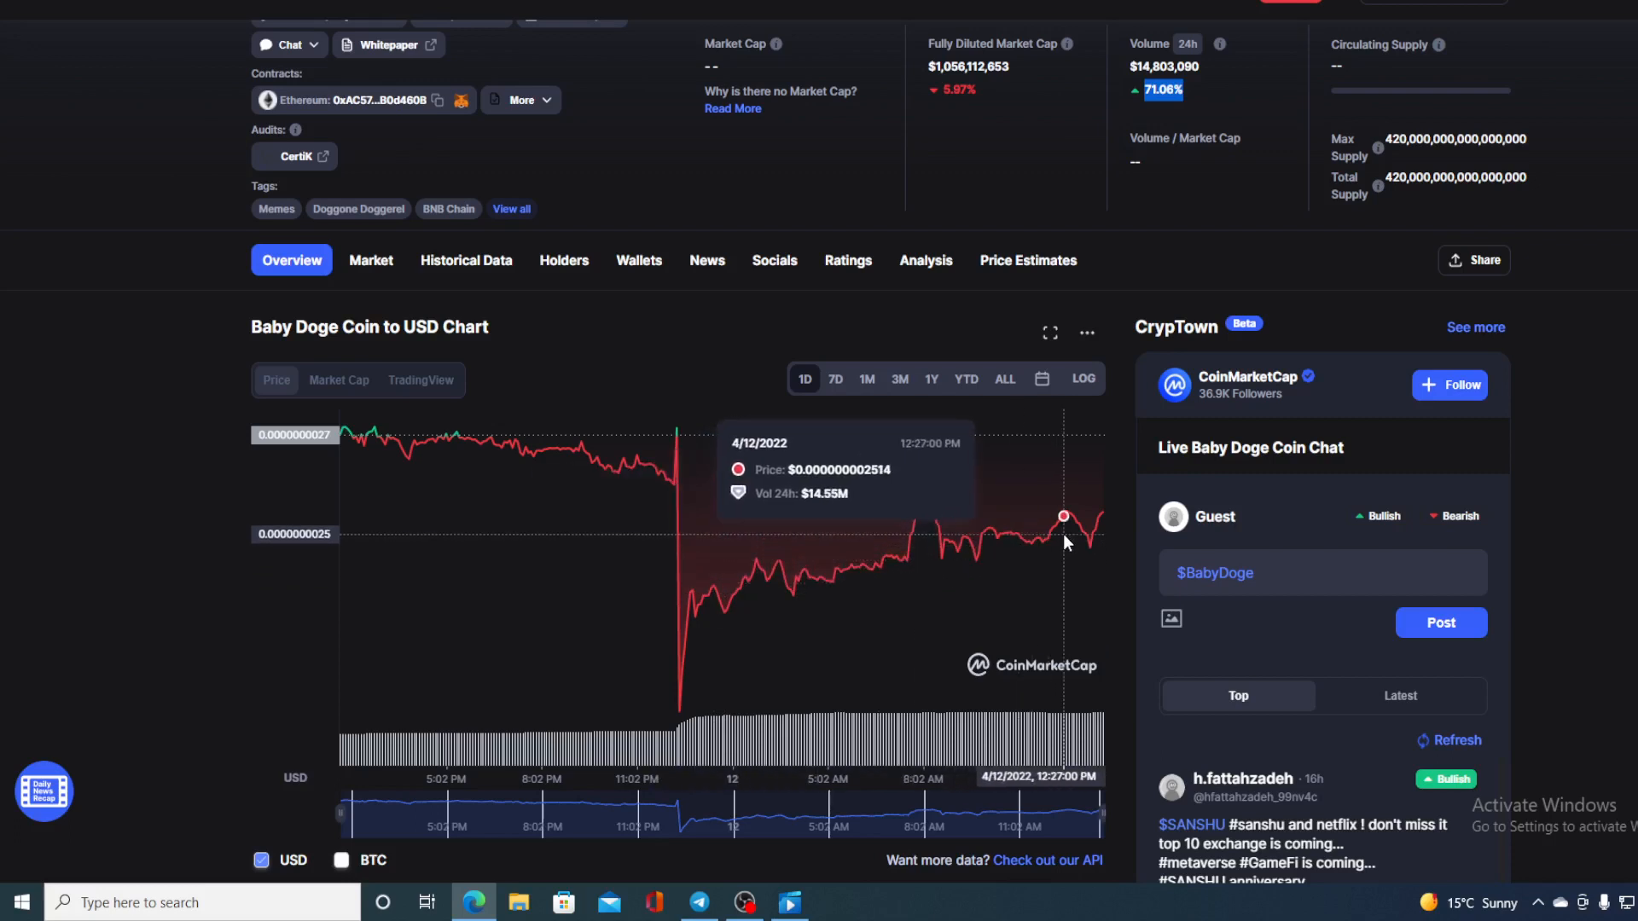
pyautogui.moveTo(1102, 514)
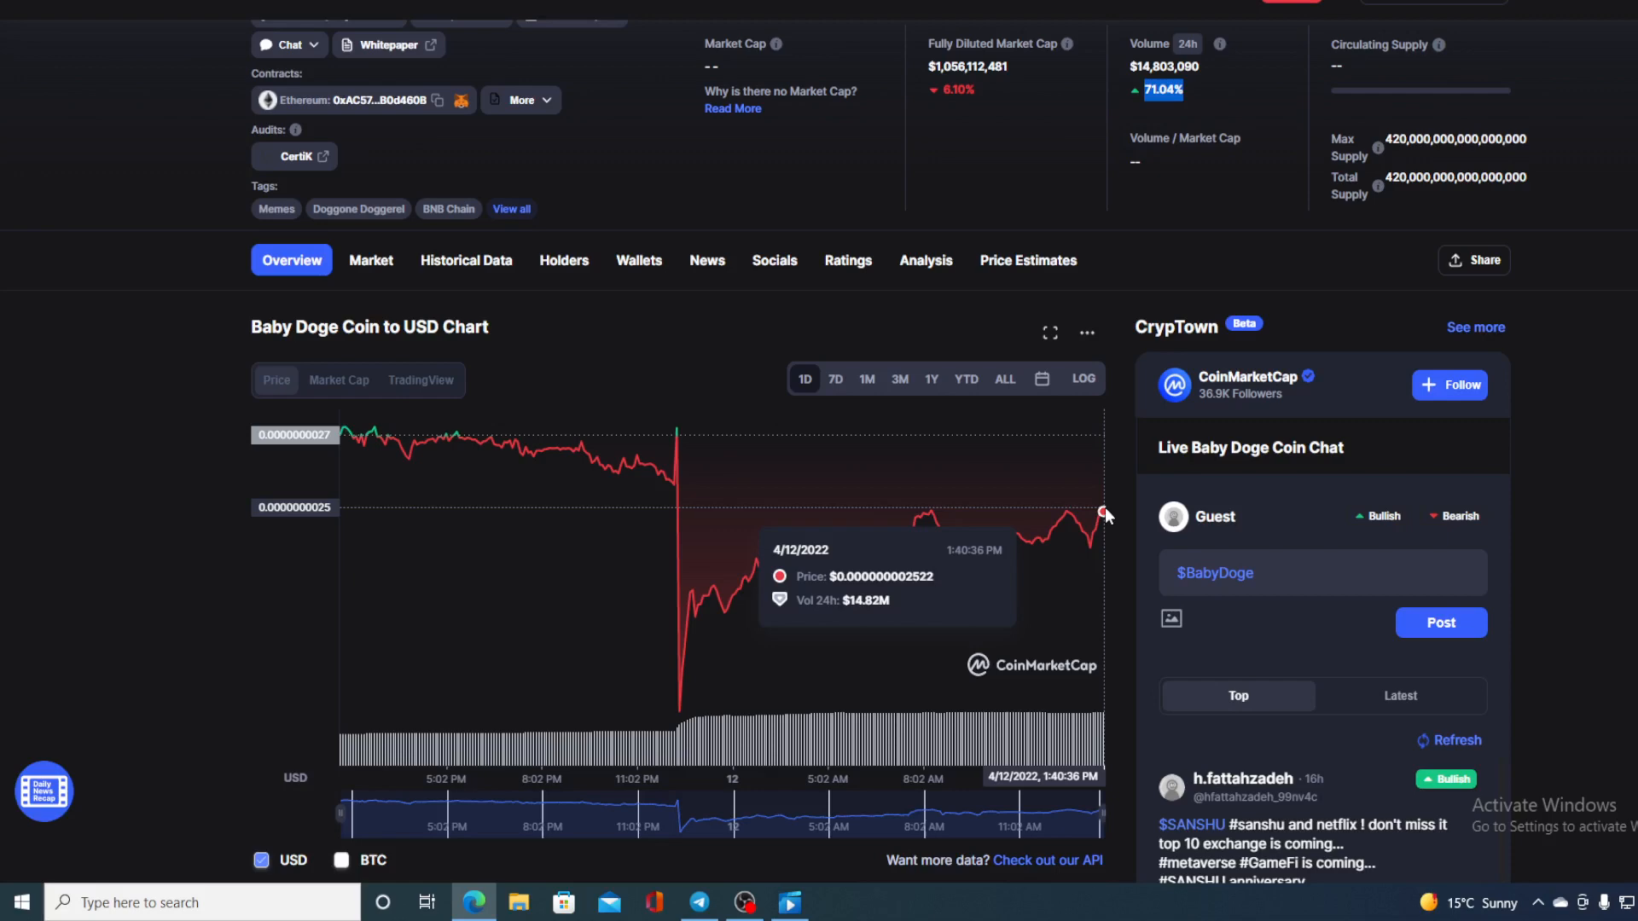
pyautogui.moveTo(761, 133)
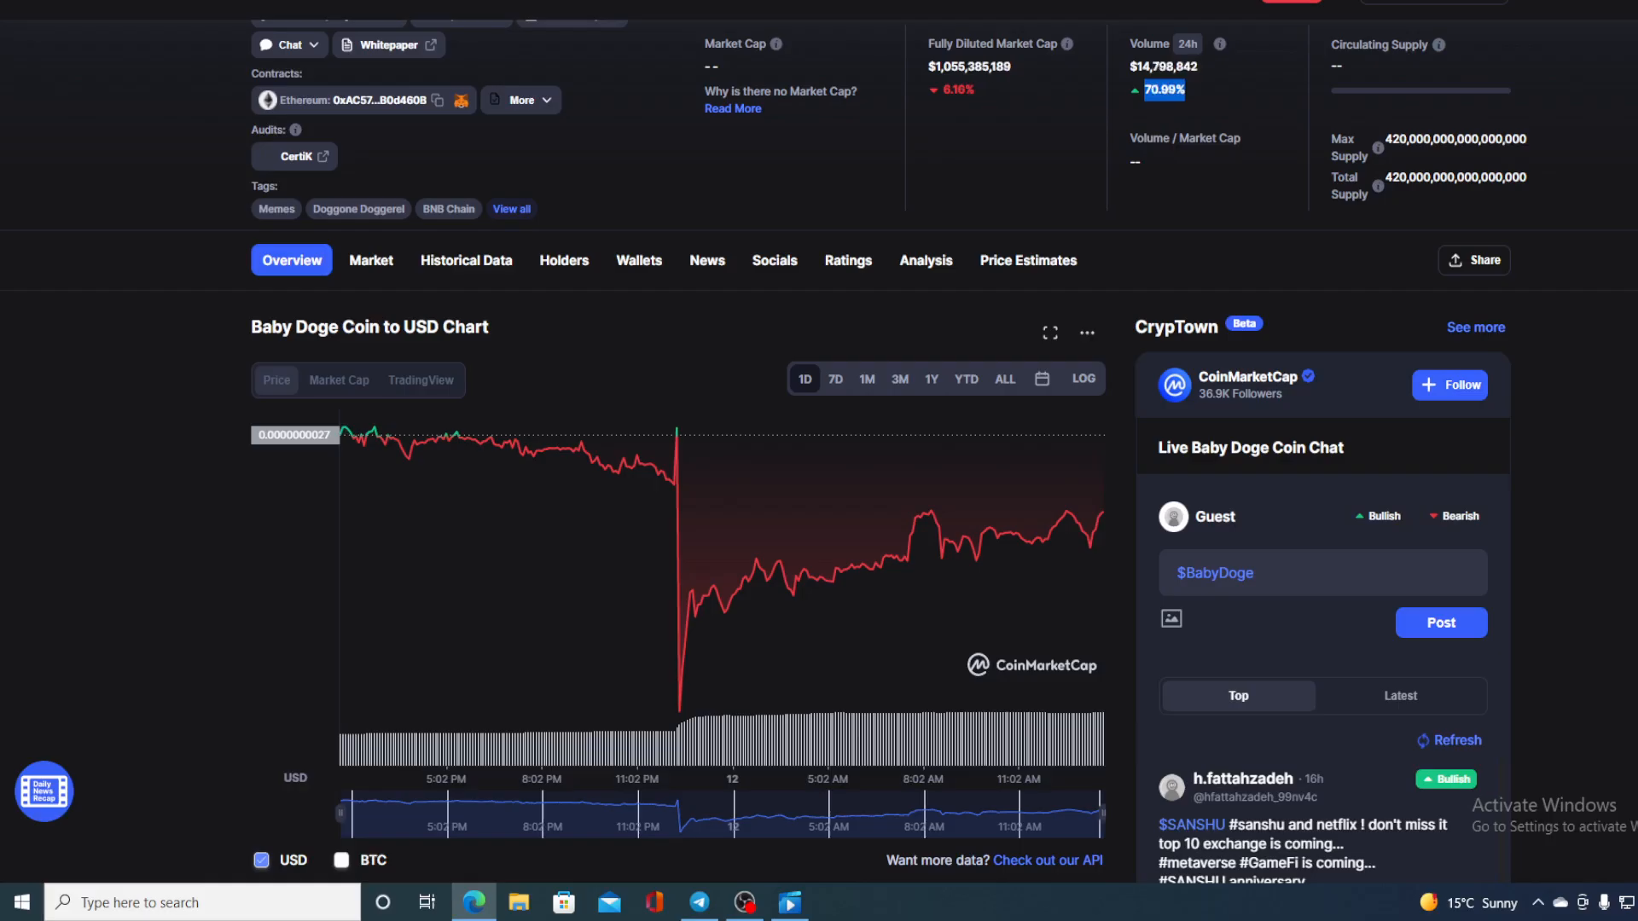
pyautogui.moveTo(1097, 519)
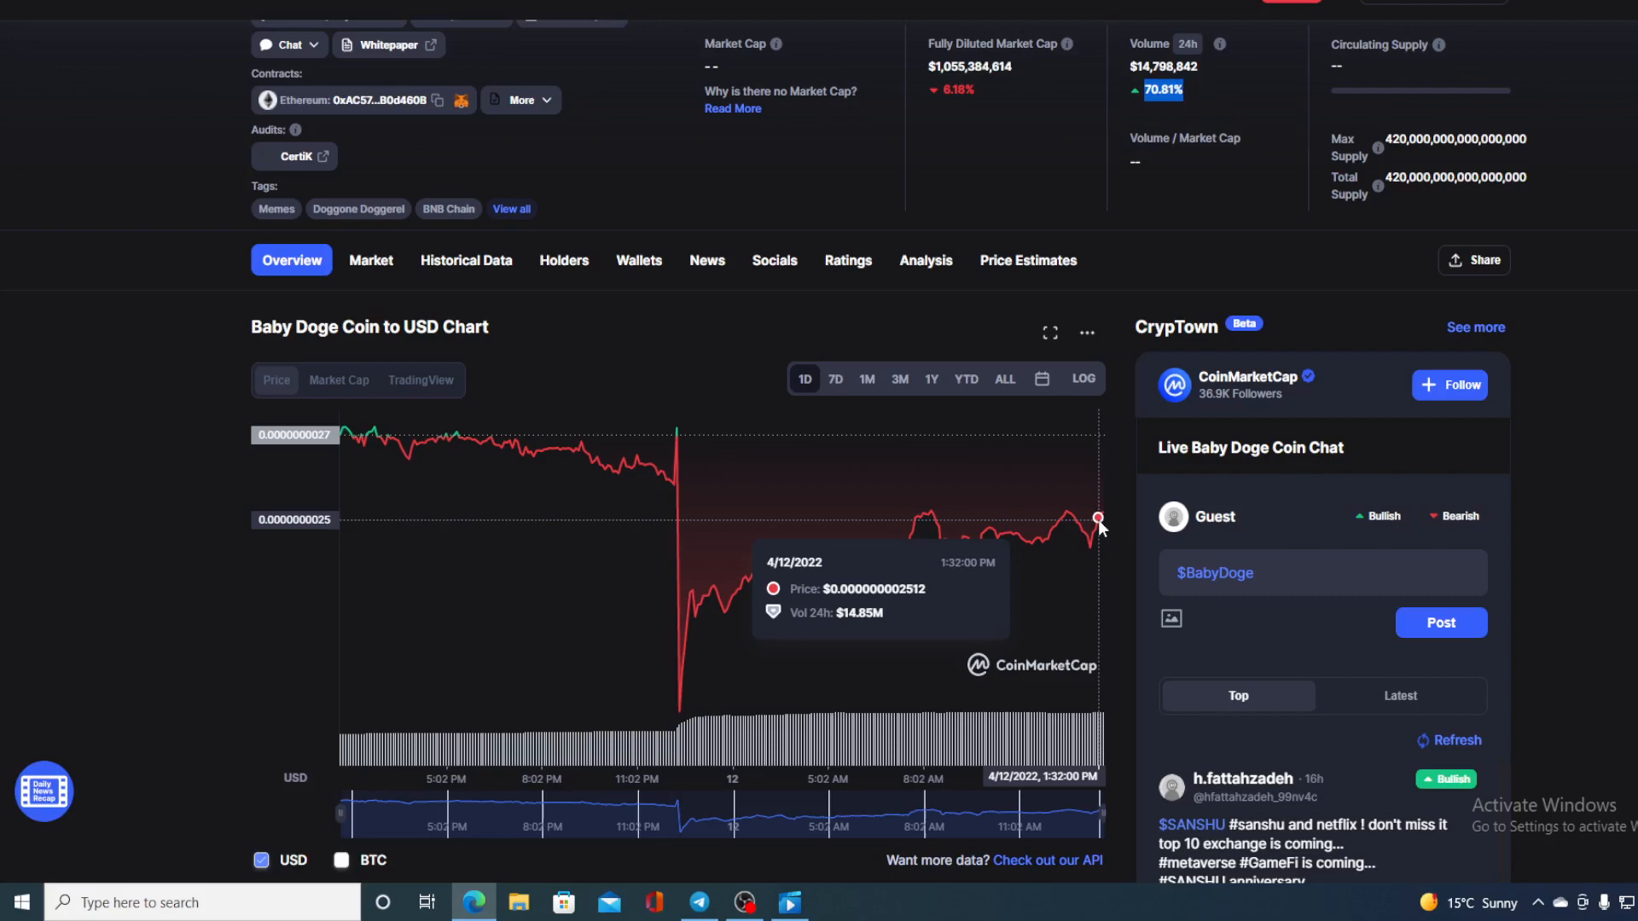
pyautogui.moveTo(491, 75)
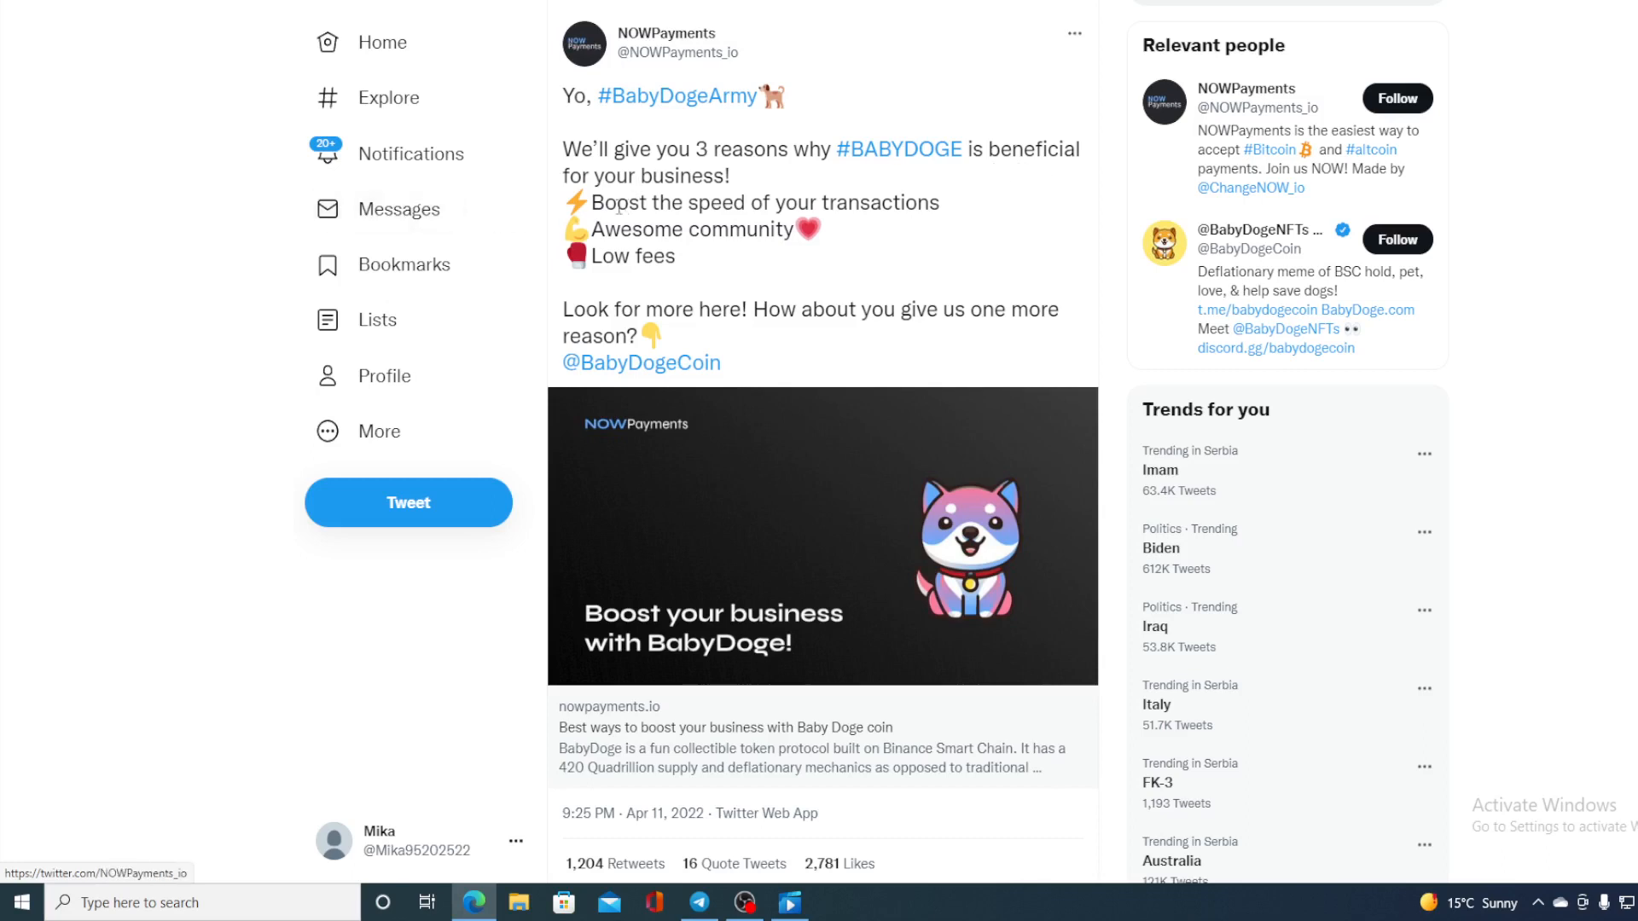
pyautogui.moveTo(807, 236)
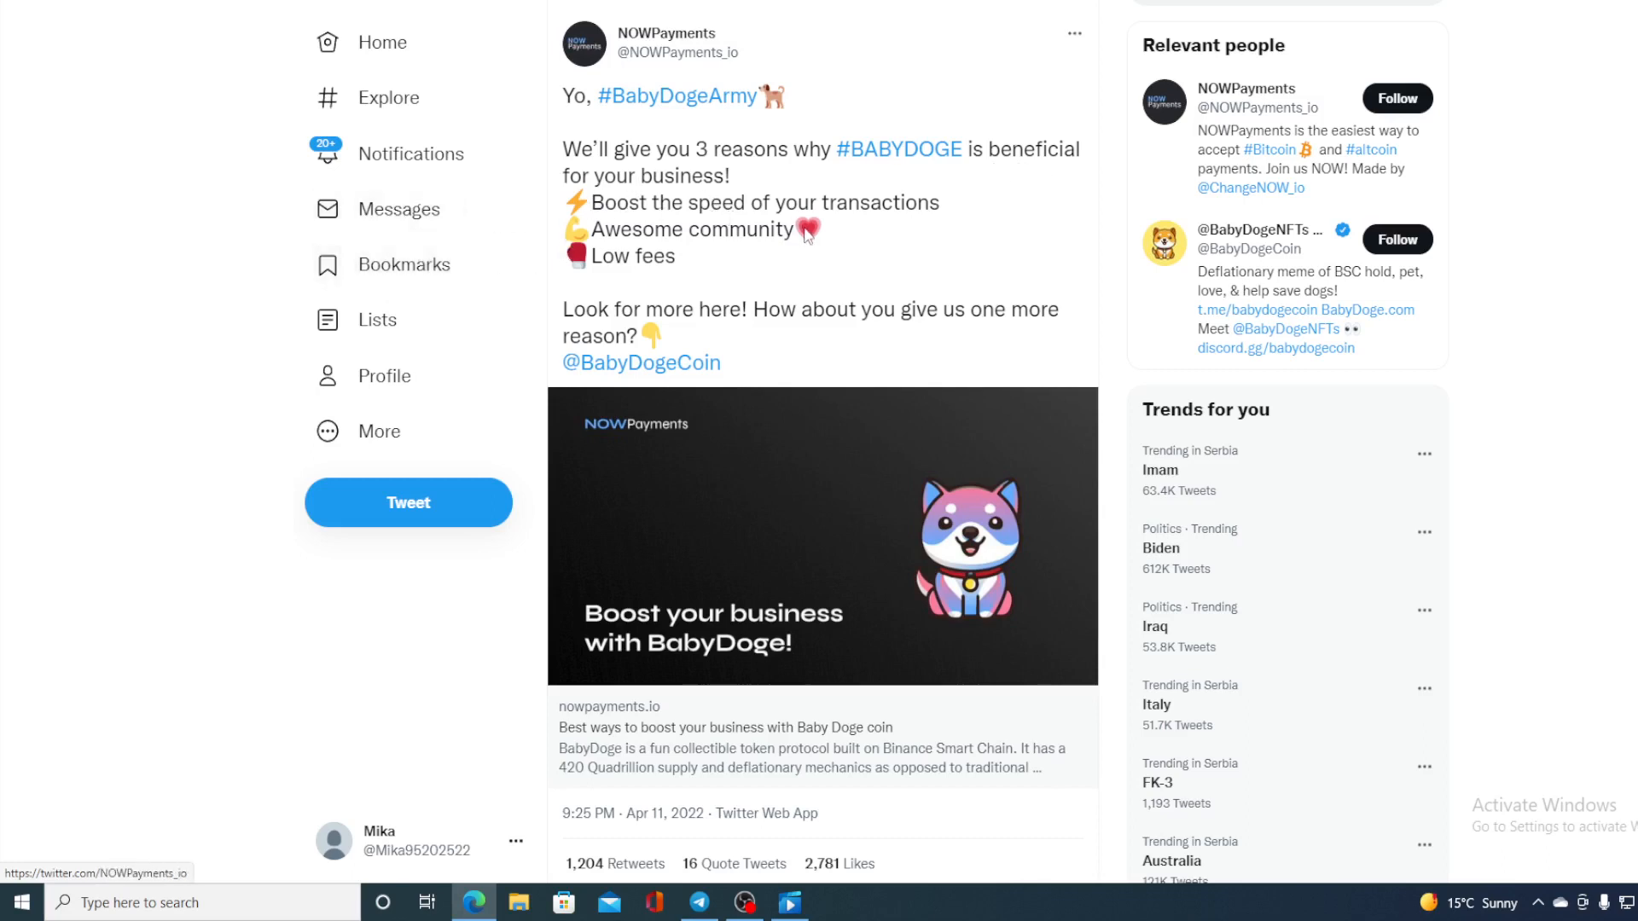
pyautogui.moveTo(830, 258)
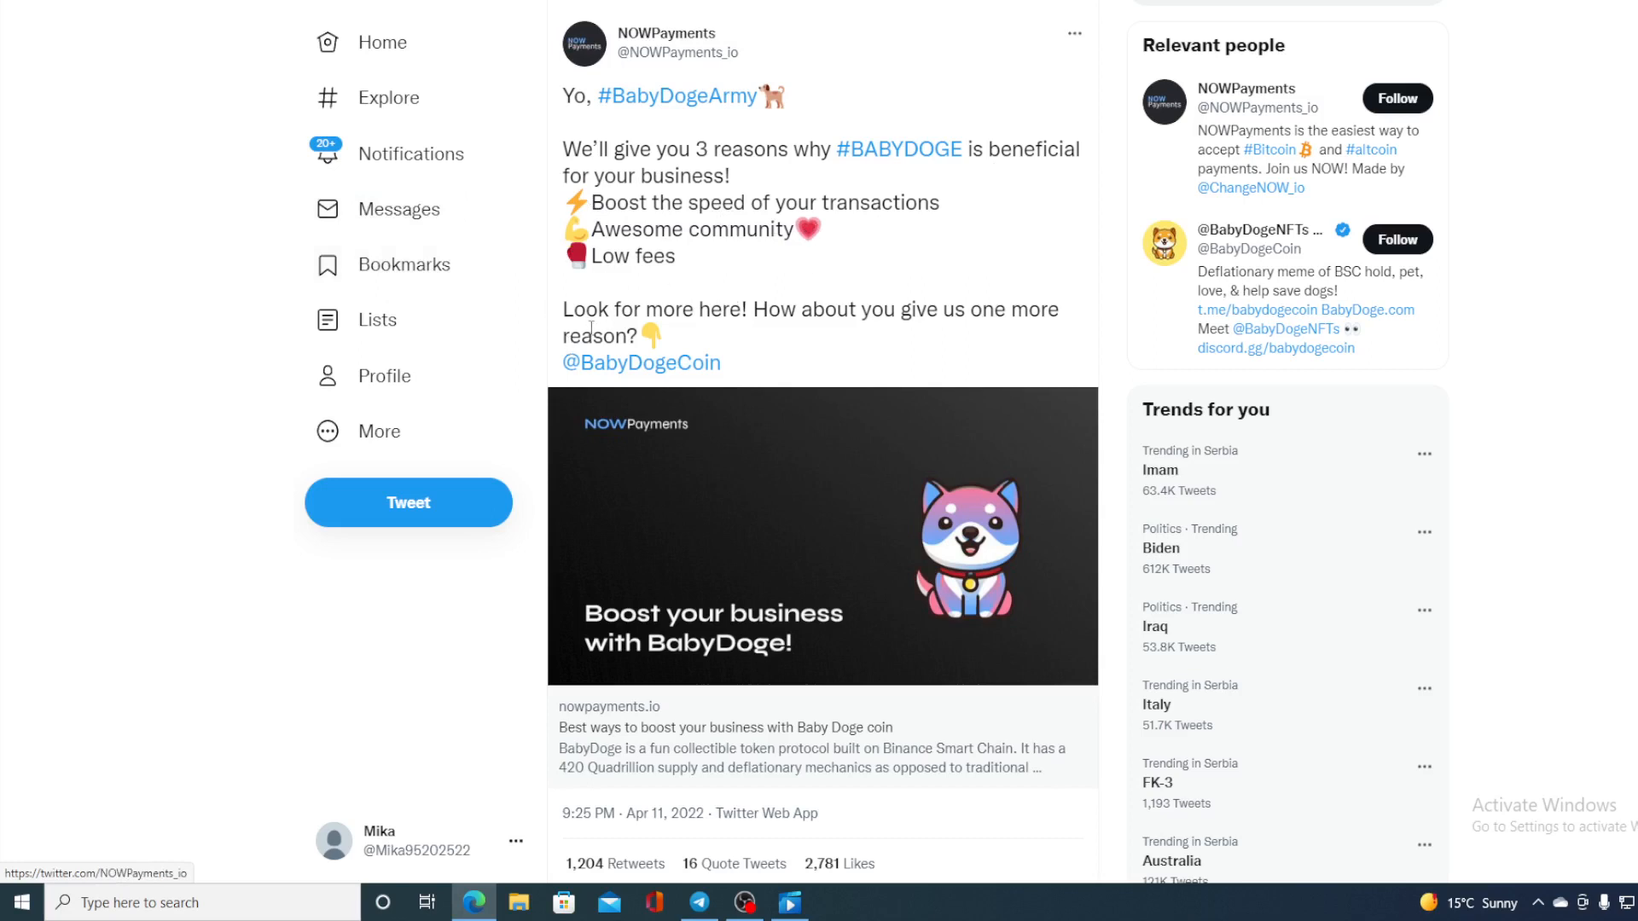
pyautogui.moveTo(868, 332)
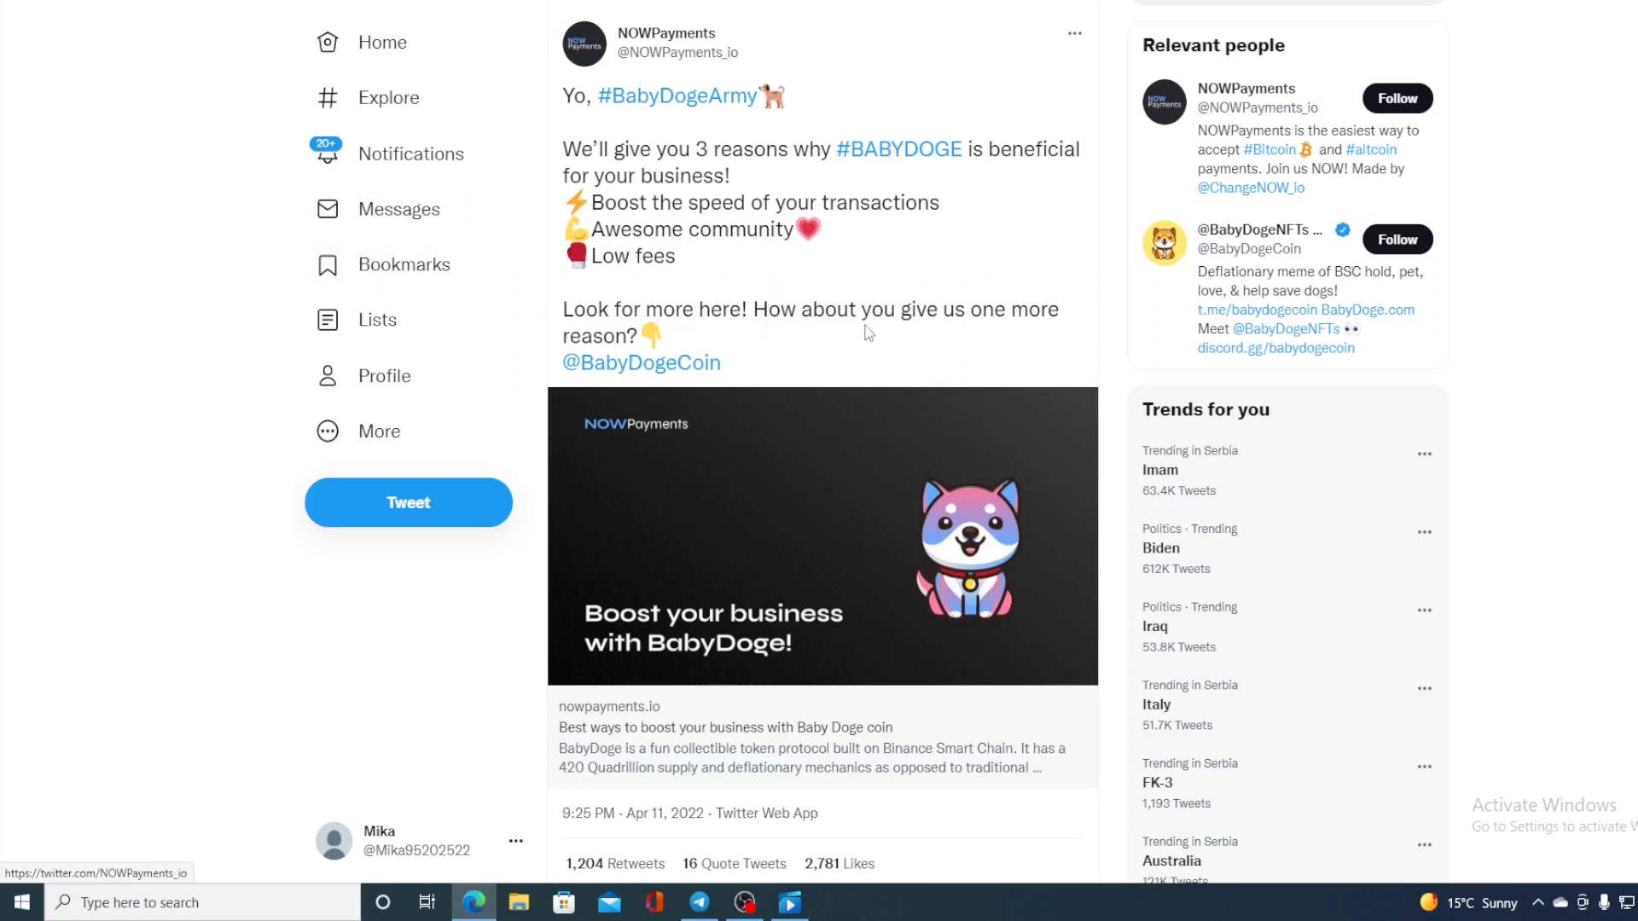
pyautogui.moveTo(923, 345)
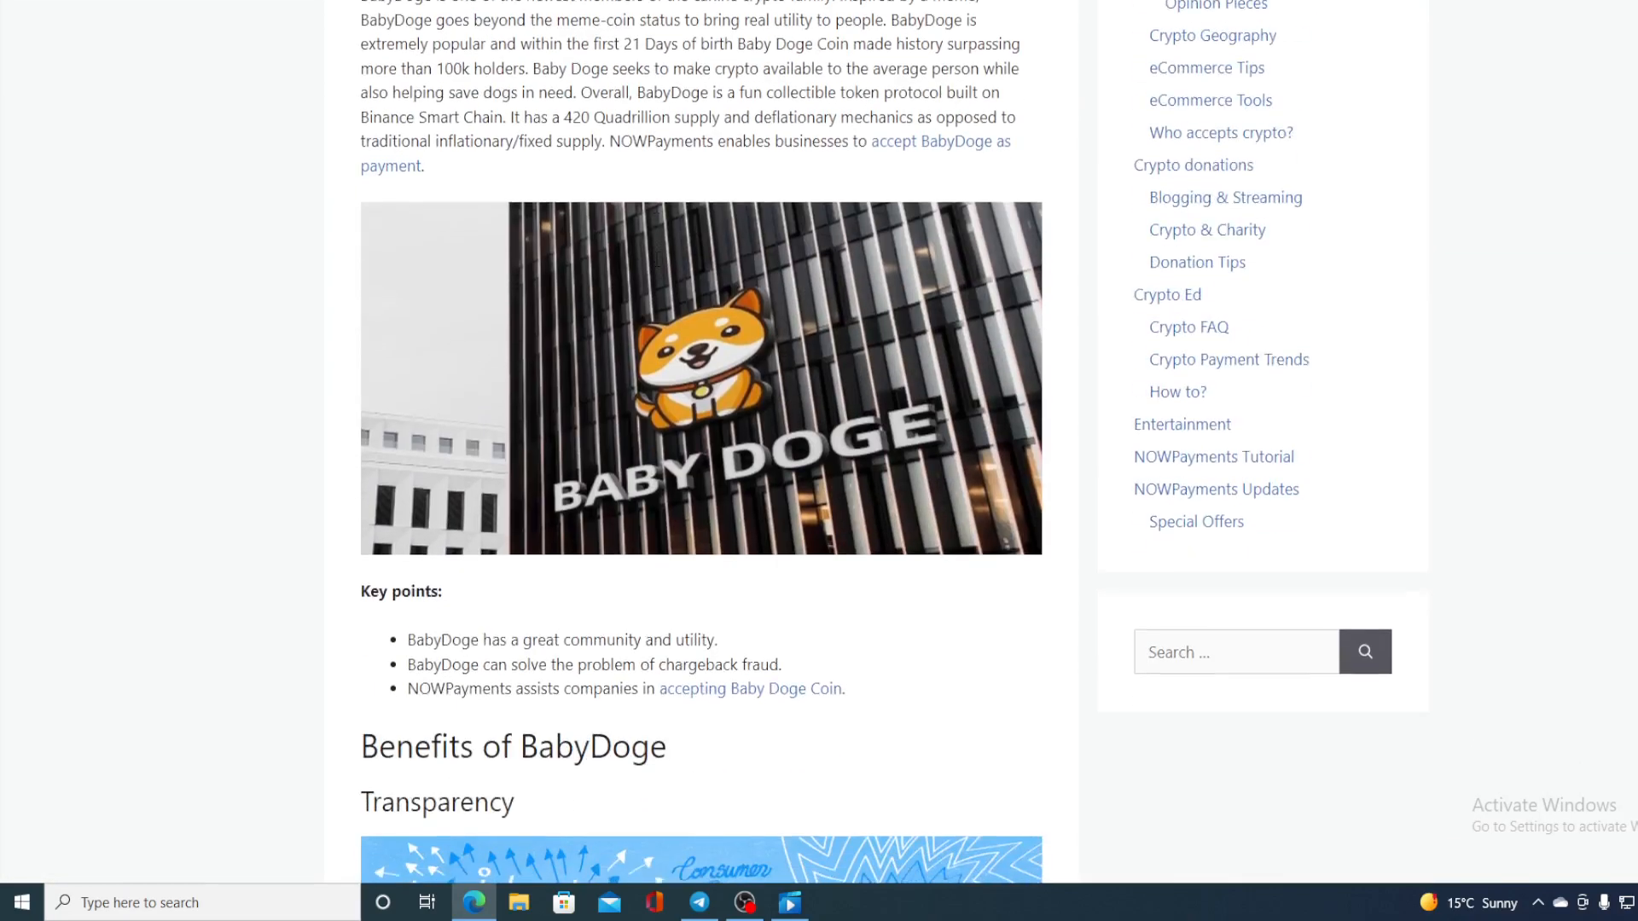
# - Scroll through the NOWPayments article's Key points and Benefits section on BabyDoge
pyautogui.scroll(-3)
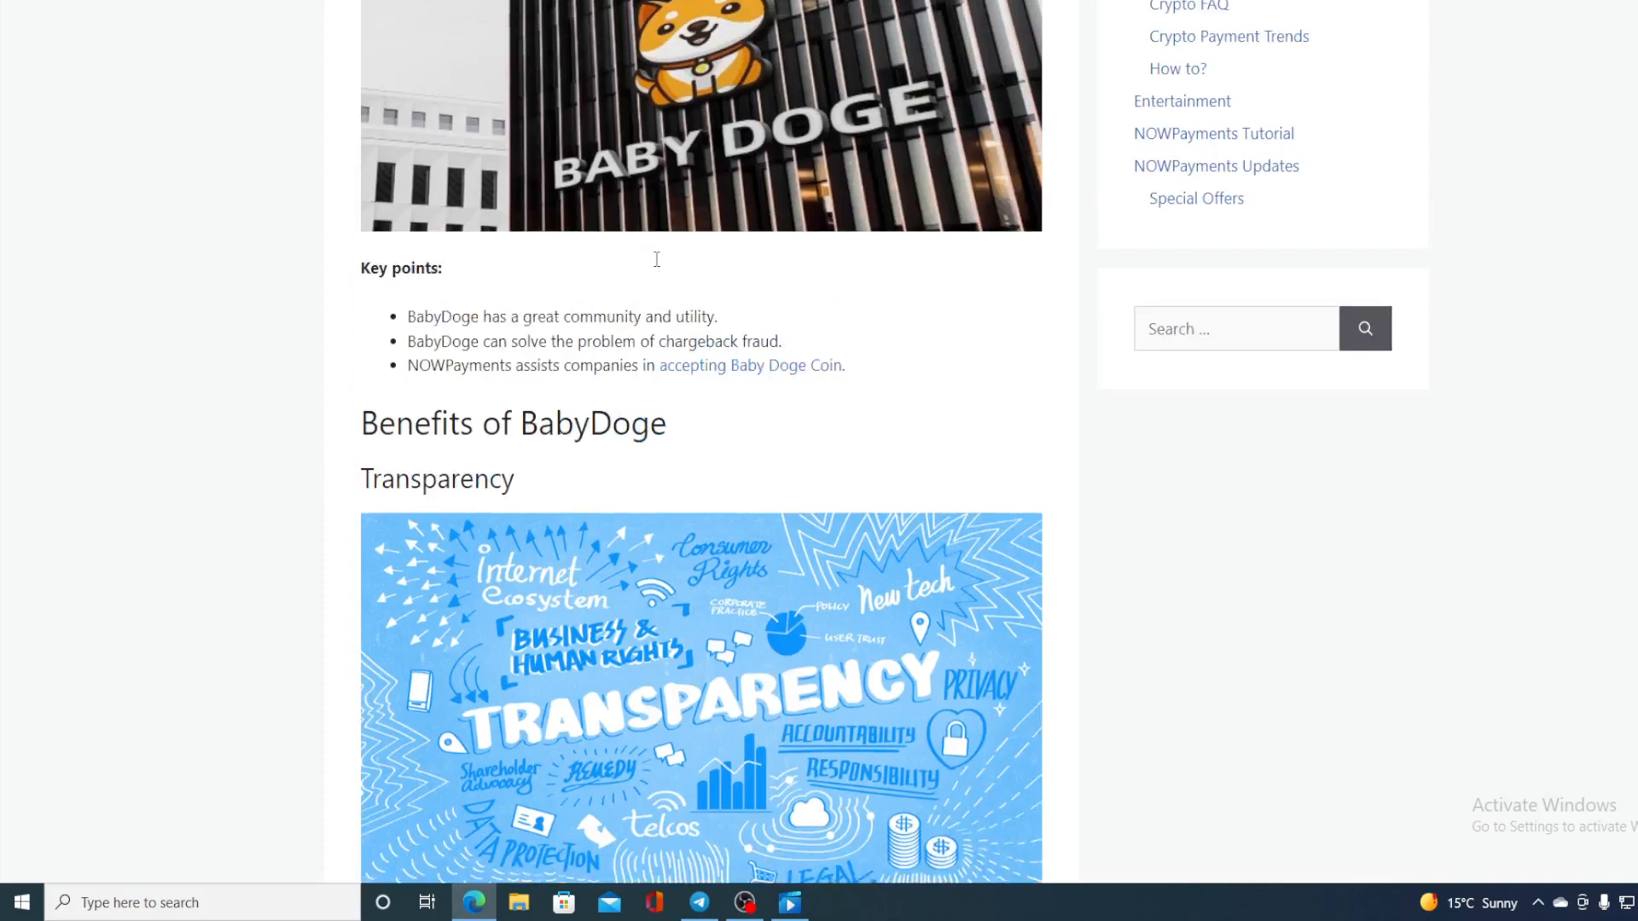
pyautogui.scroll(3)
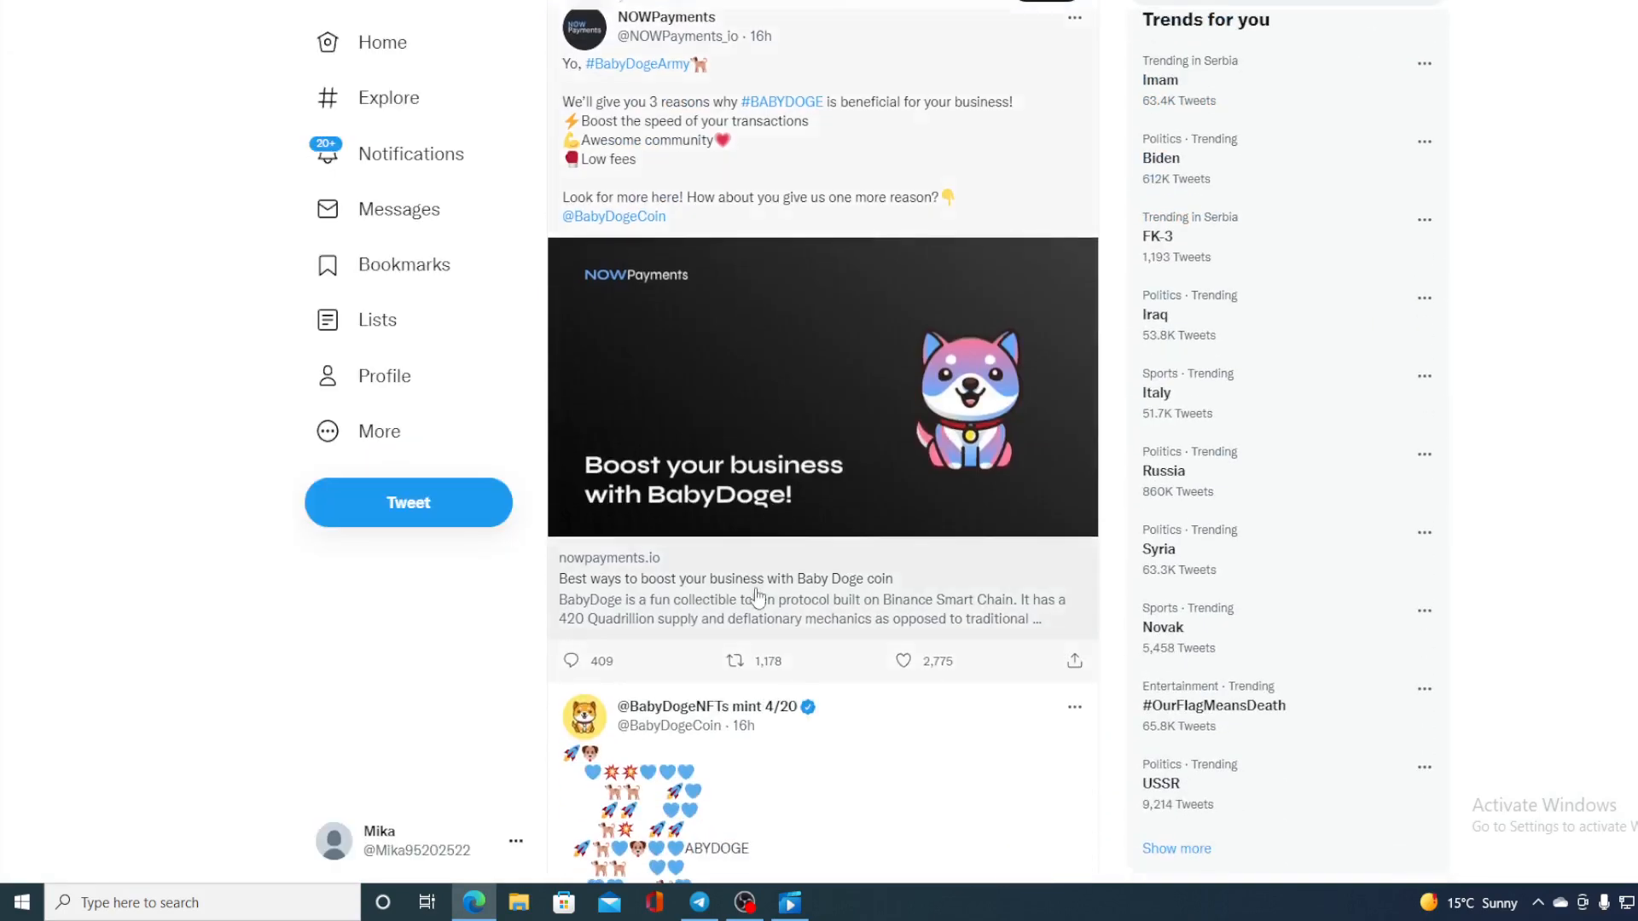
pyautogui.scroll(-3)
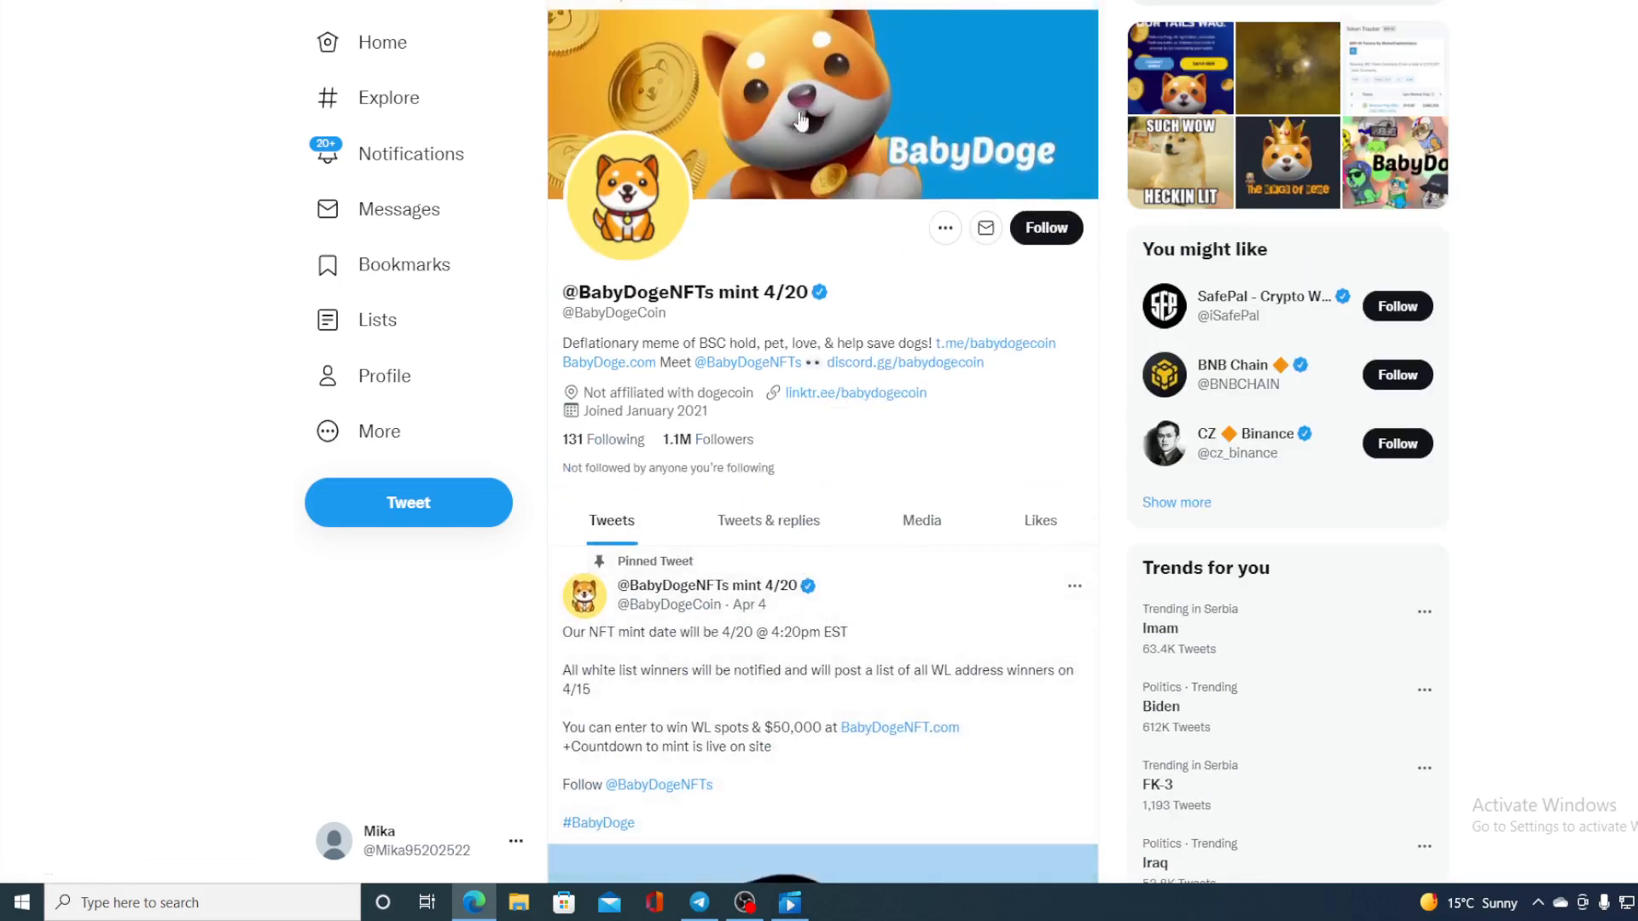
pyautogui.moveTo(797, 113)
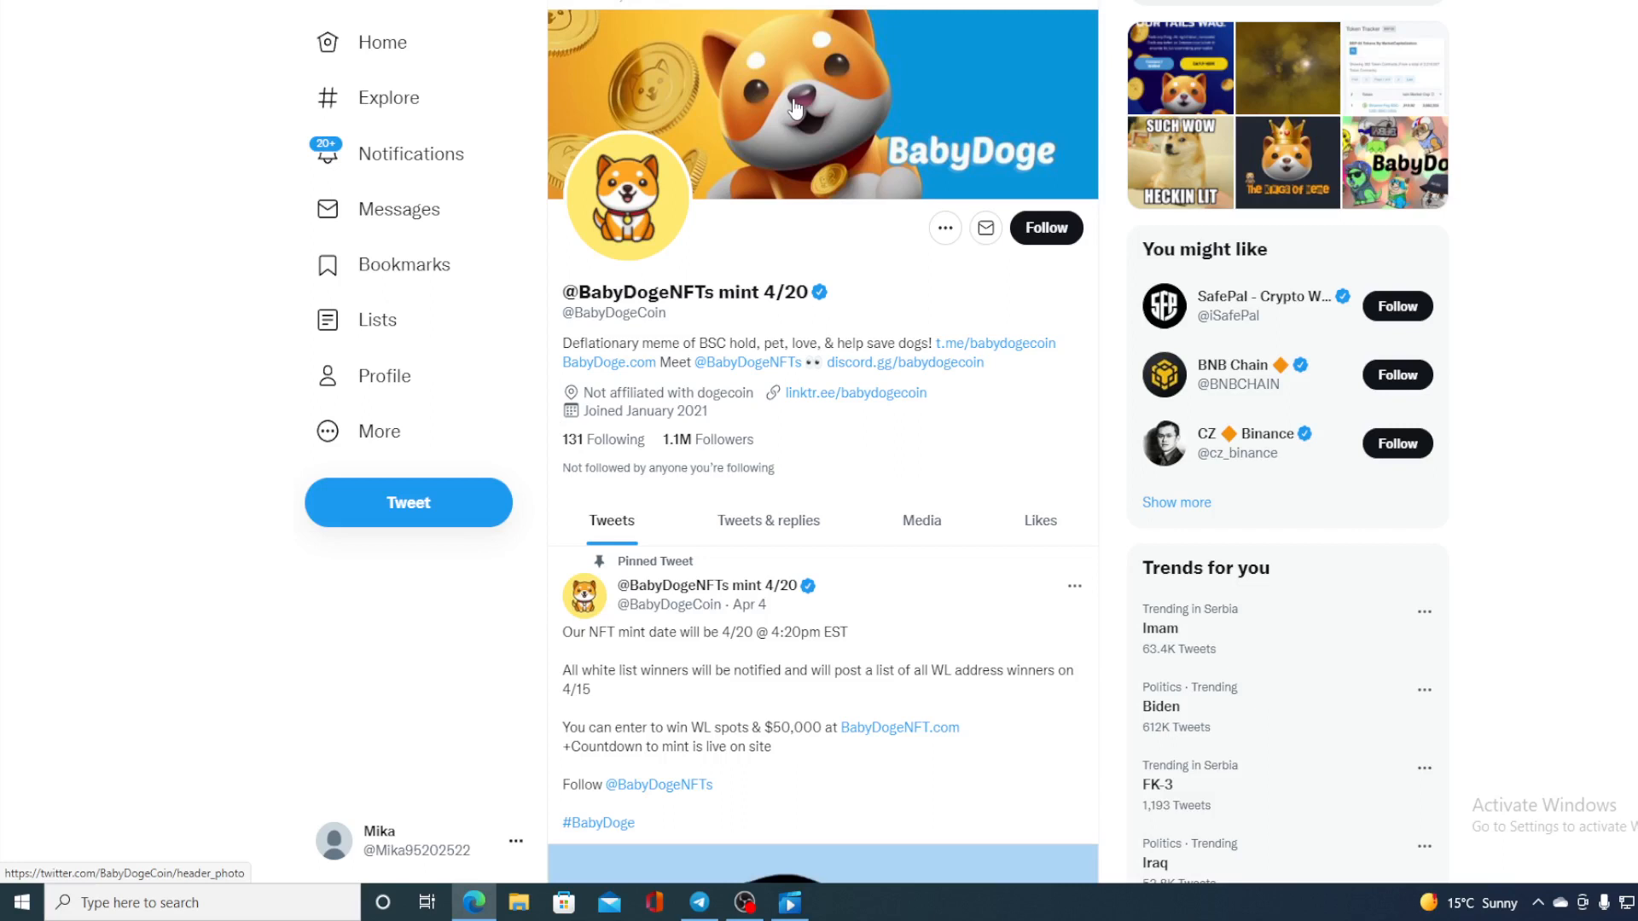
pyautogui.moveTo(732, 29)
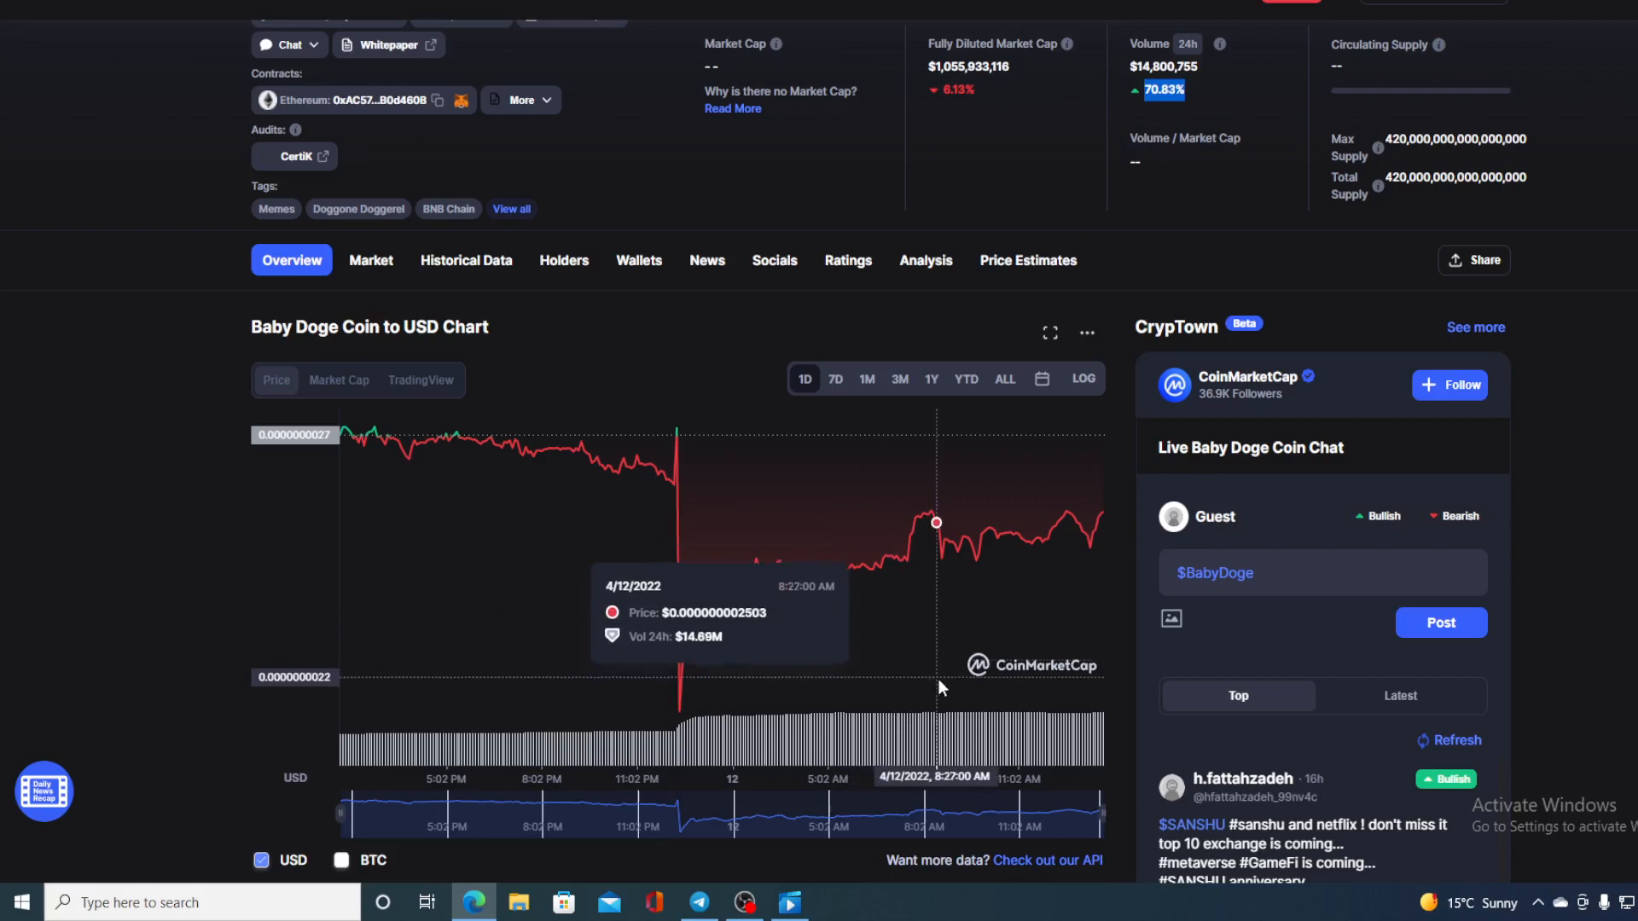
pyautogui.moveTo(842, 522)
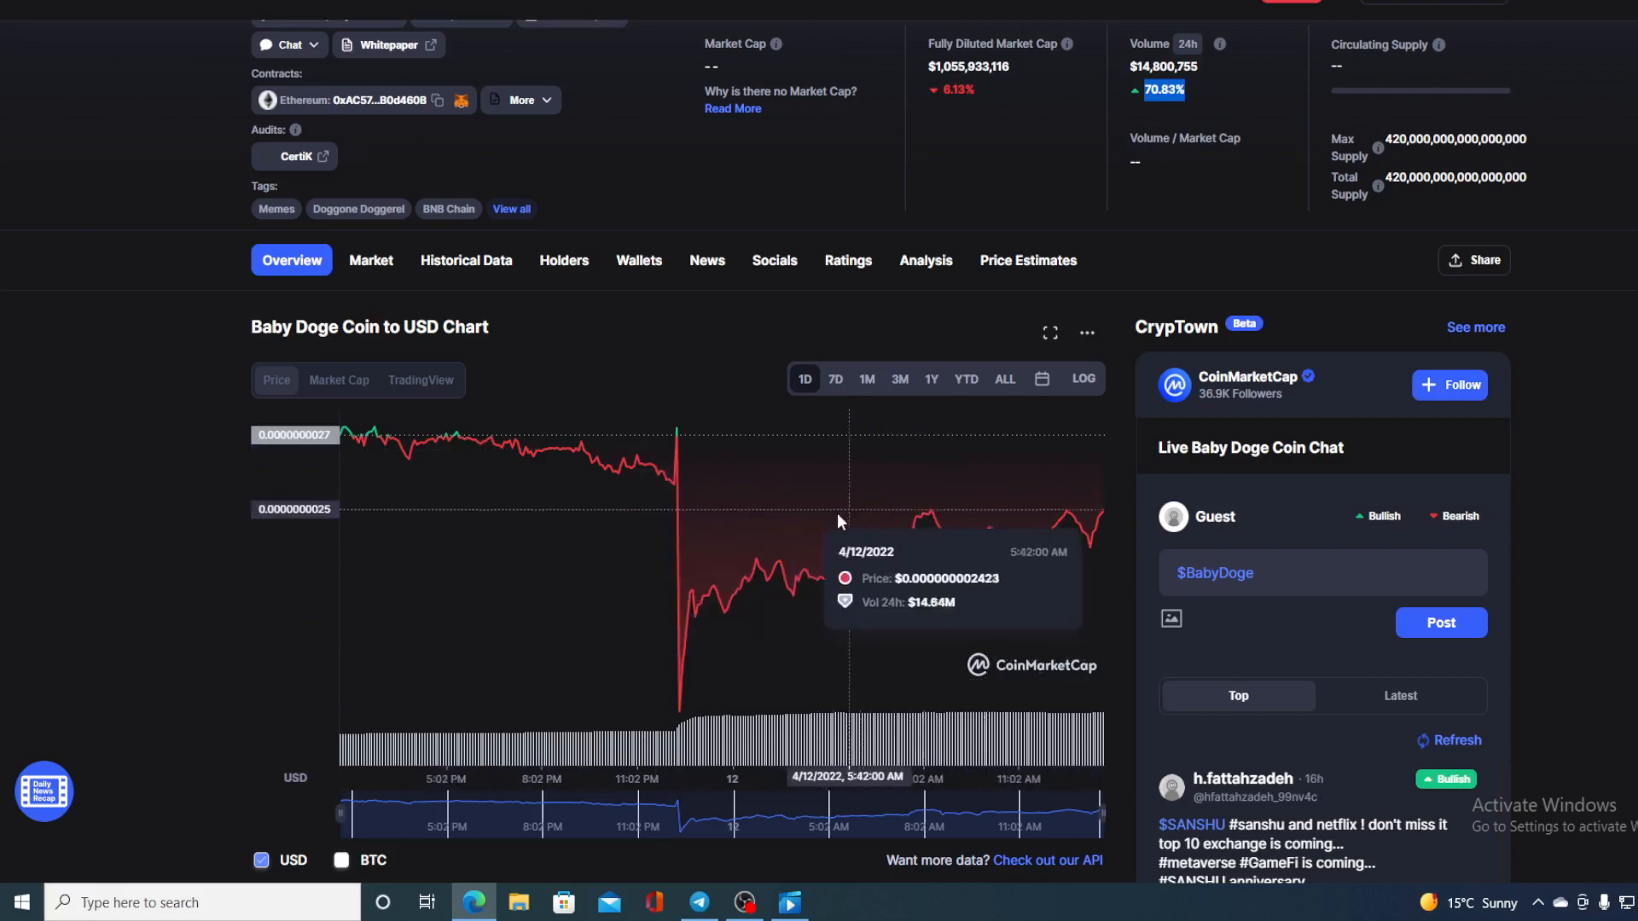
pyautogui.moveTo(1098, 518)
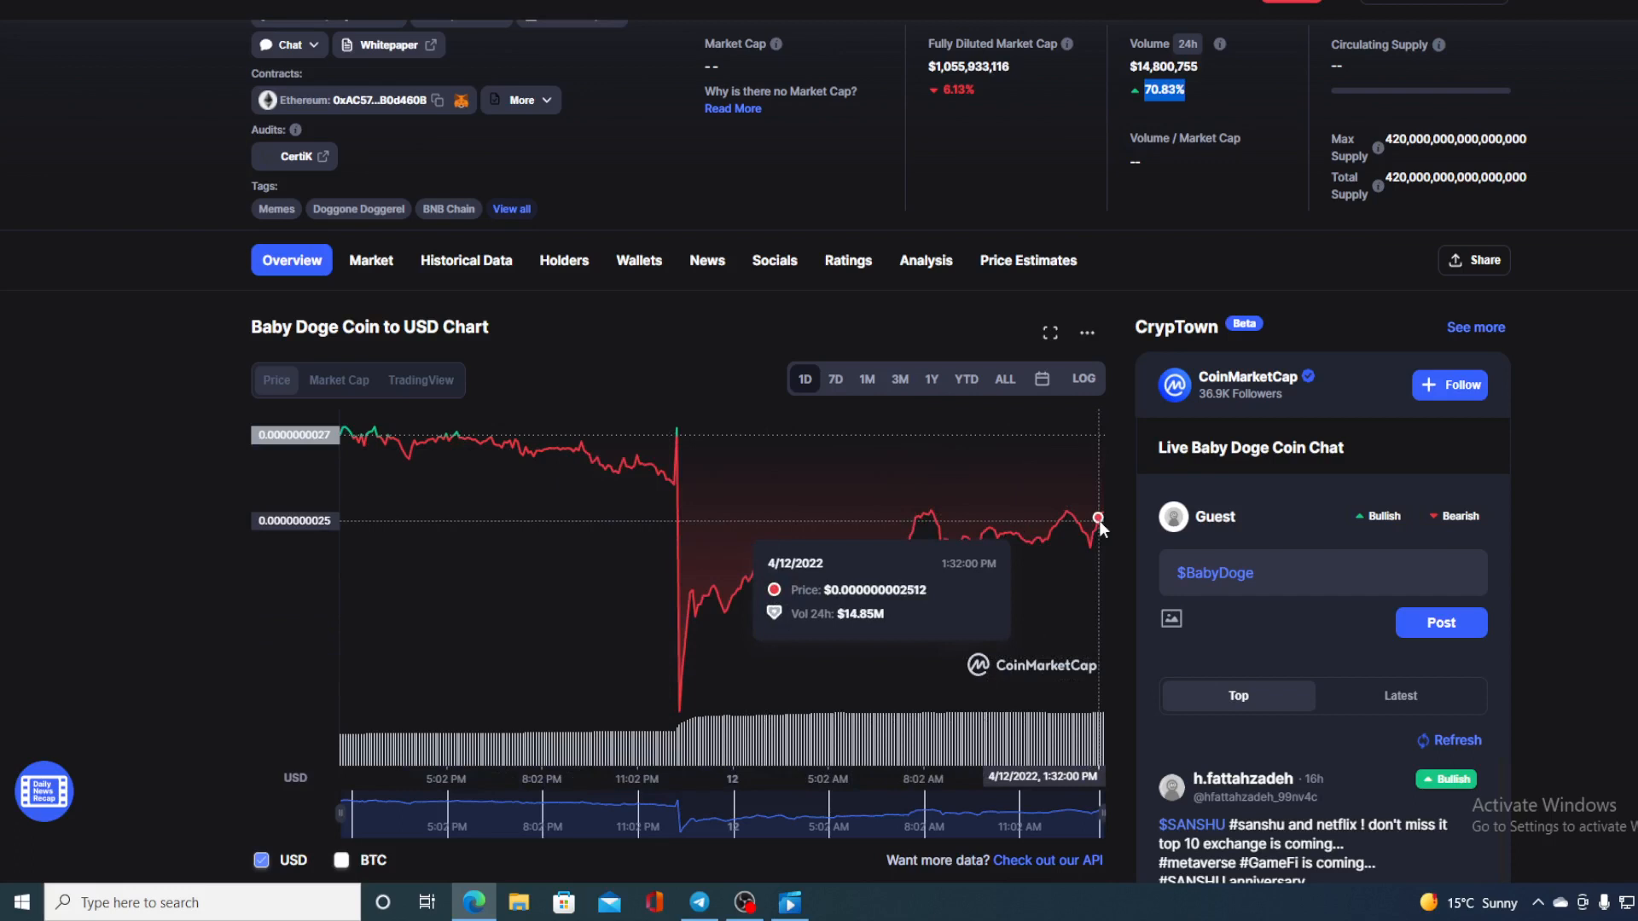
pyautogui.moveTo(869, 399)
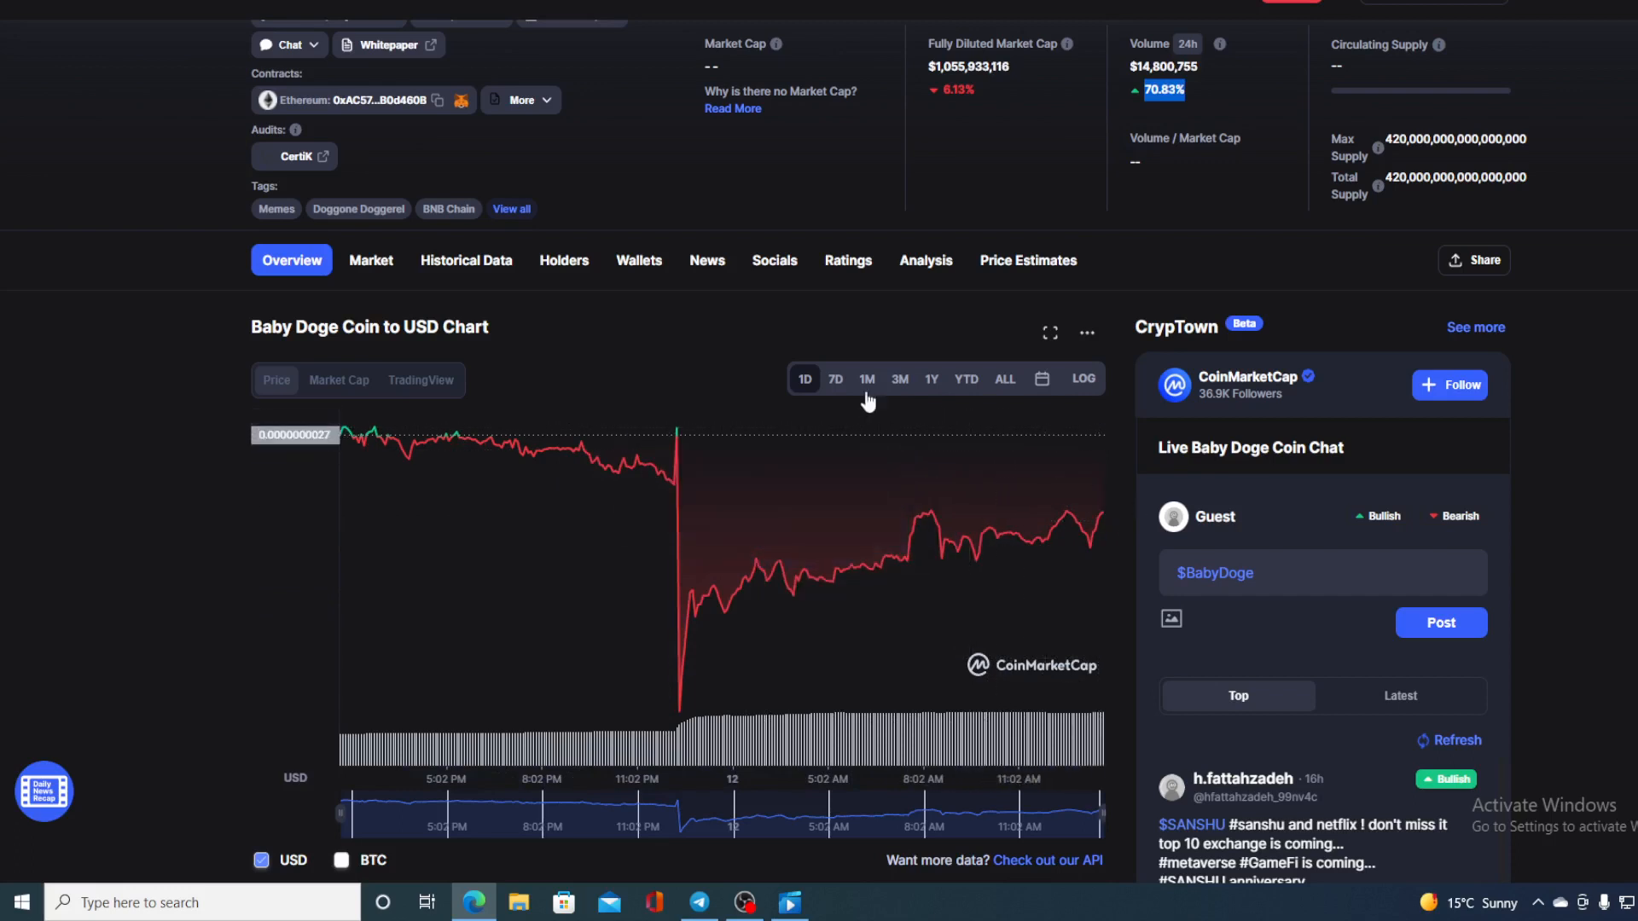
# - Show Baby Doge Coin's one-month price range to inspect the recent sharp drop
pyautogui.click(867, 379)
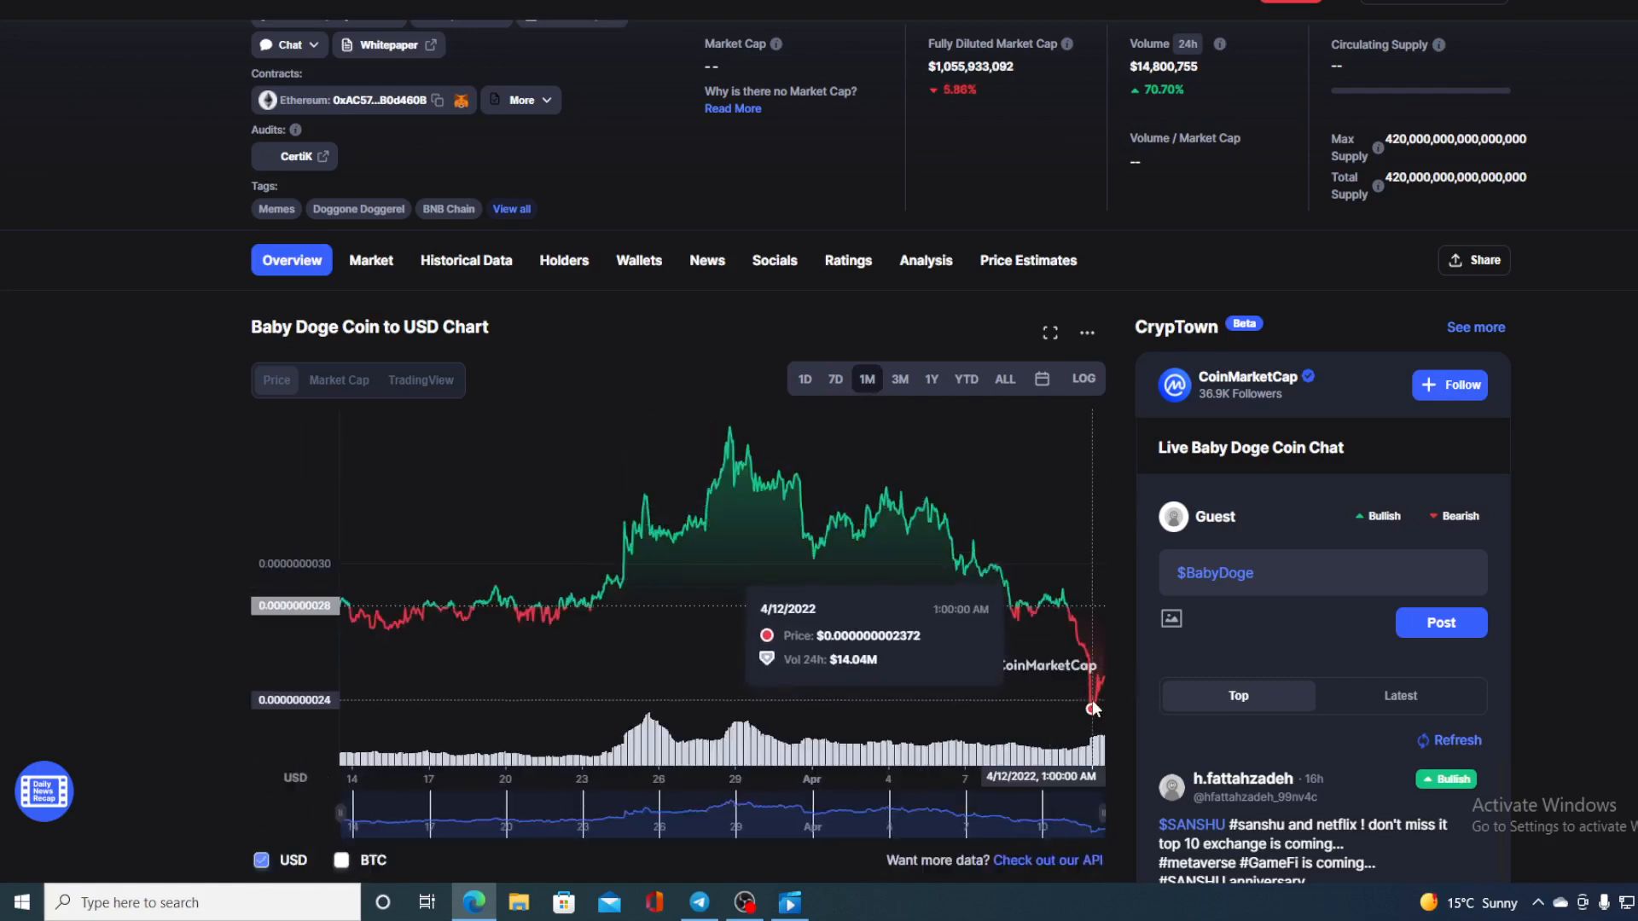
pyautogui.moveTo(1102, 677)
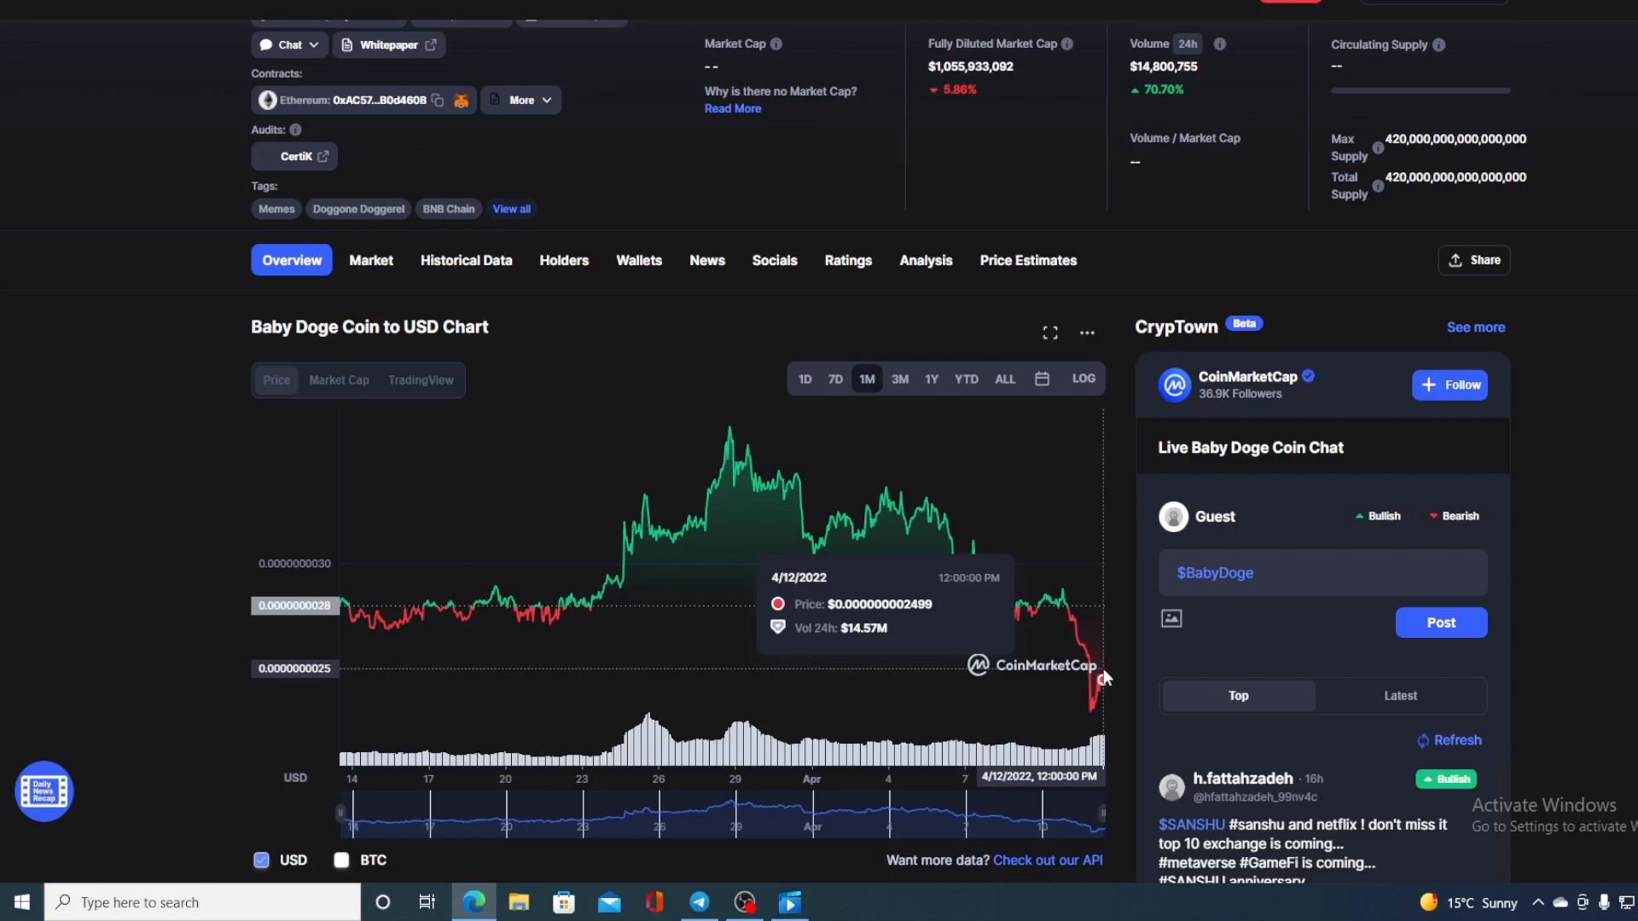
pyautogui.moveTo(1097, 698)
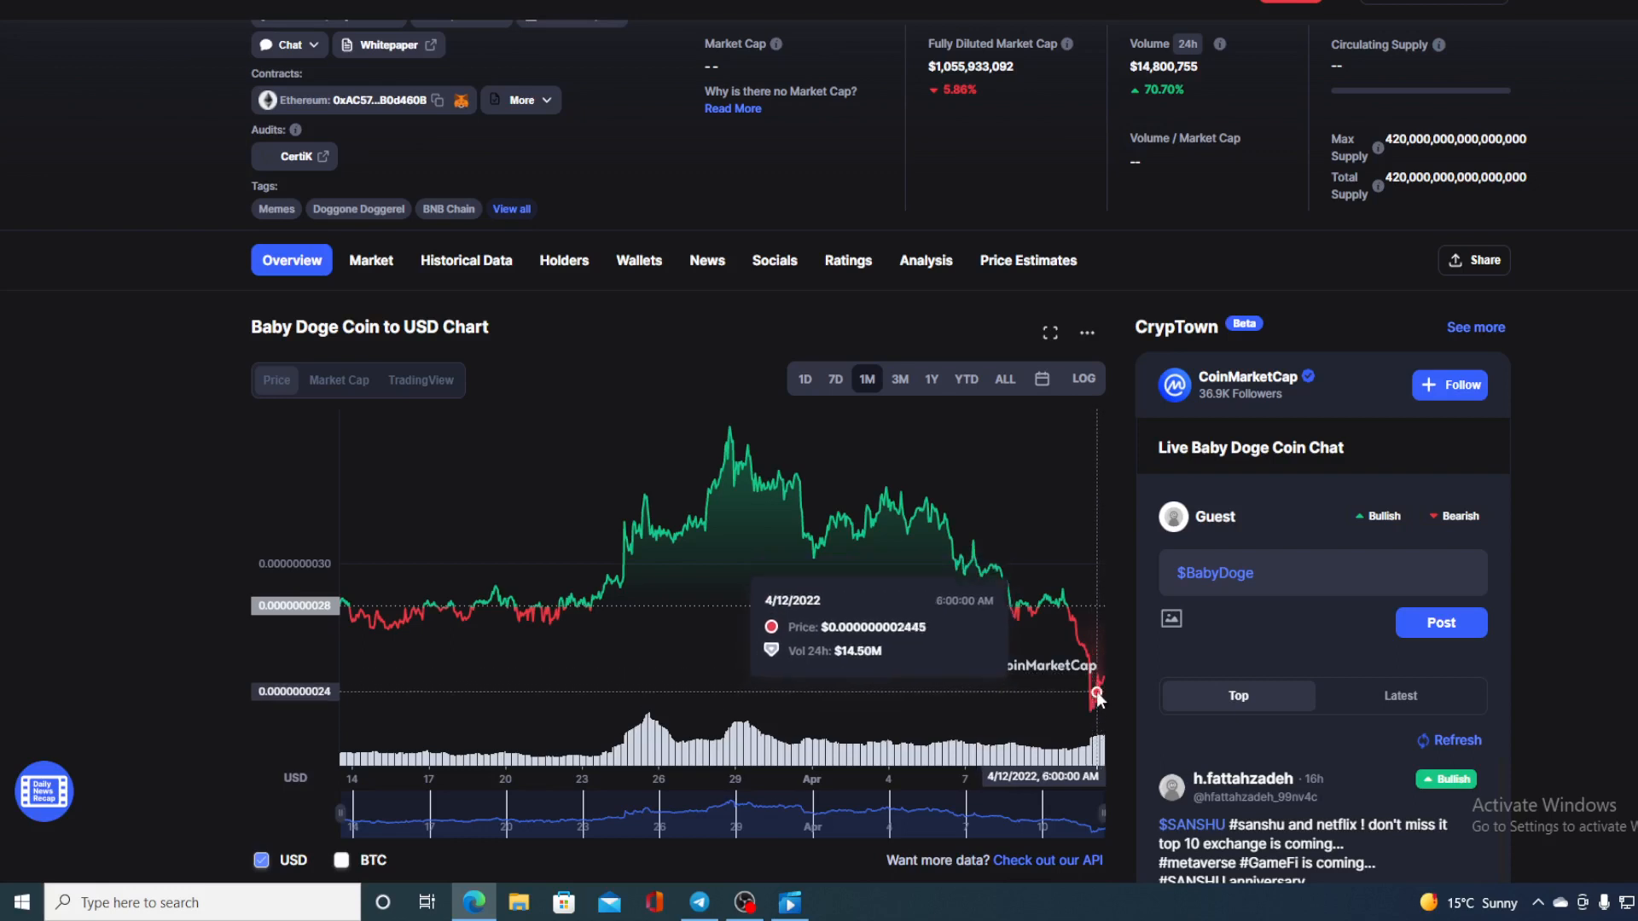
pyautogui.moveTo(1095, 715)
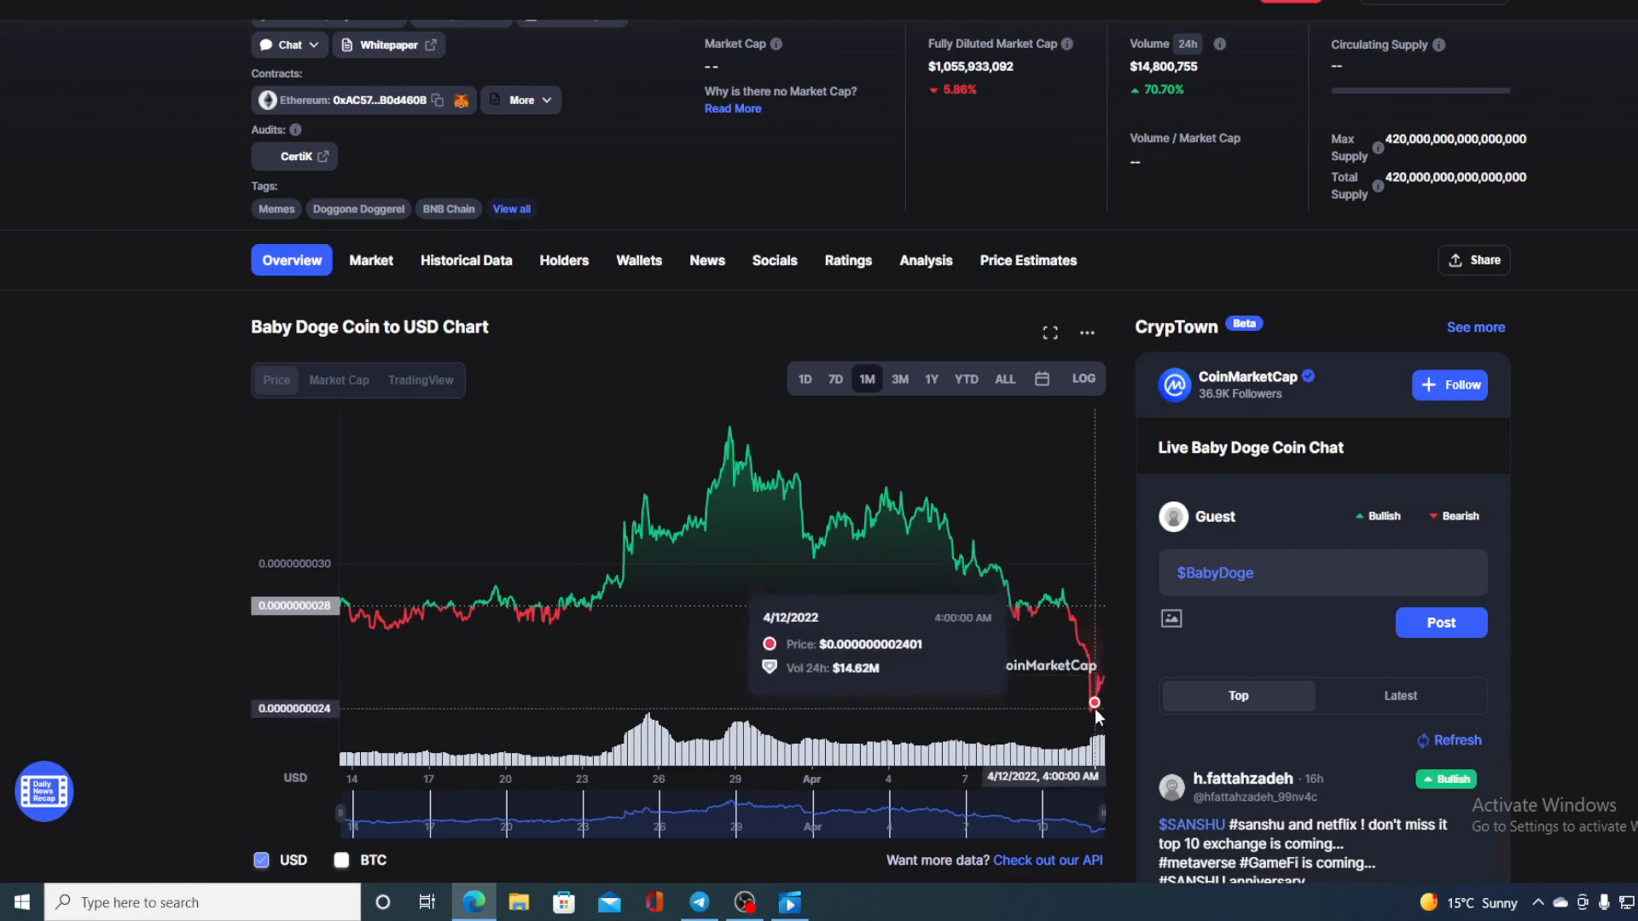
pyautogui.moveTo(1094, 702)
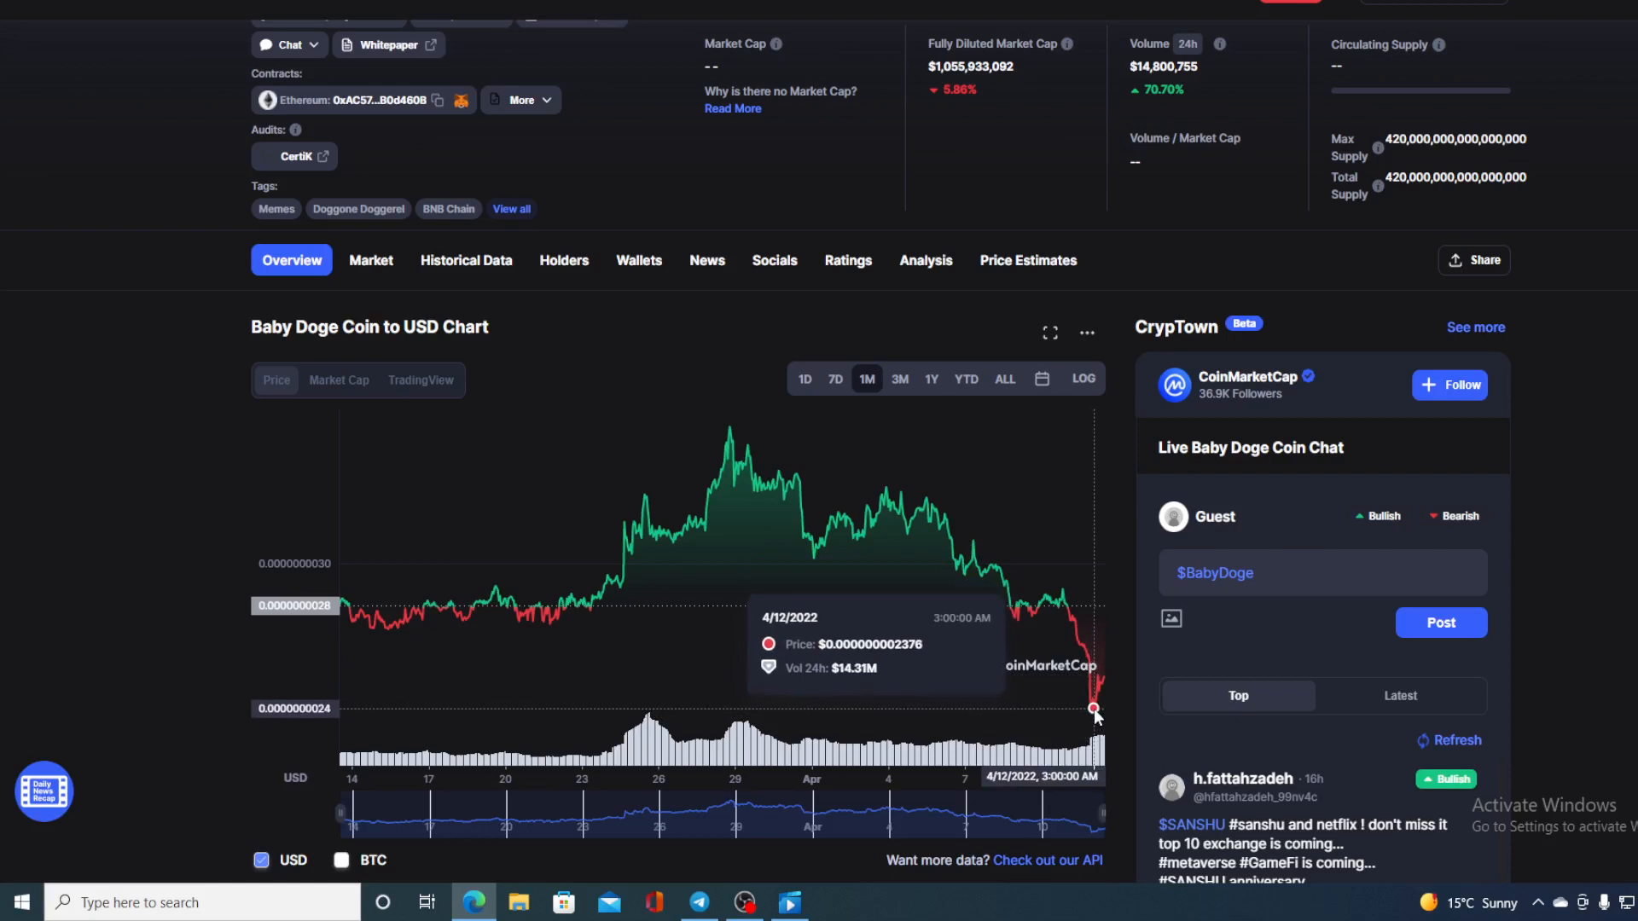
pyautogui.moveTo(1099, 687)
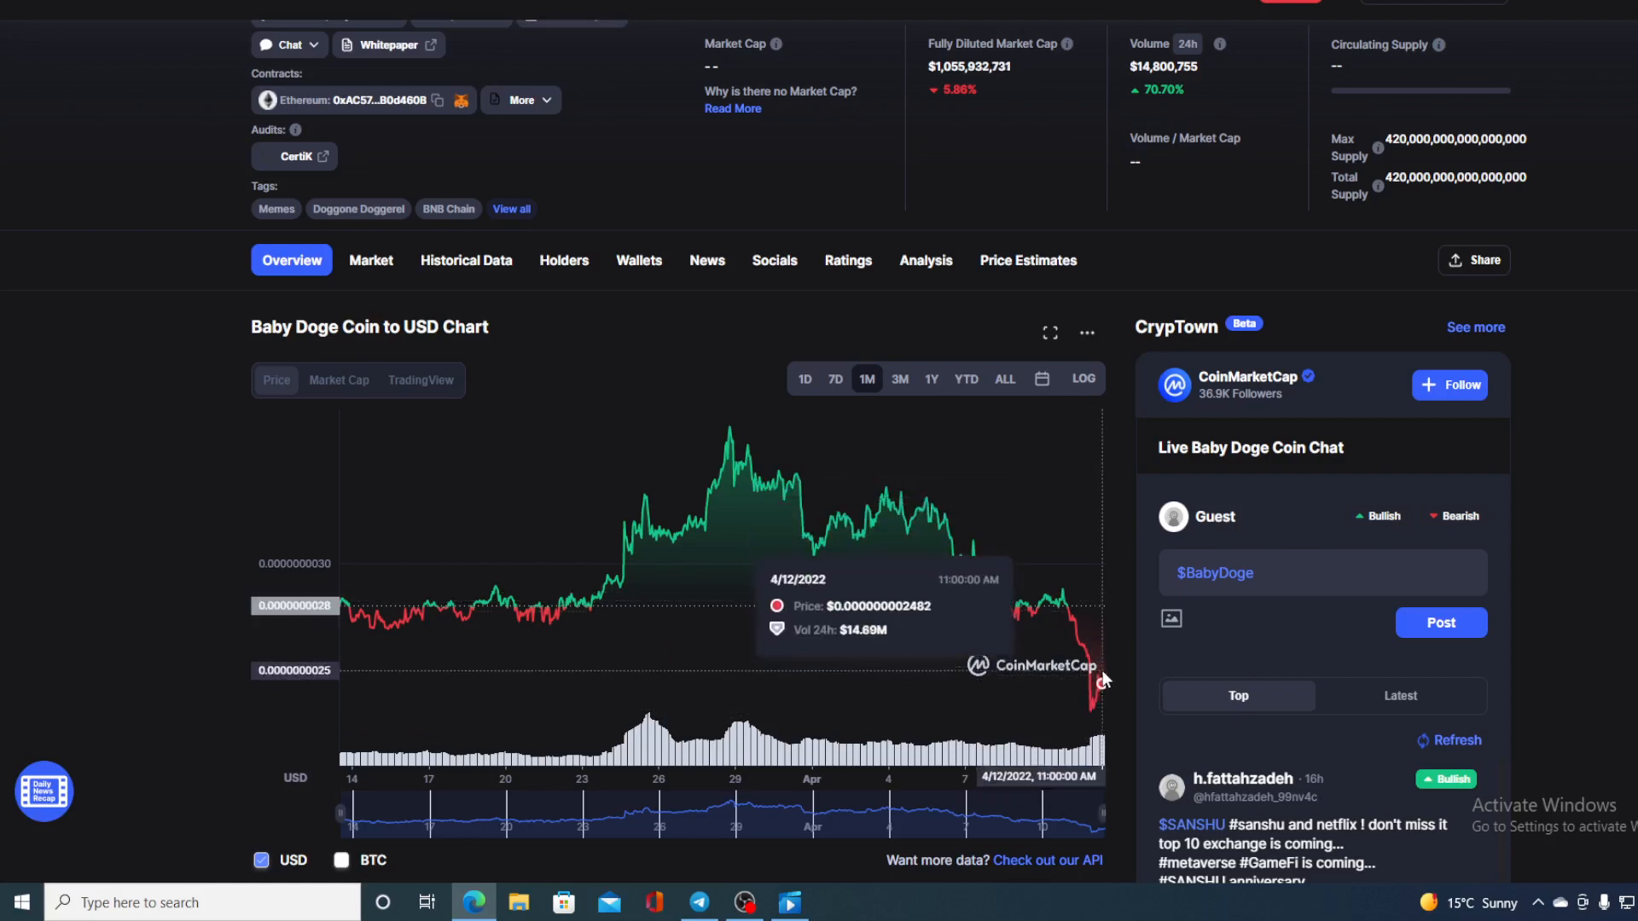
pyautogui.moveTo(1099, 684)
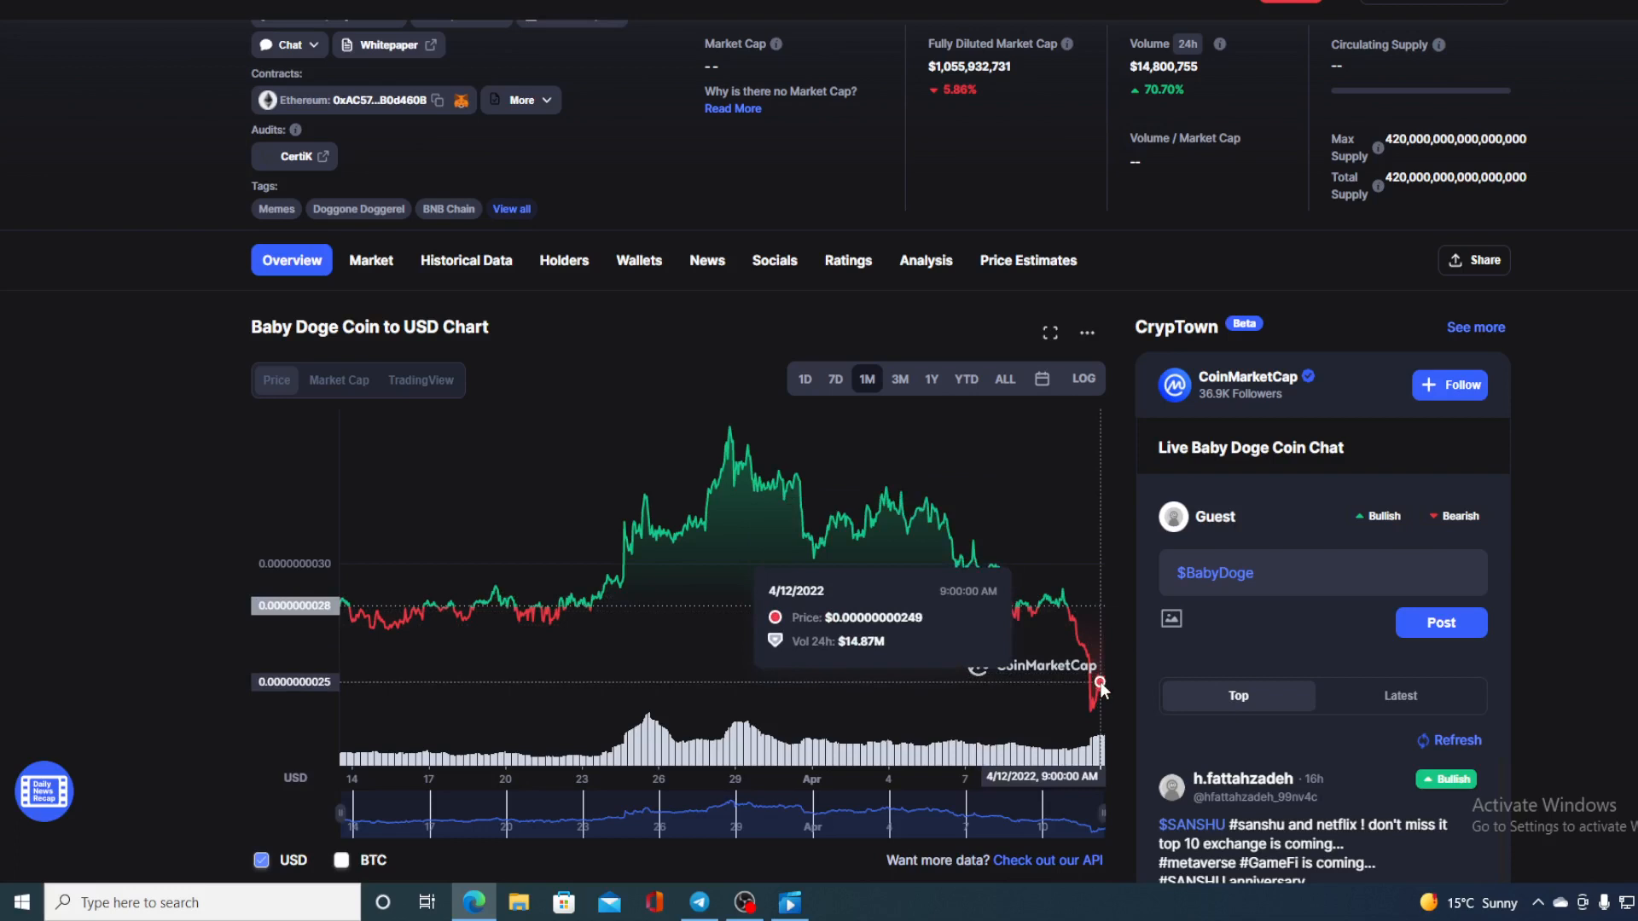
pyautogui.moveTo(1113, 680)
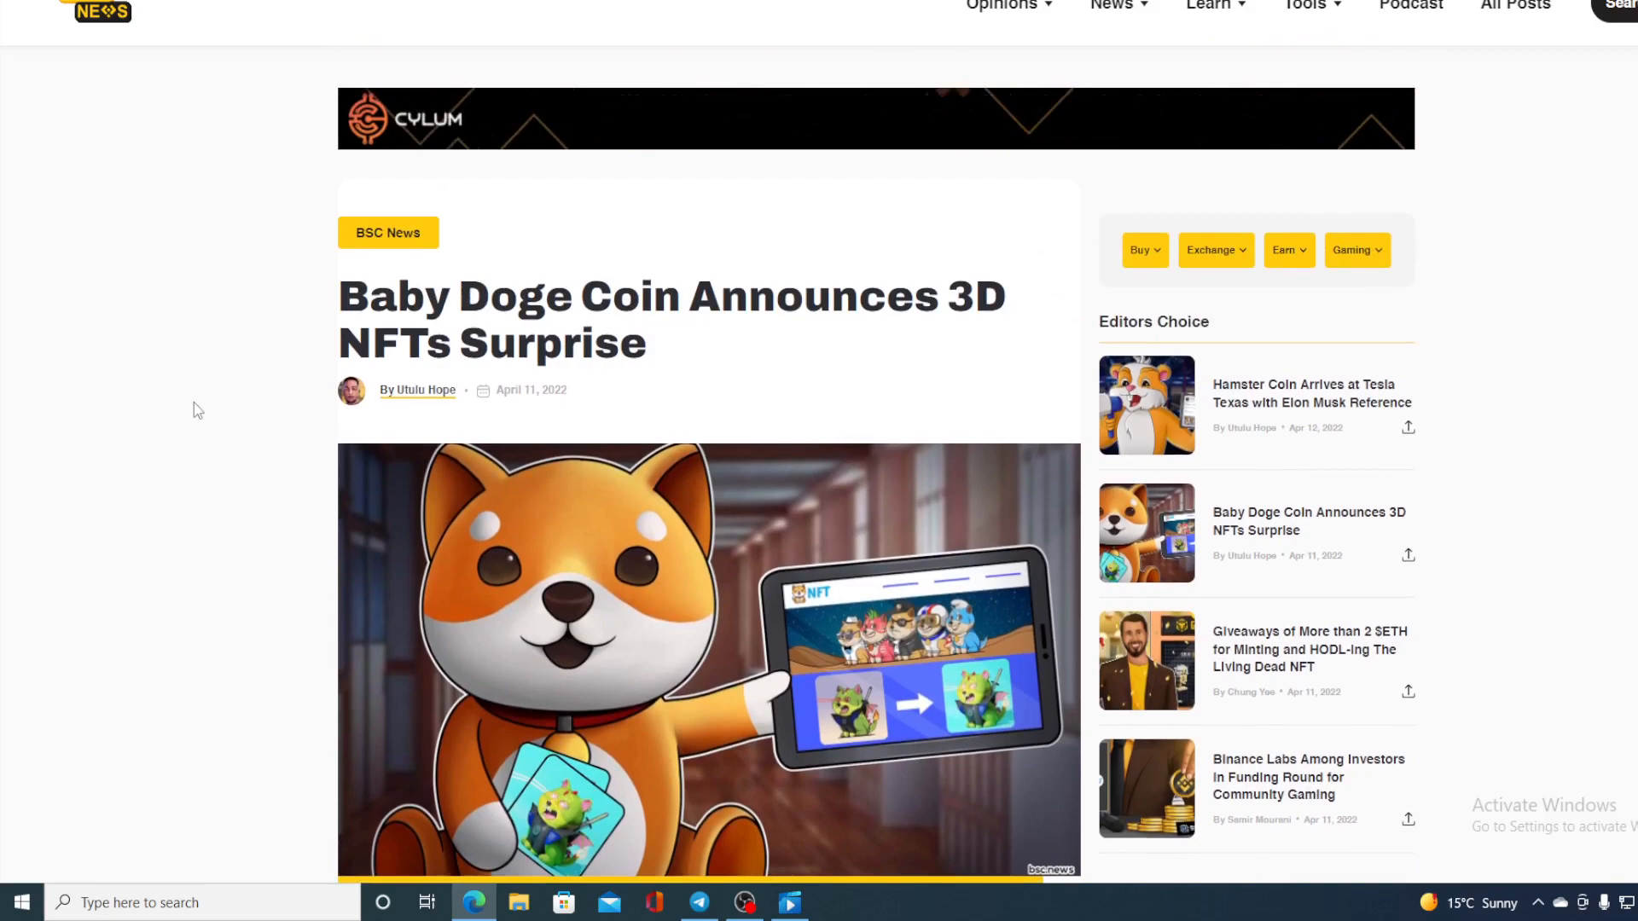
# - Scroll down the 3D NFTs Surprise article past the NFT preview images and giveaway details
pyautogui.scroll(-3)
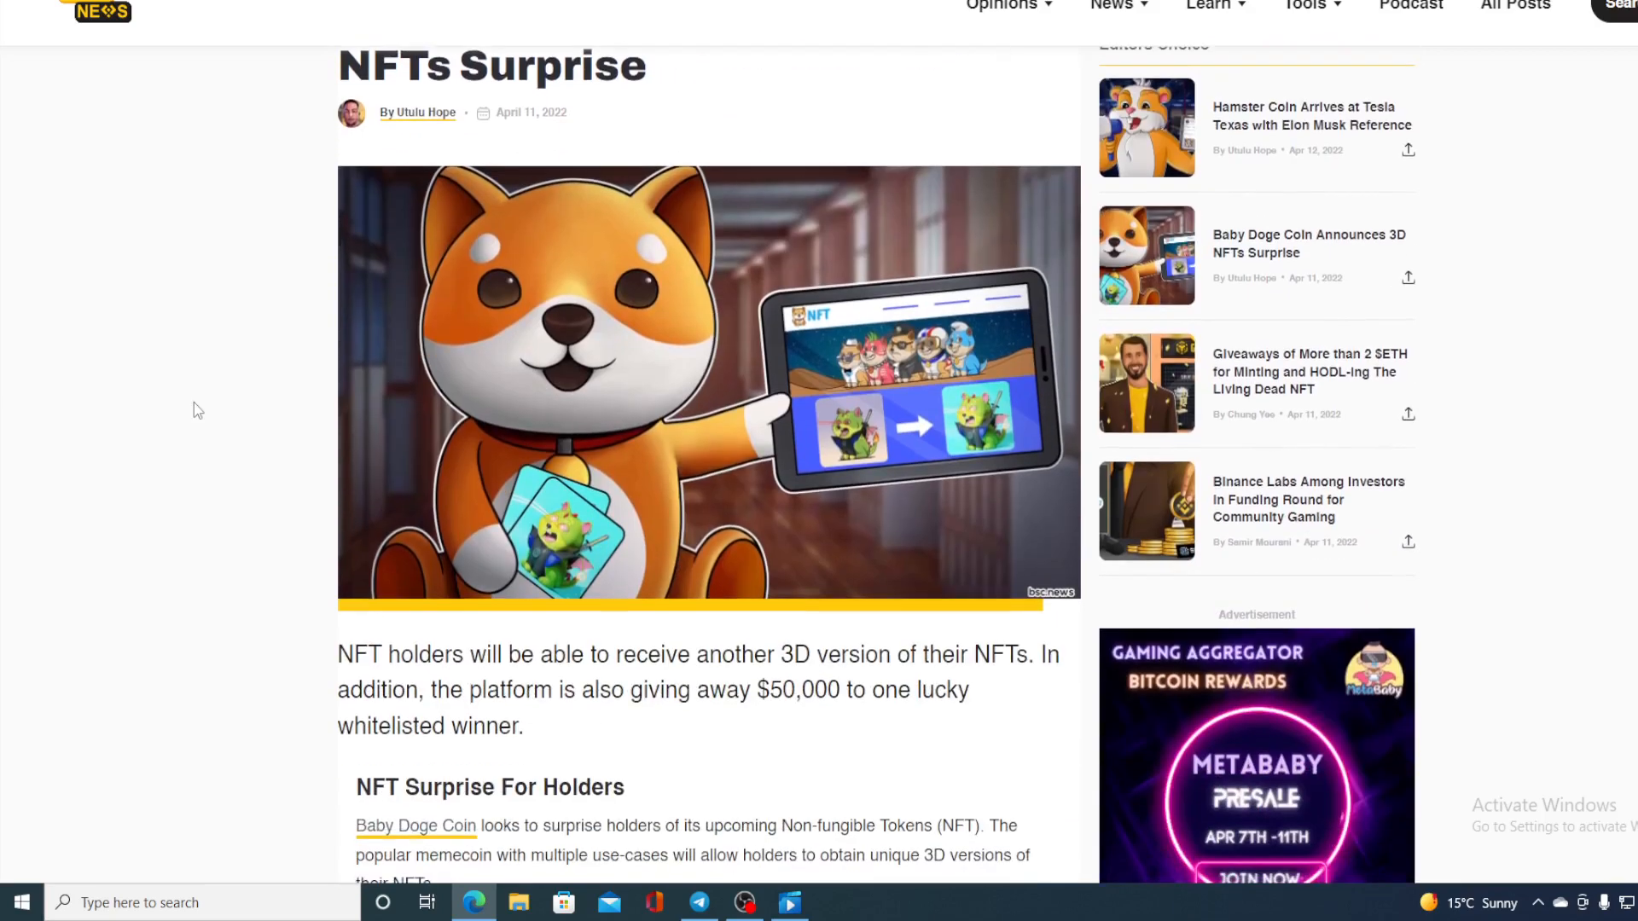
pyautogui.scroll(-3)
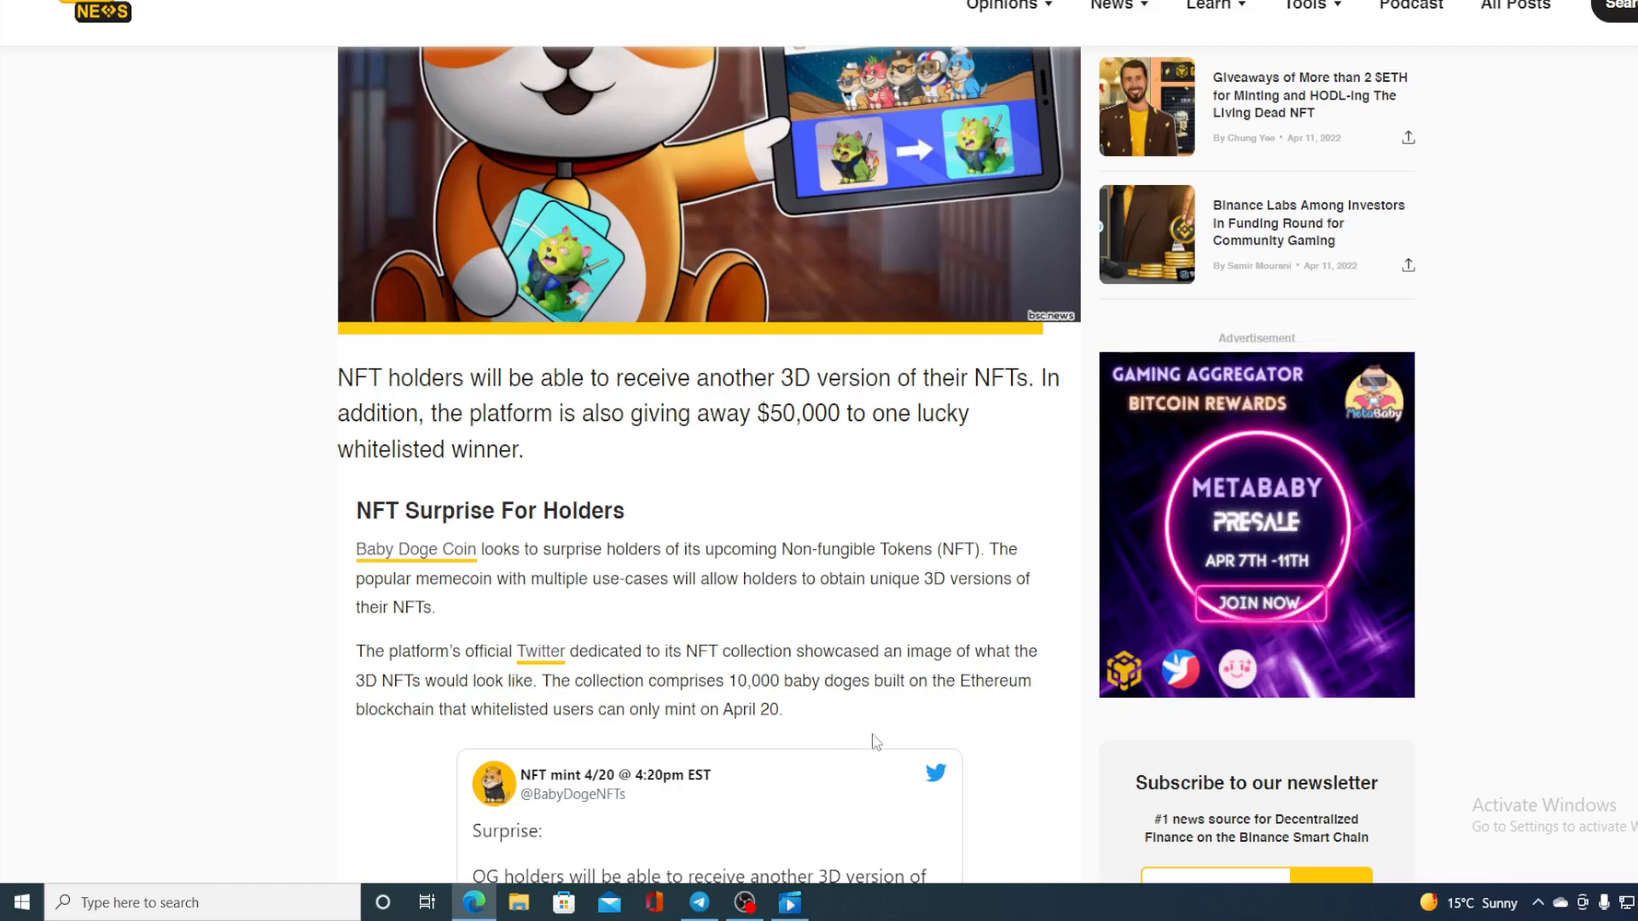
pyautogui.moveTo(945, 732)
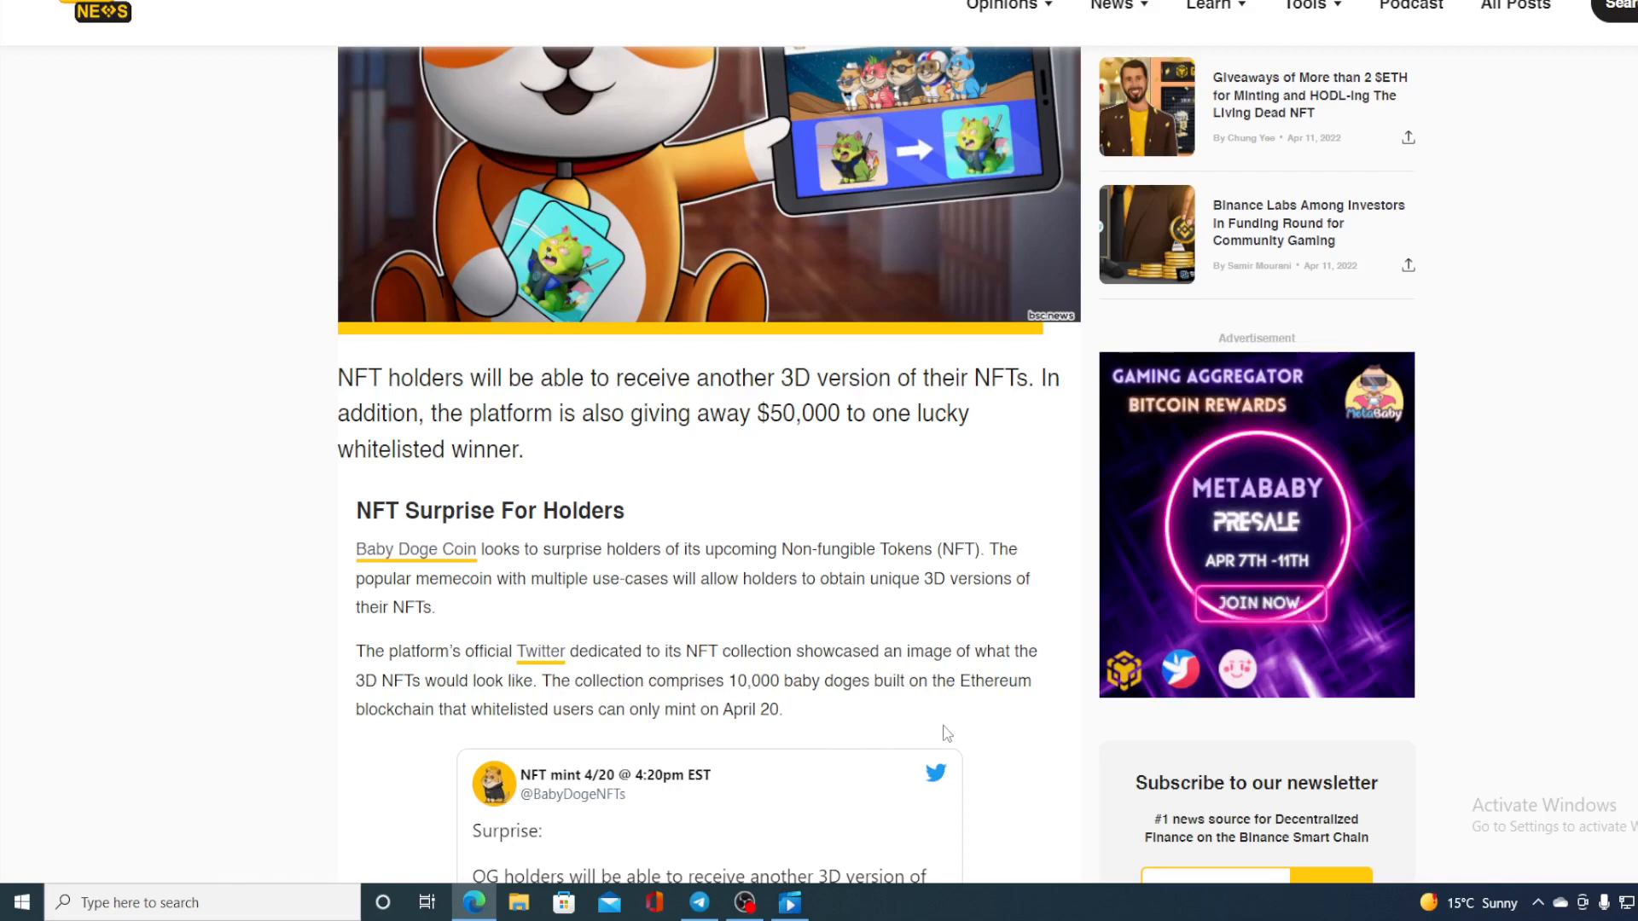
pyautogui.scroll(-3)
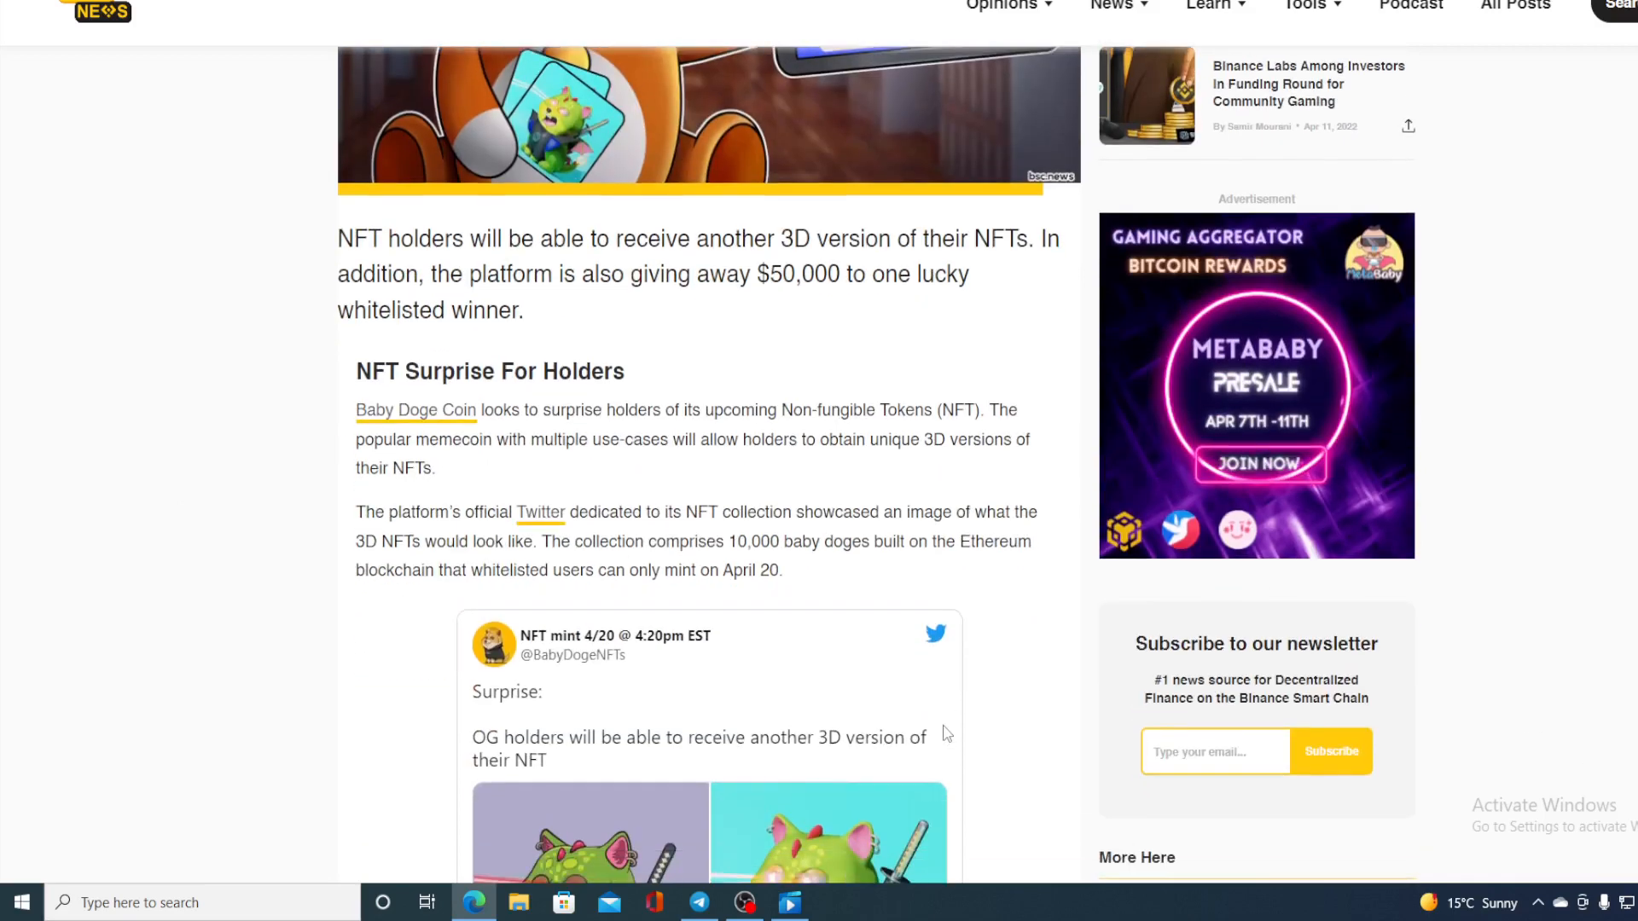
pyautogui.moveTo(877, 602)
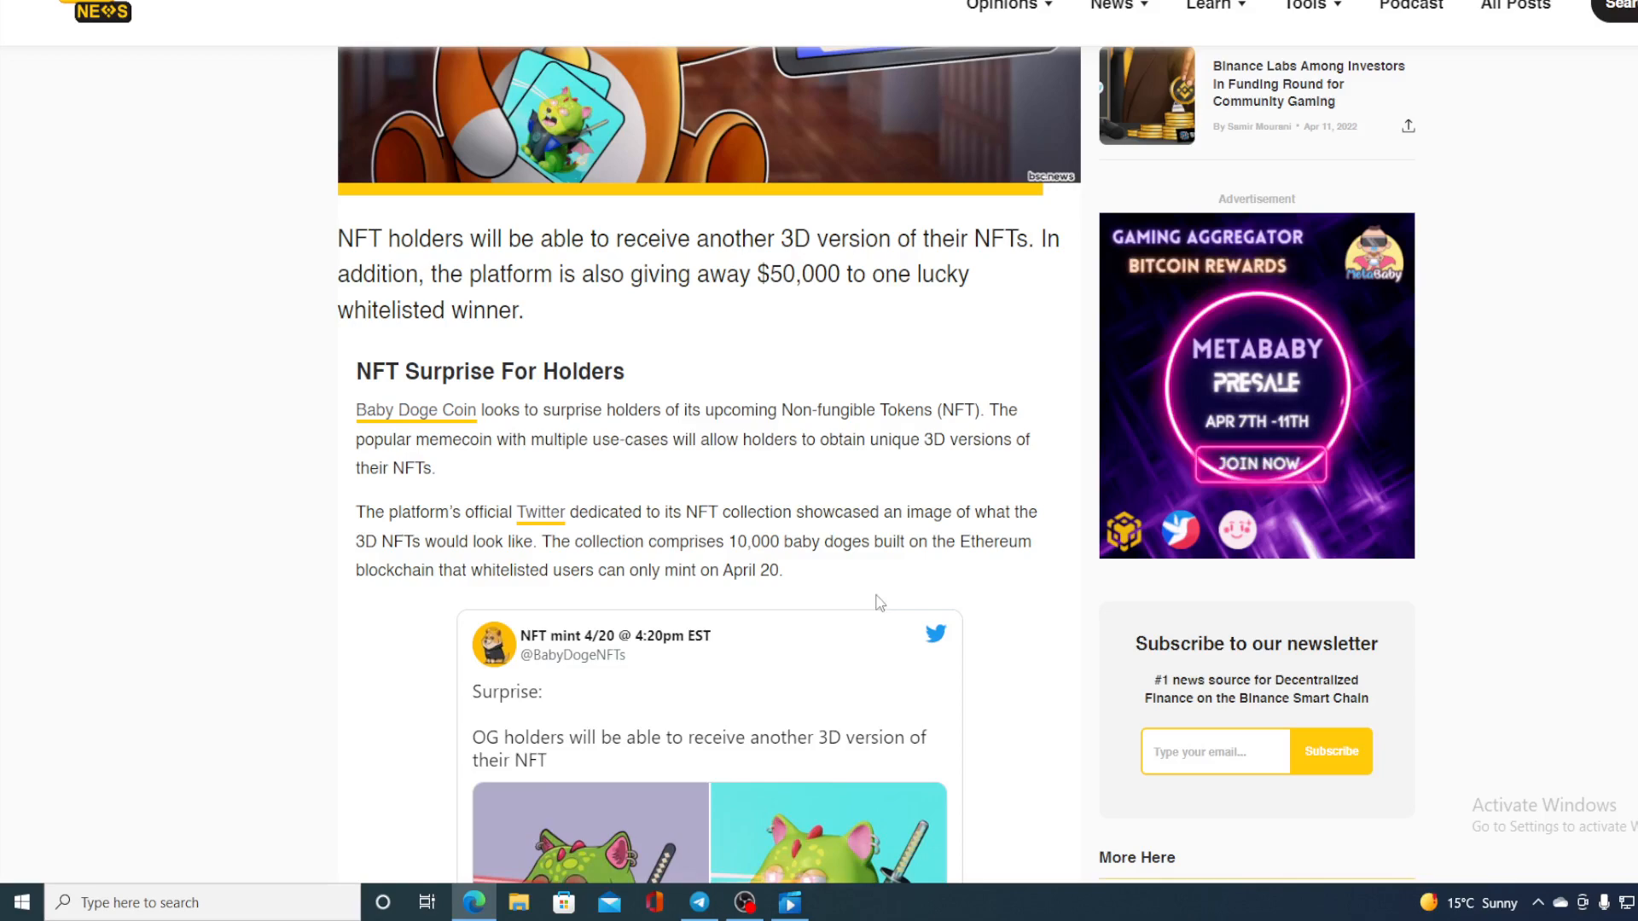
pyautogui.scroll(-3)
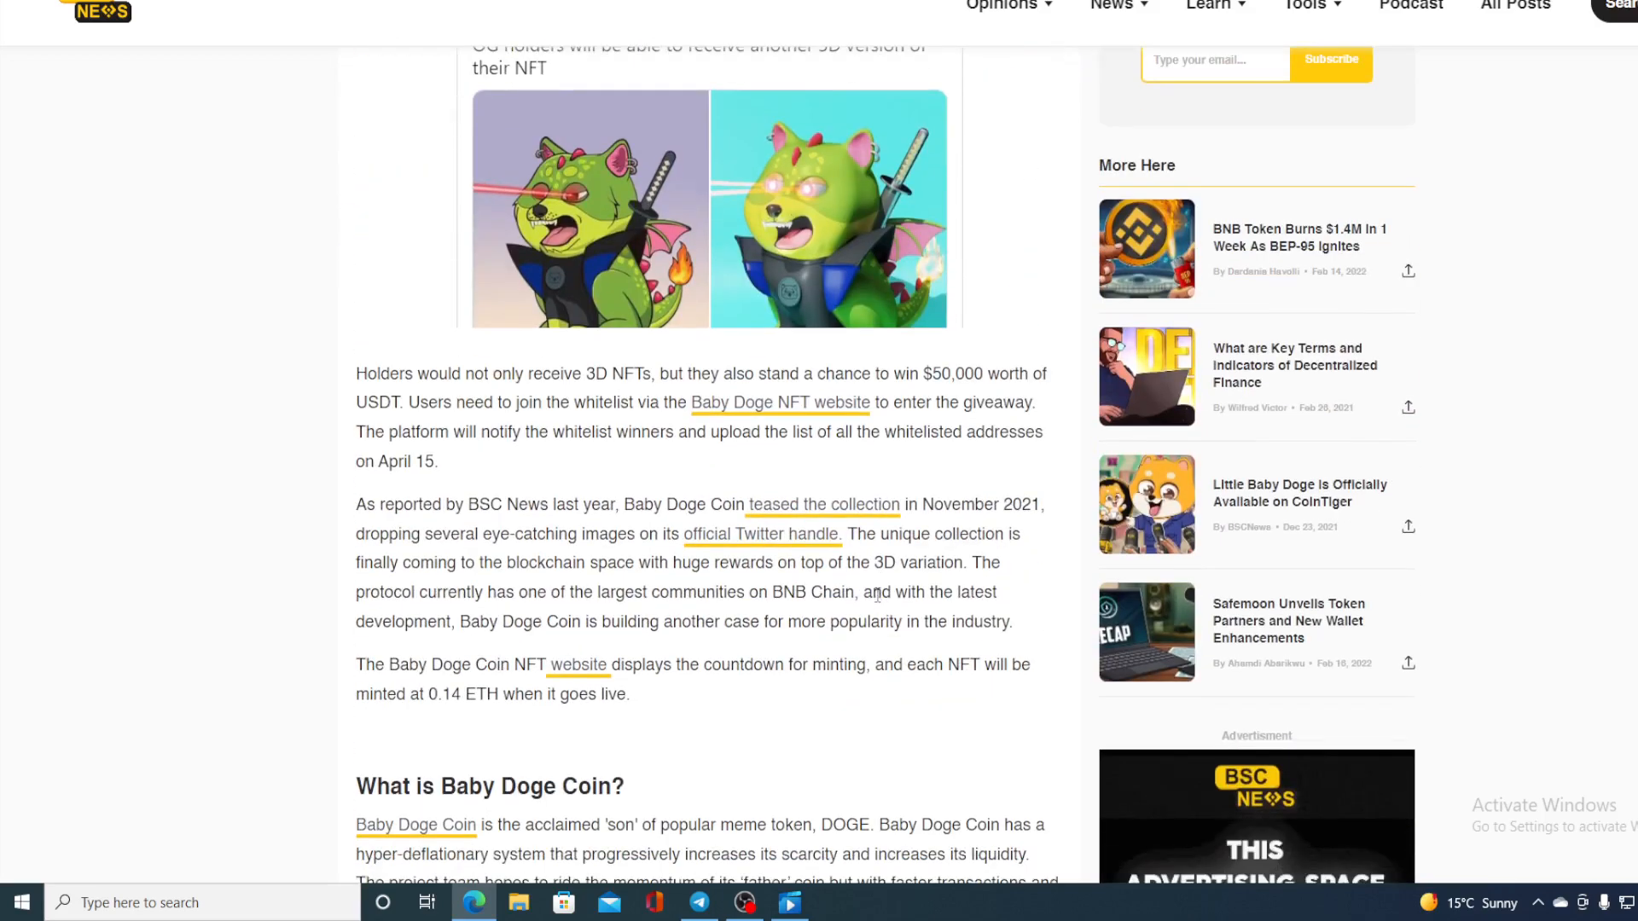
pyautogui.moveTo(630, 474)
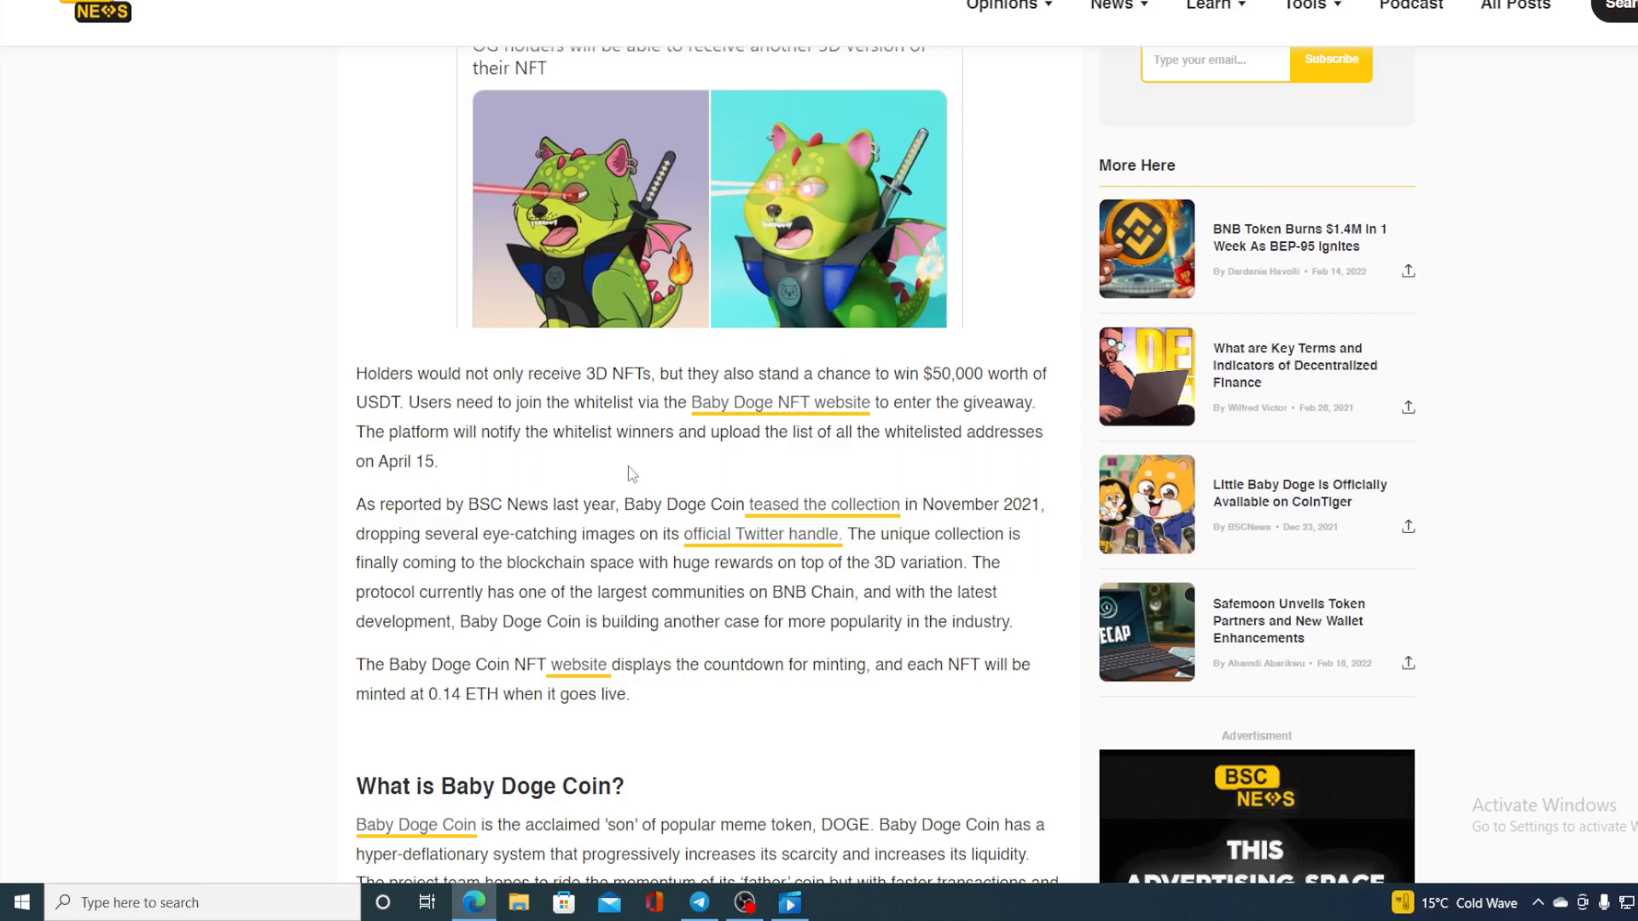
pyautogui.moveTo(328, 99)
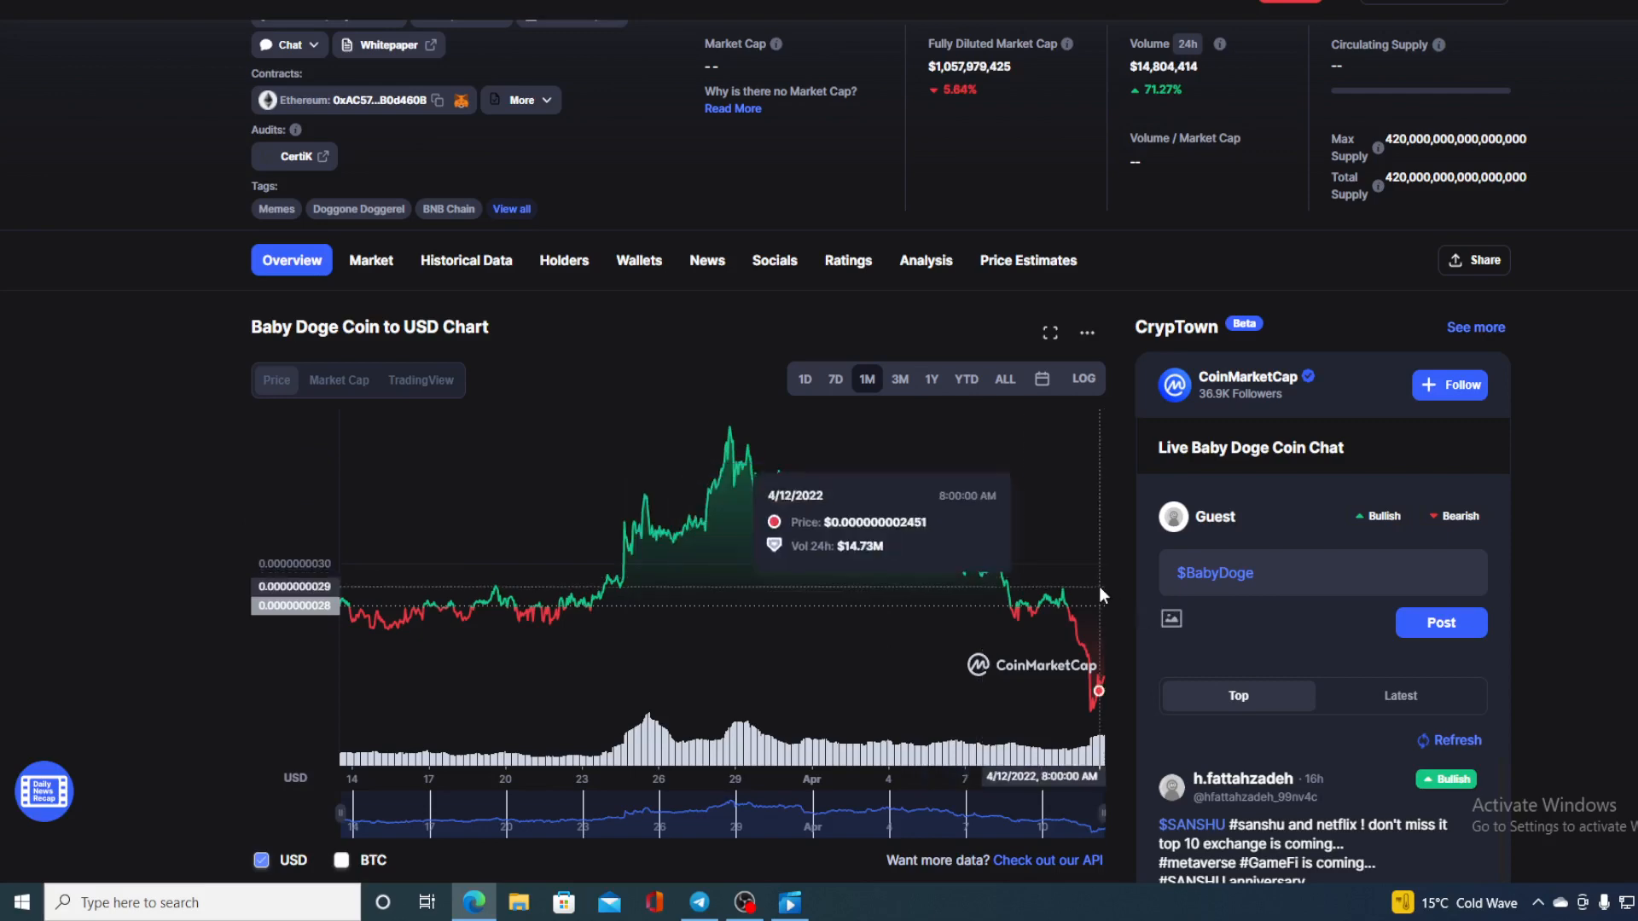
# - Return to the CoinMarketCap tab with Baby Doge Coin's price chart
pyautogui.click(803, 379)
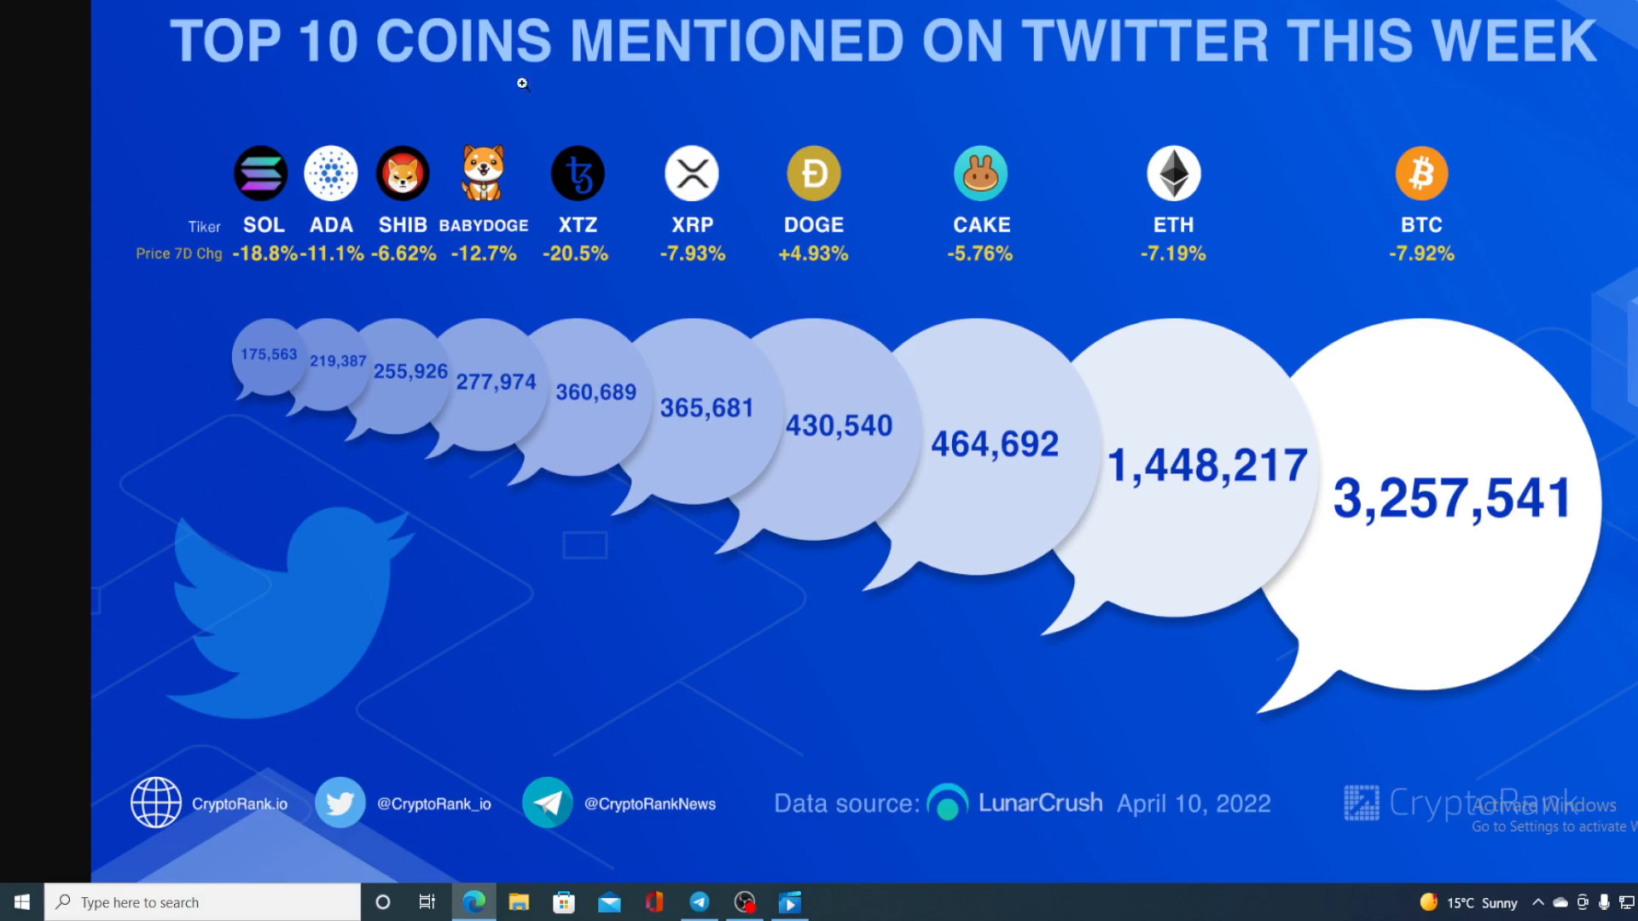
pyautogui.moveTo(1446, 91)
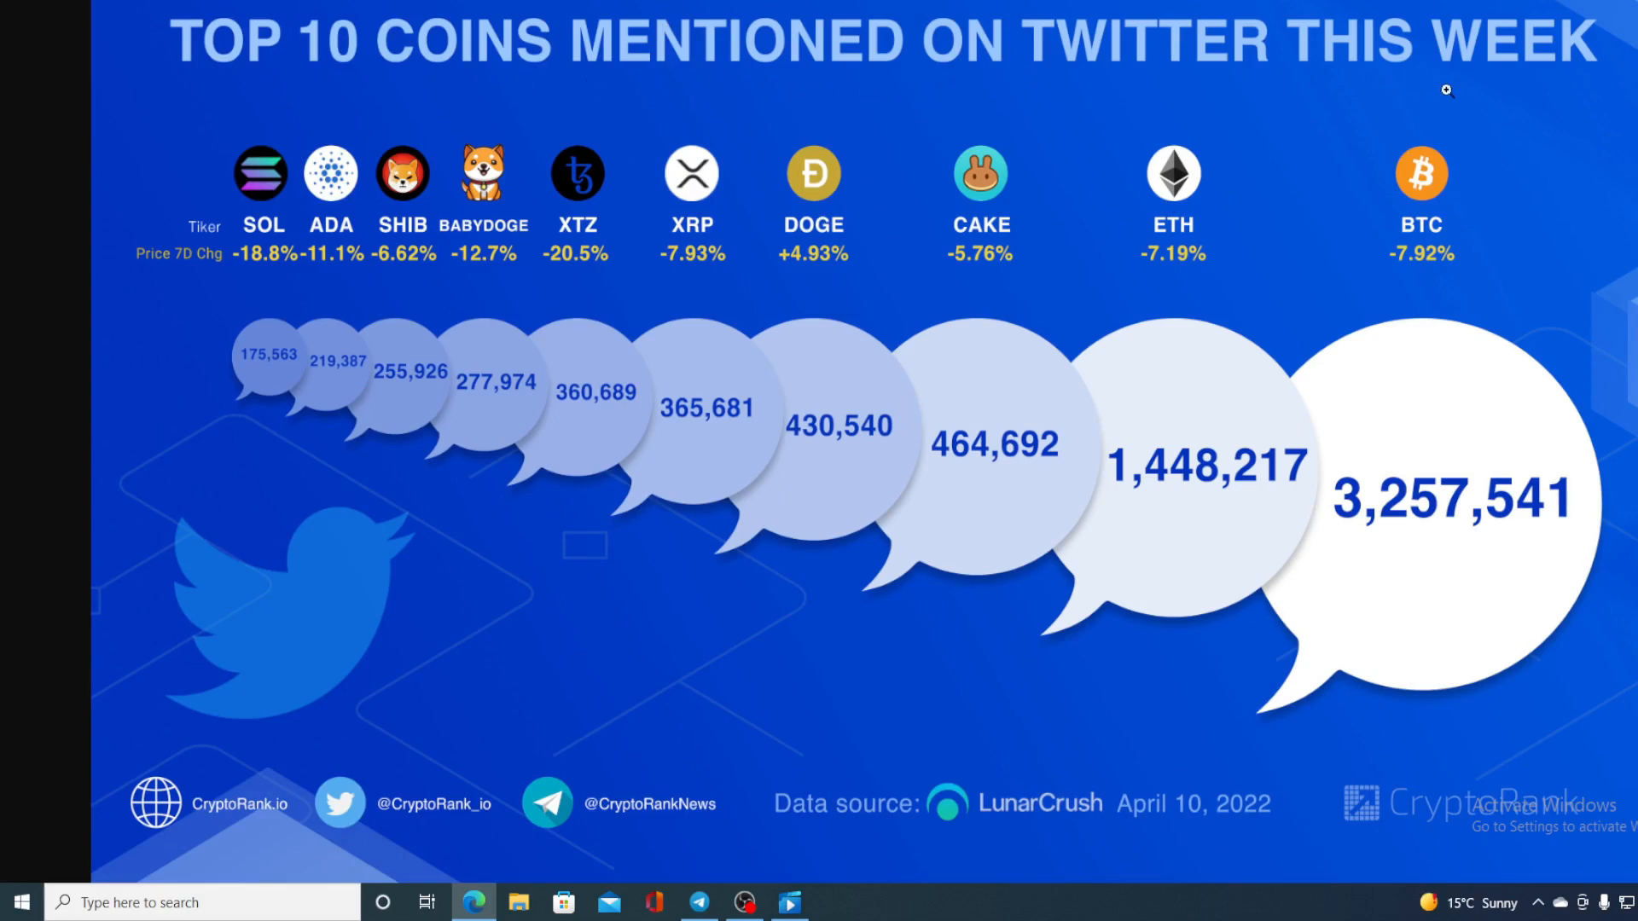
pyautogui.moveTo(473, 306)
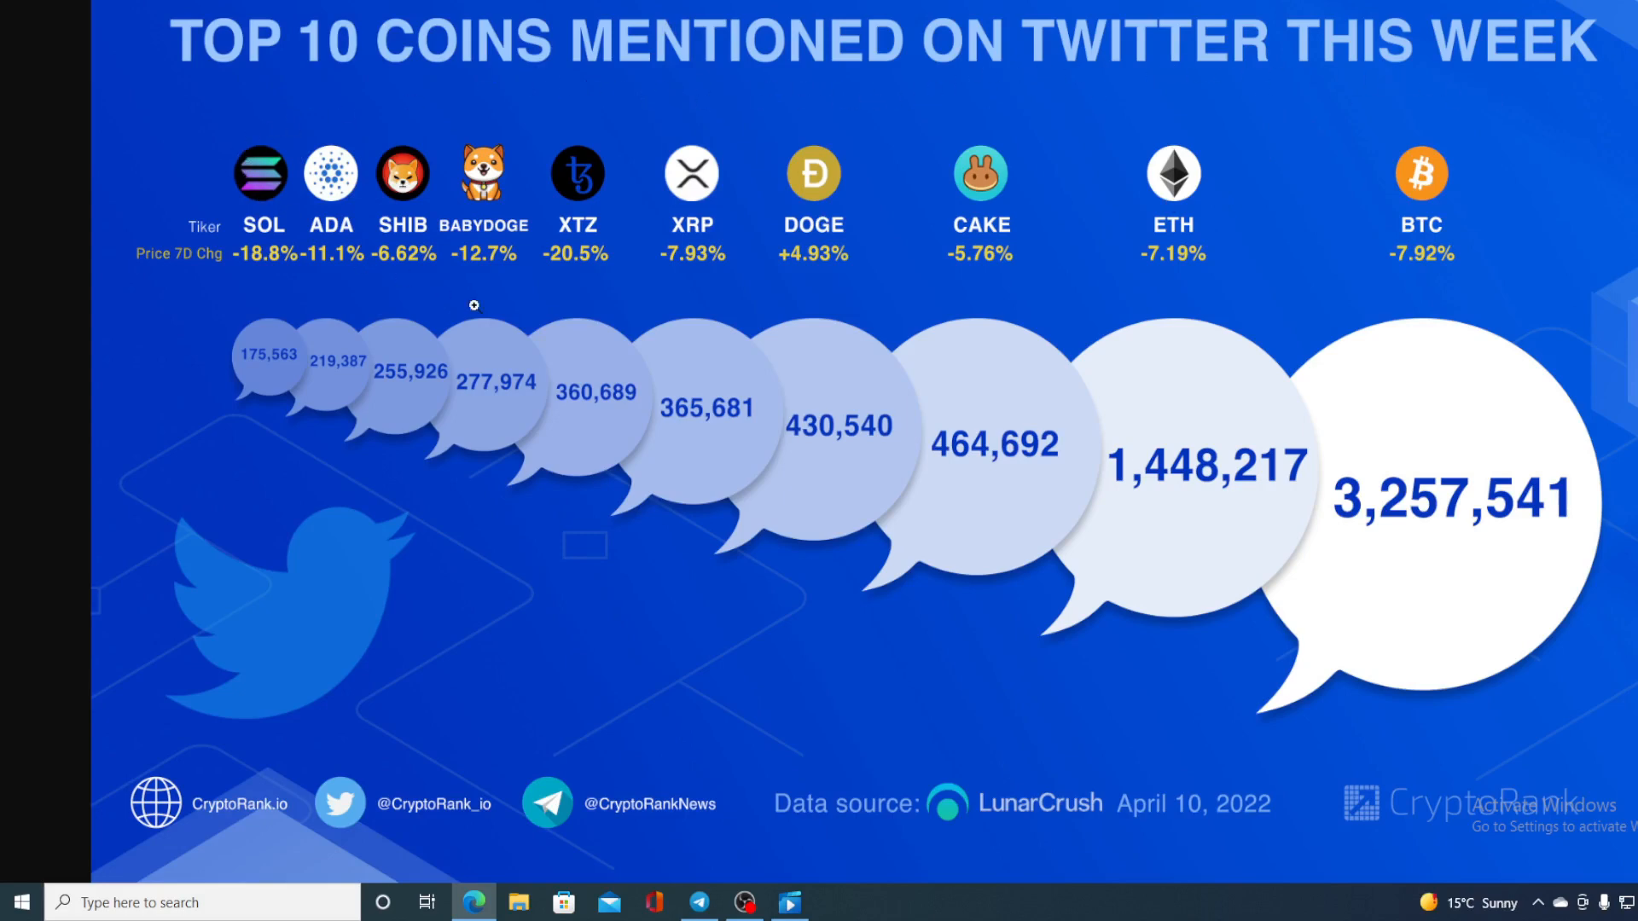
pyautogui.moveTo(477, 215)
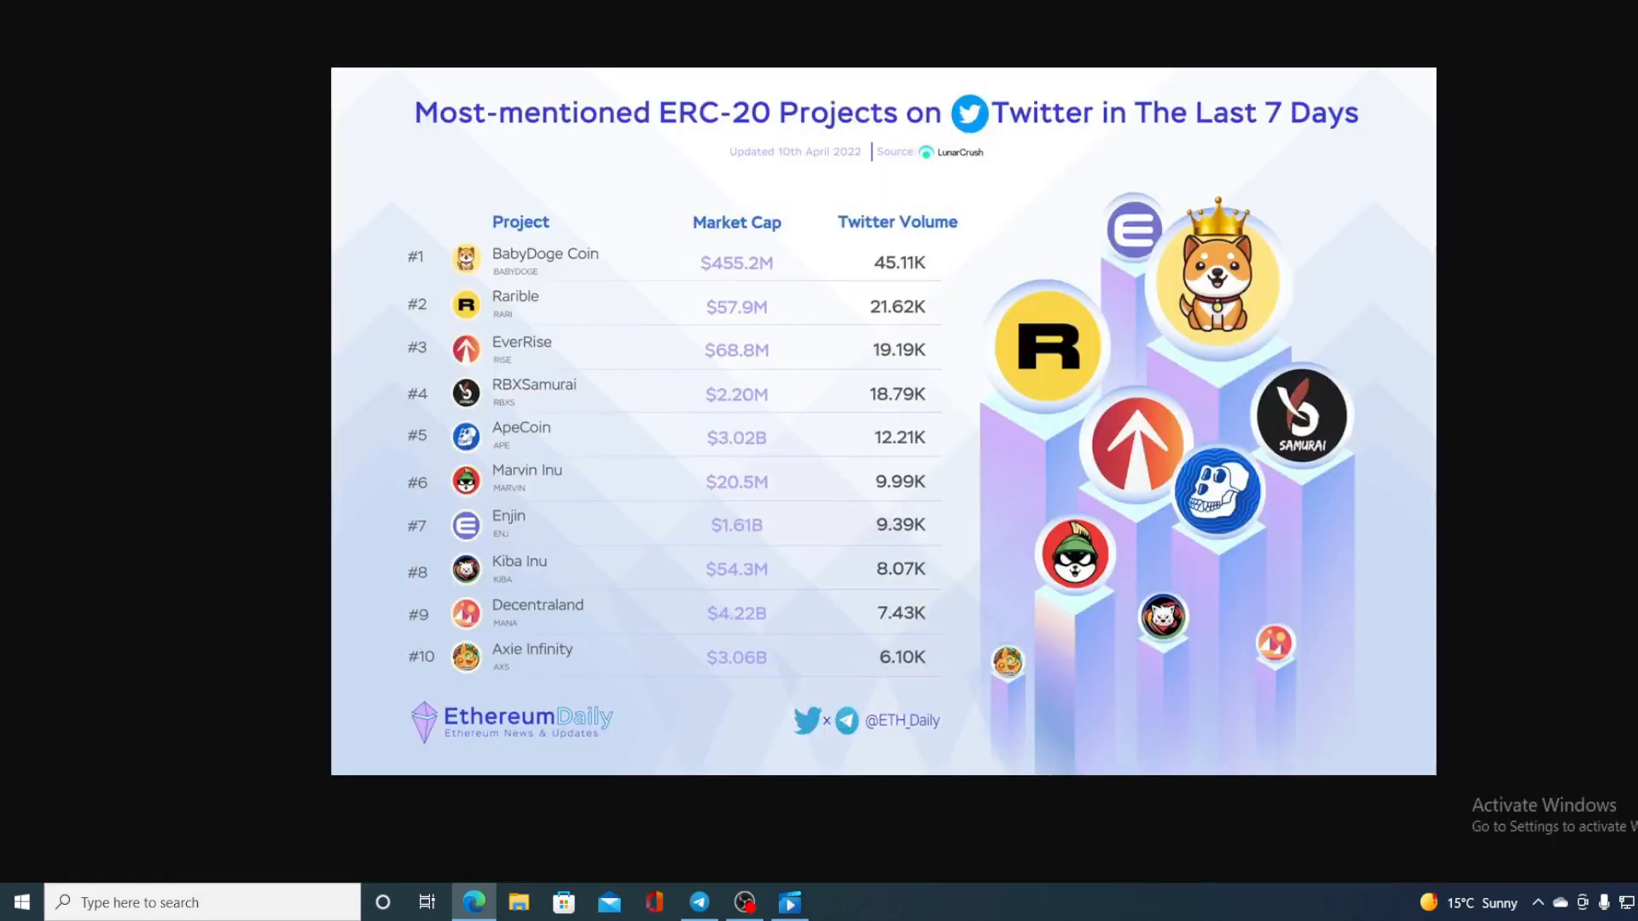
pyautogui.moveTo(1105, 196)
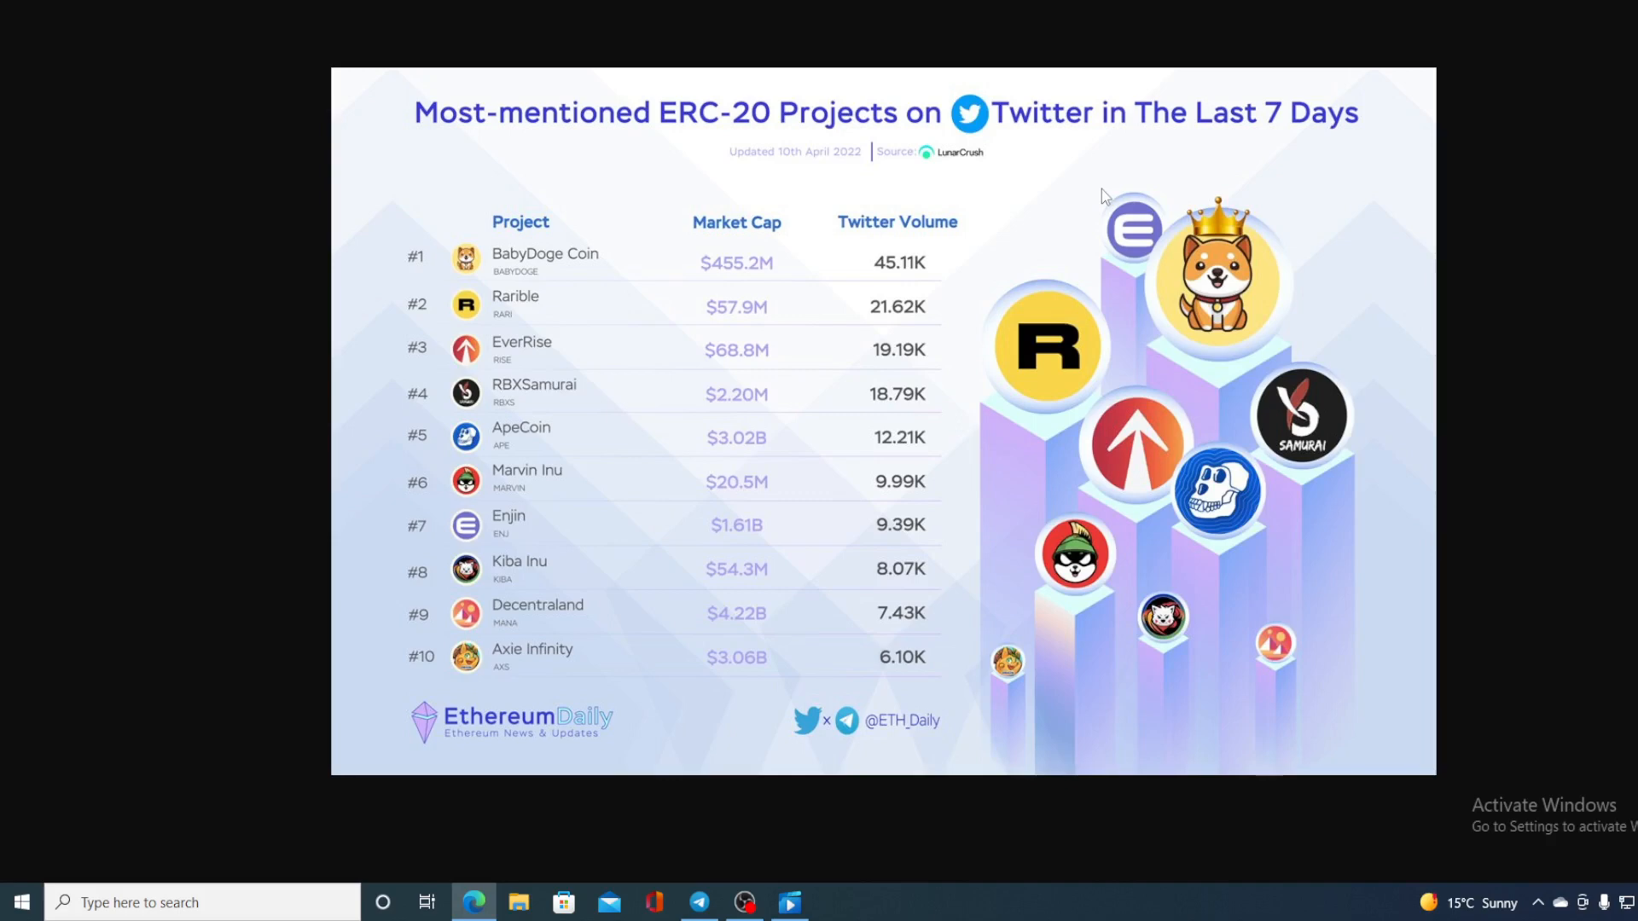
pyautogui.moveTo(883, 8)
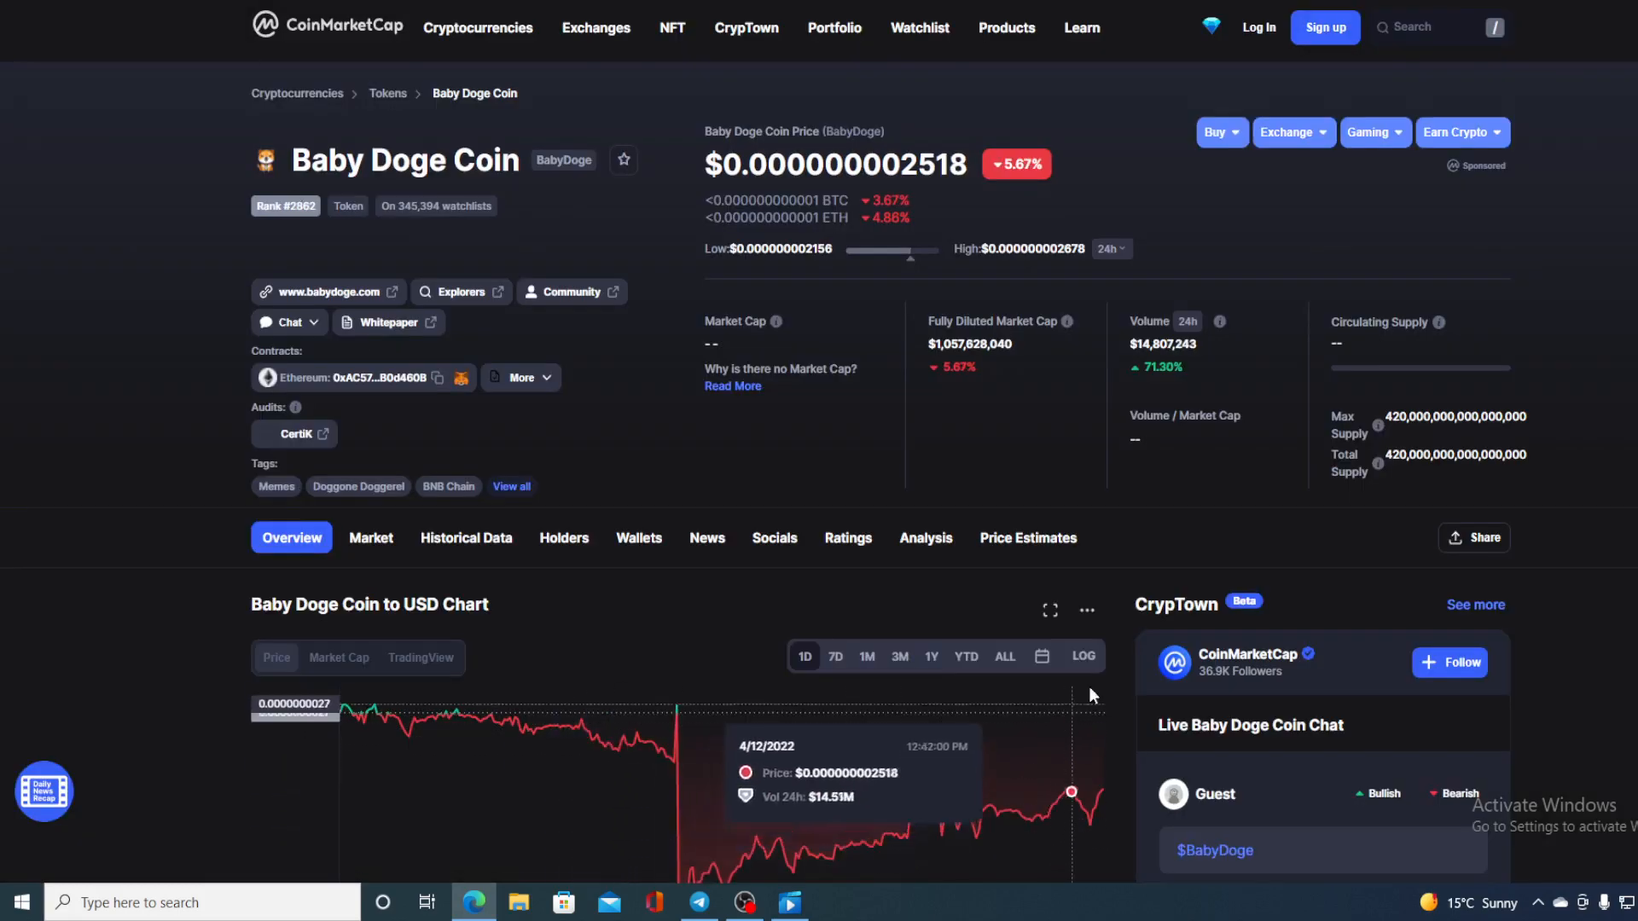
# - Scroll to the Baby Doge Coin chart and switch it to the one-month range
pyautogui.scroll(-3)
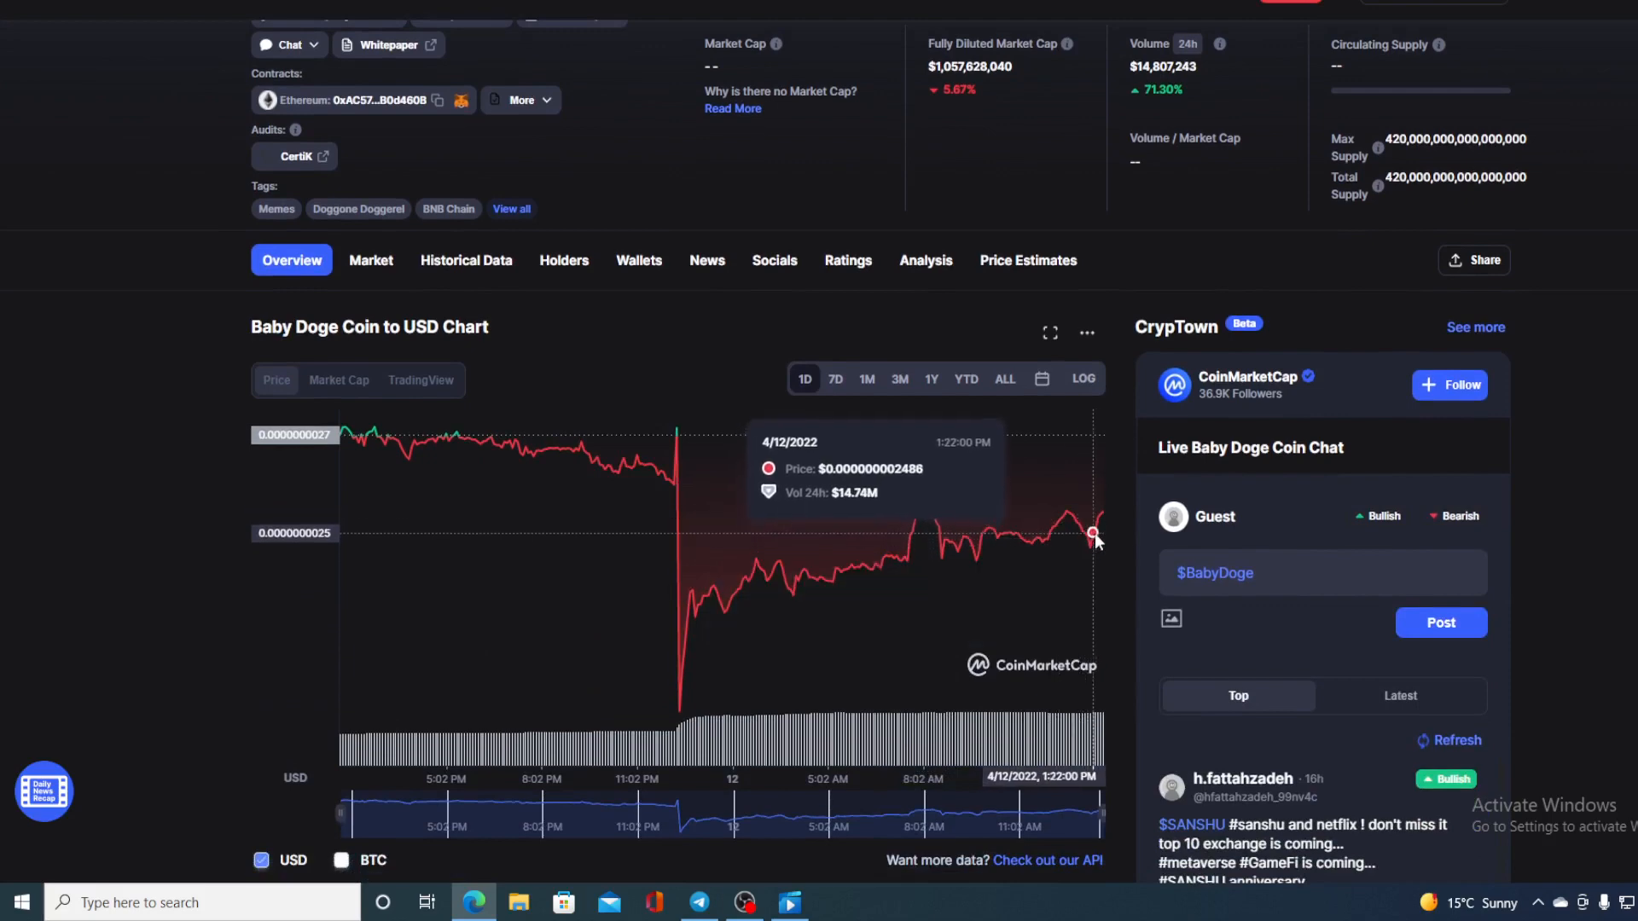
pyautogui.moveTo(1101, 515)
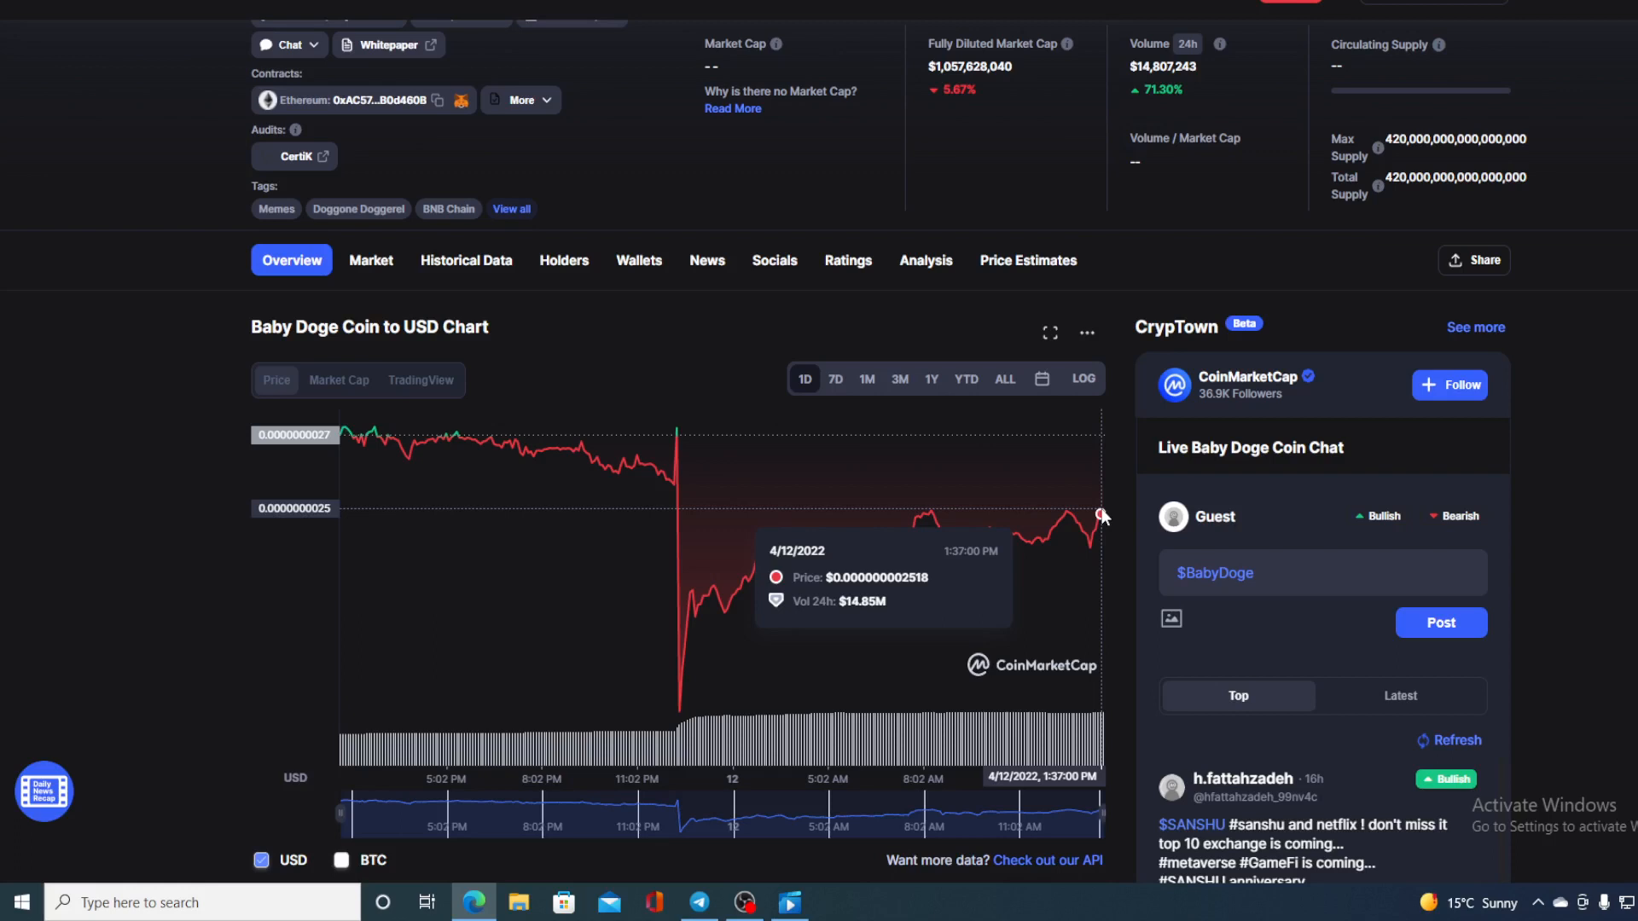
pyautogui.moveTo(1057, 449)
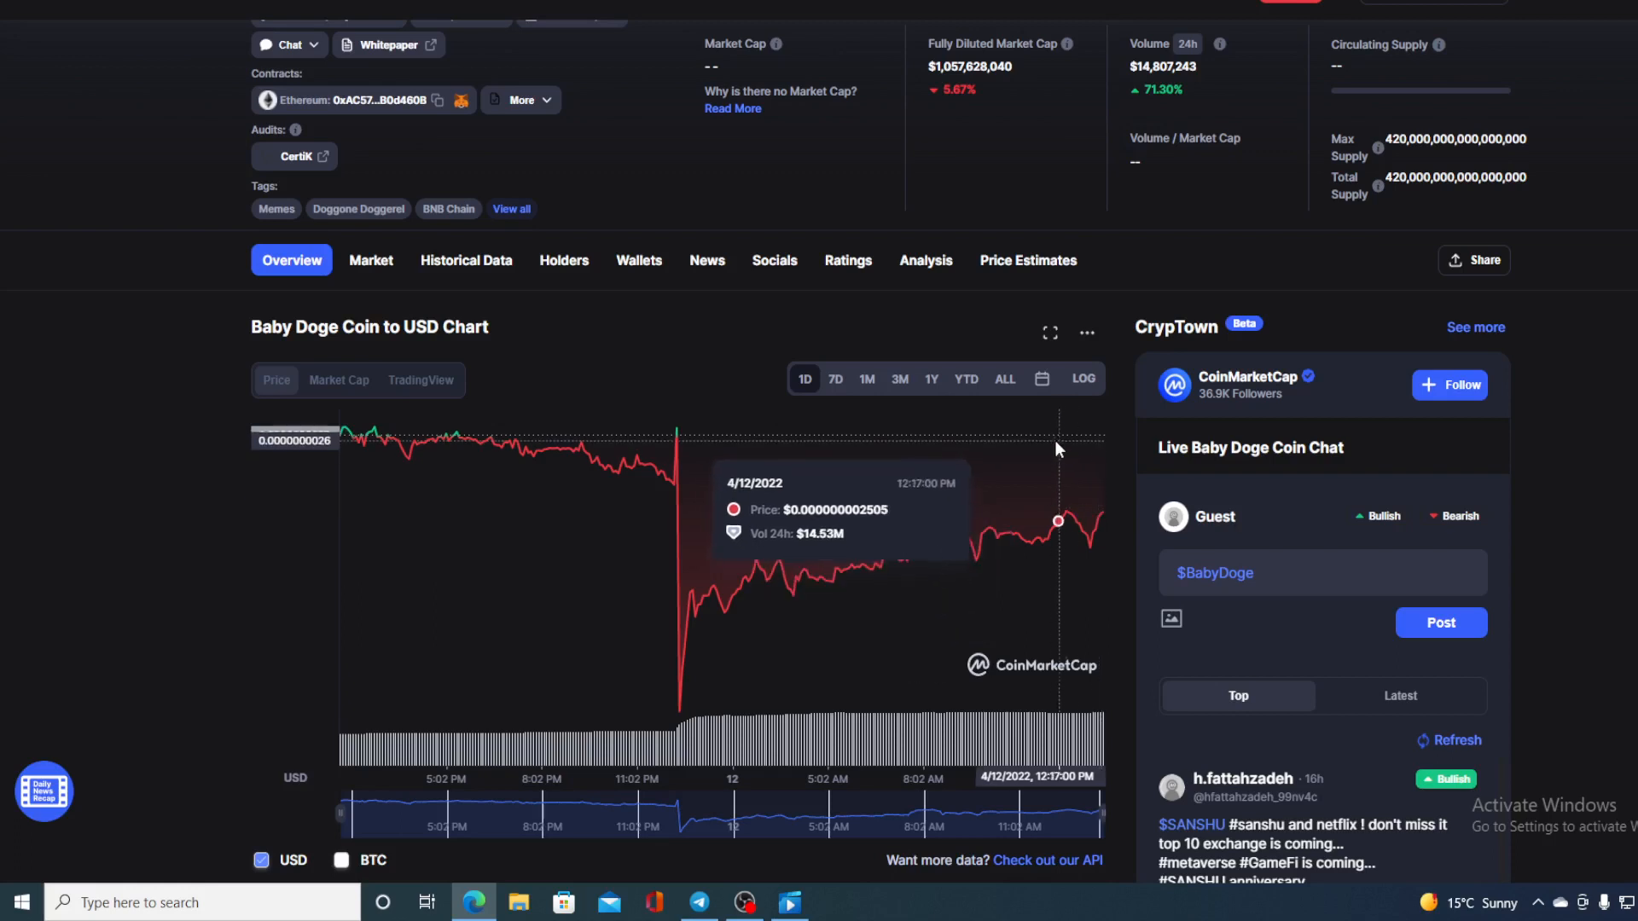
pyautogui.click(867, 378)
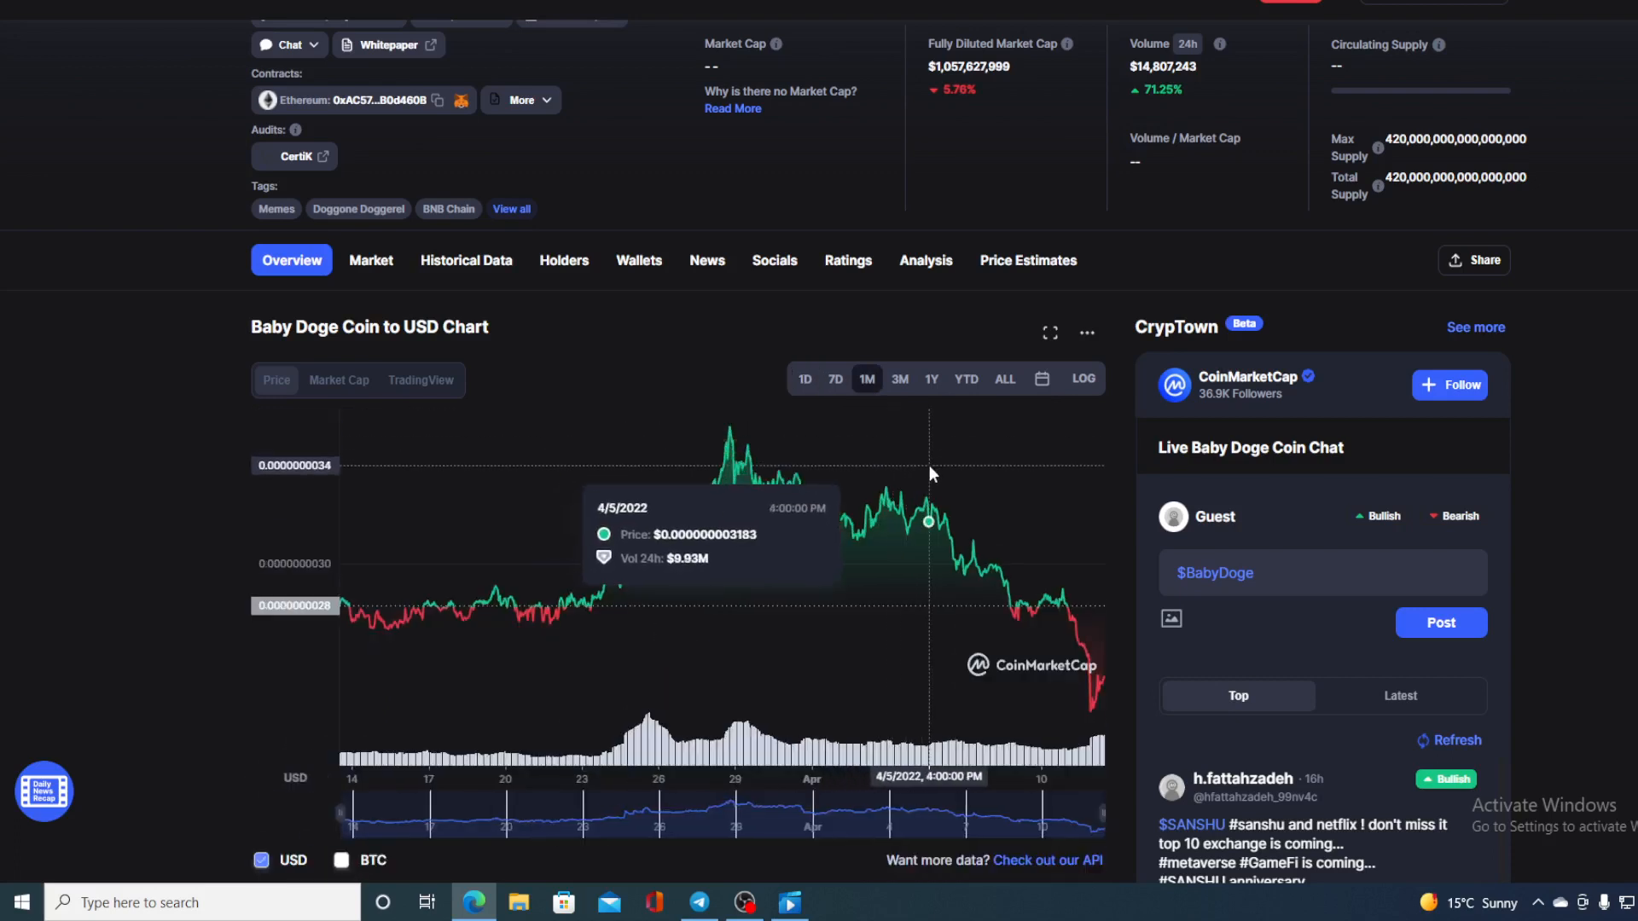
pyautogui.moveTo(846, 471)
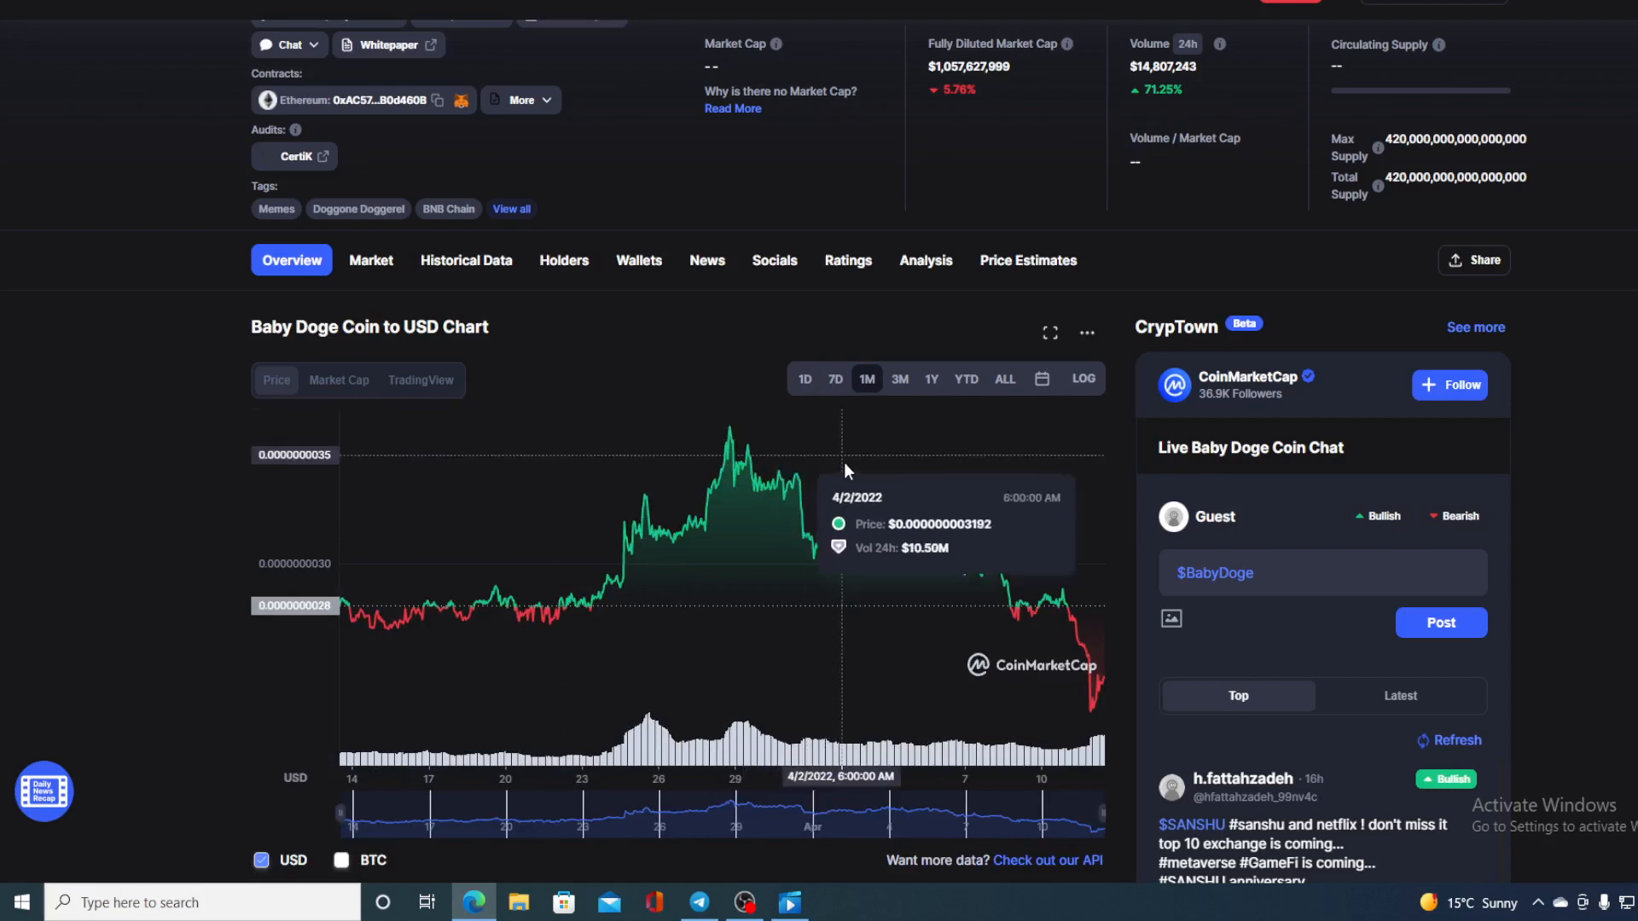
pyautogui.moveTo(1097, 710)
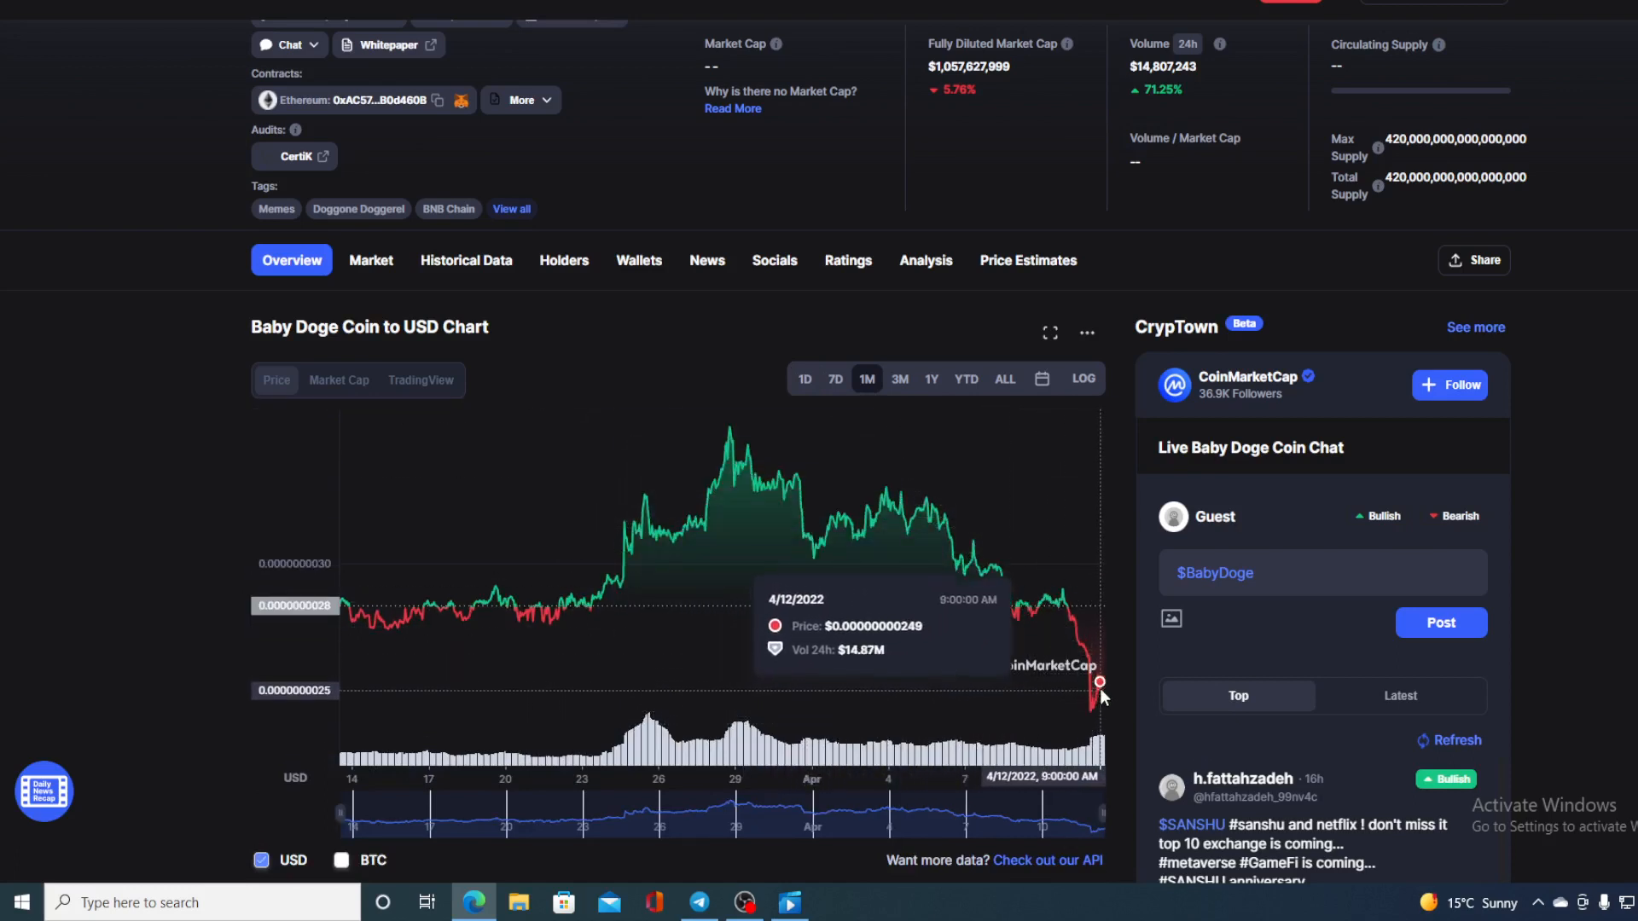
pyautogui.moveTo(1097, 689)
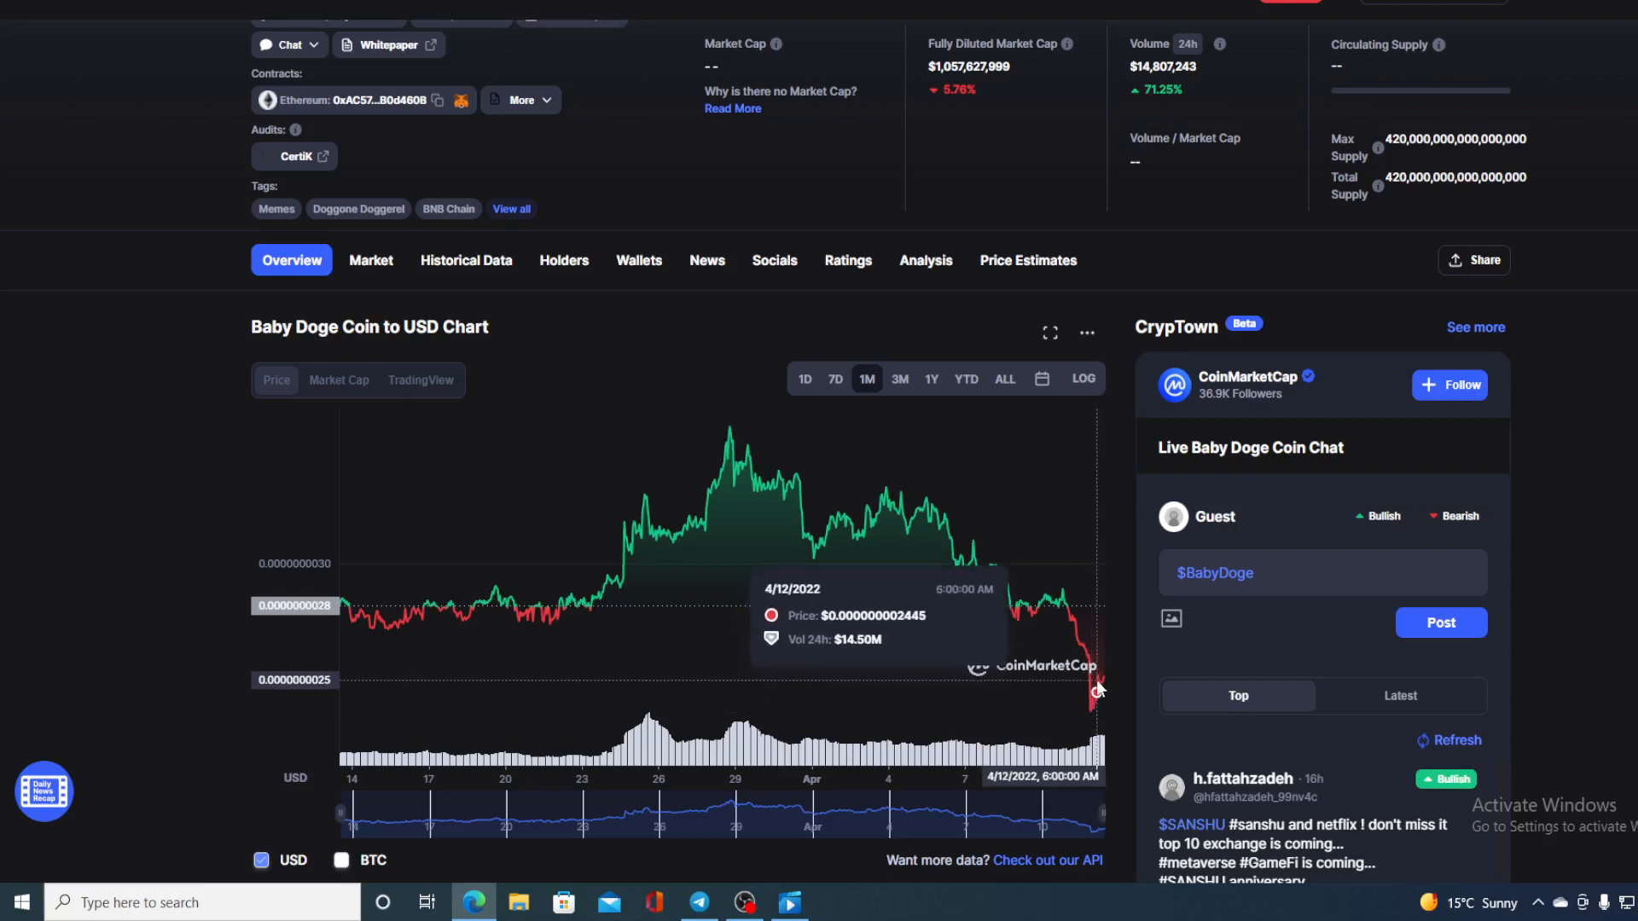
pyautogui.moveTo(1099, 681)
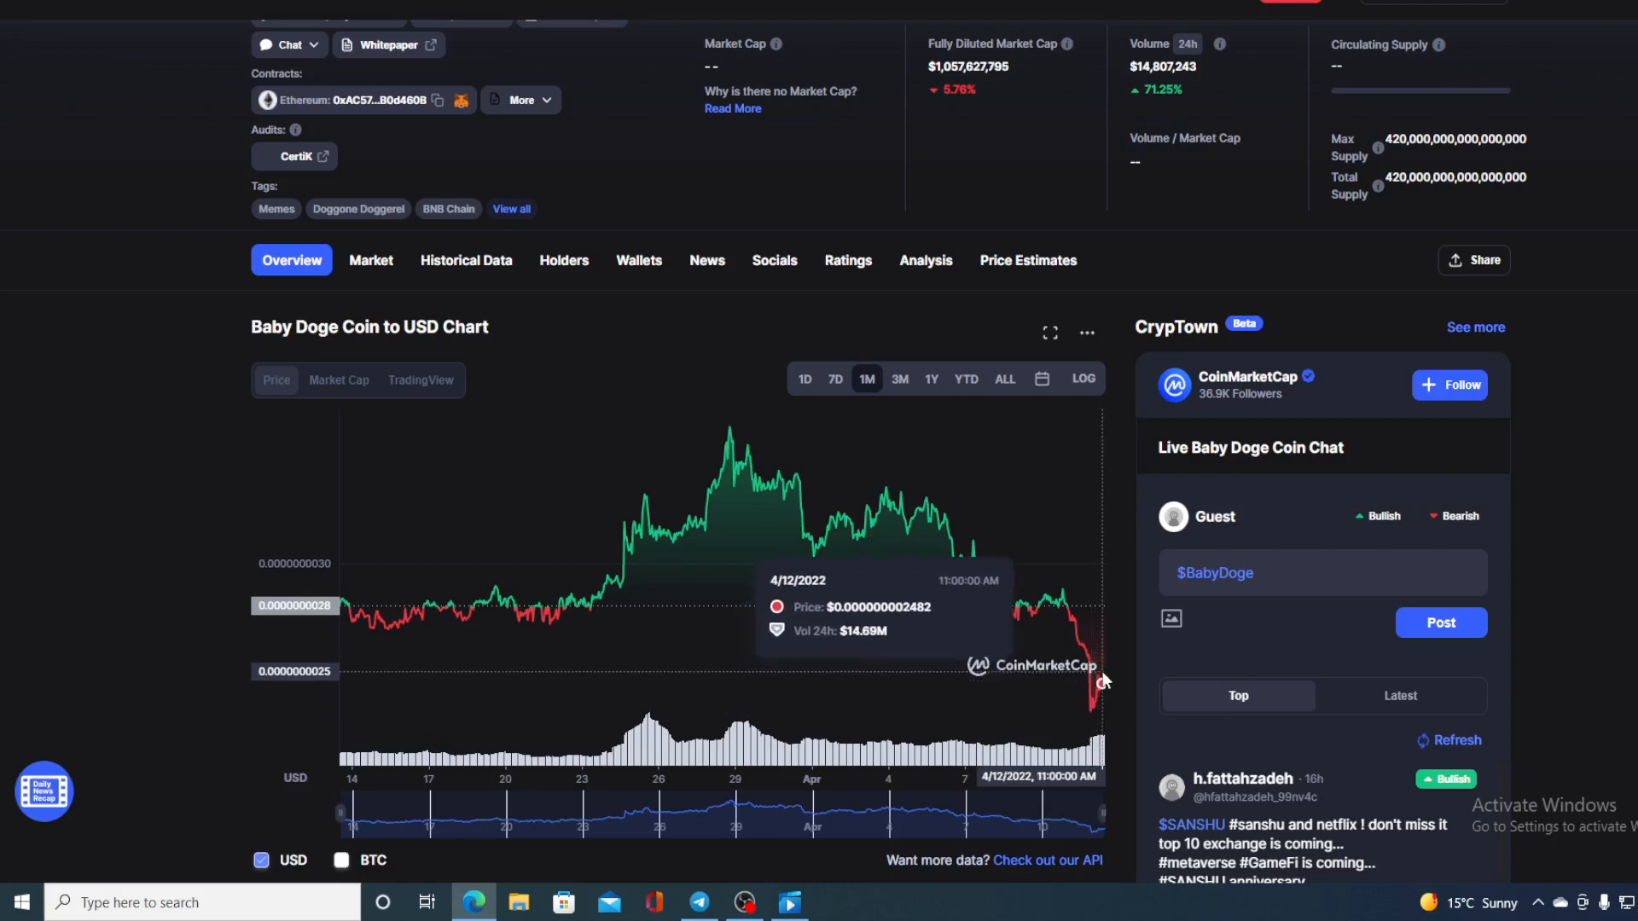